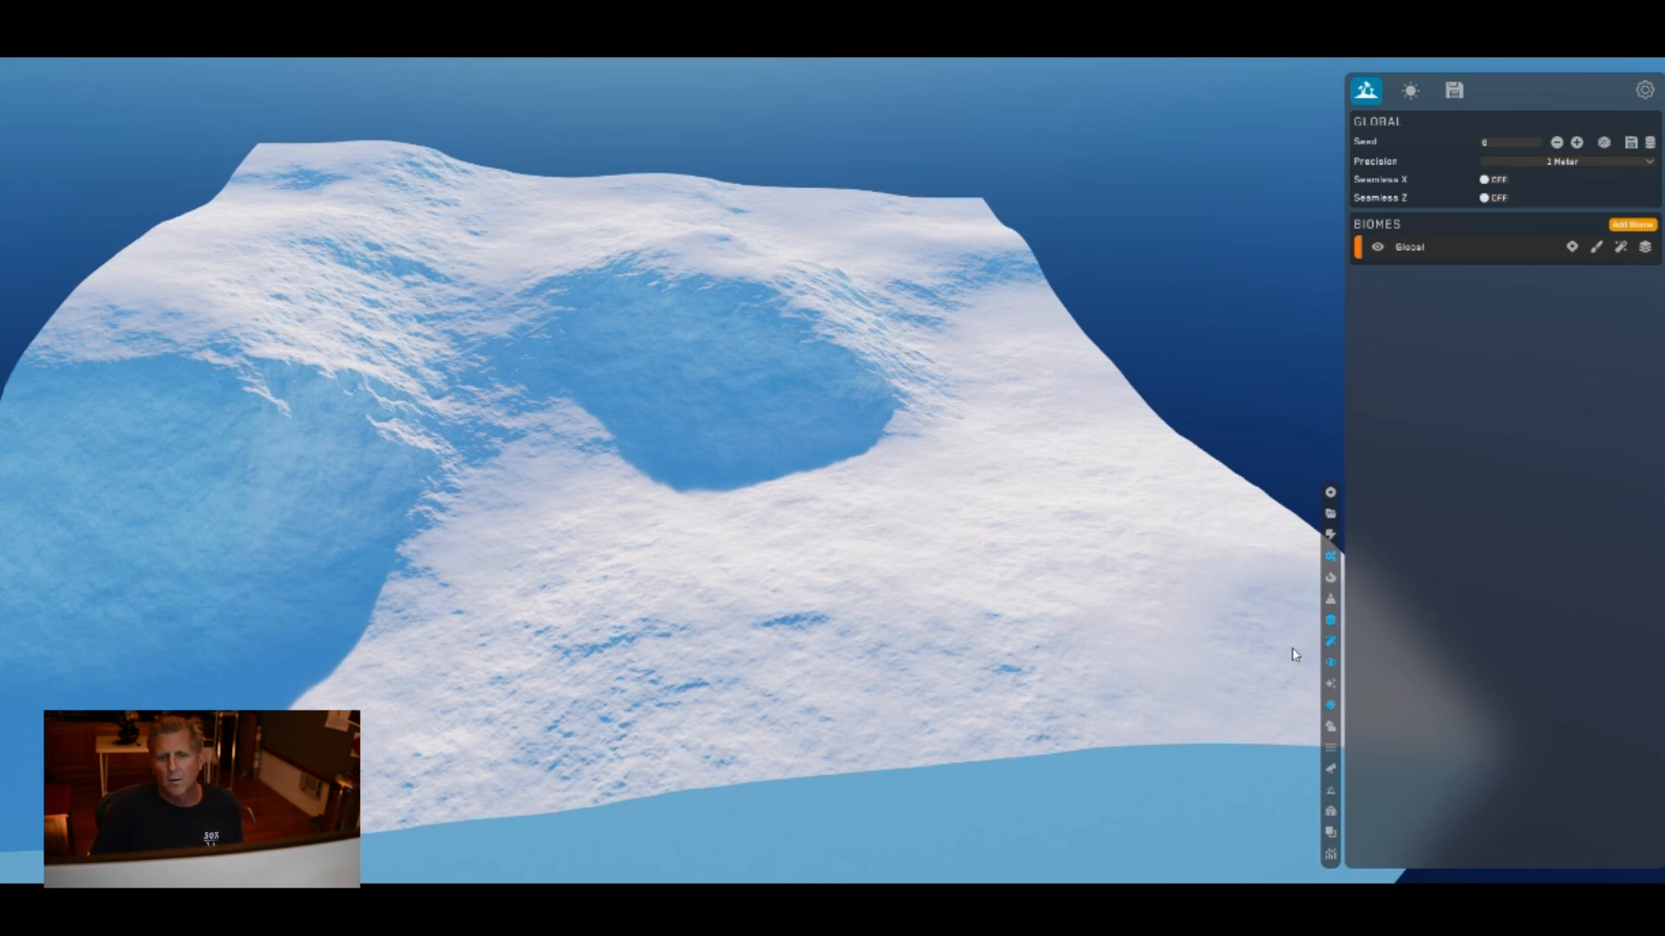
mouse_move(1217, 682)
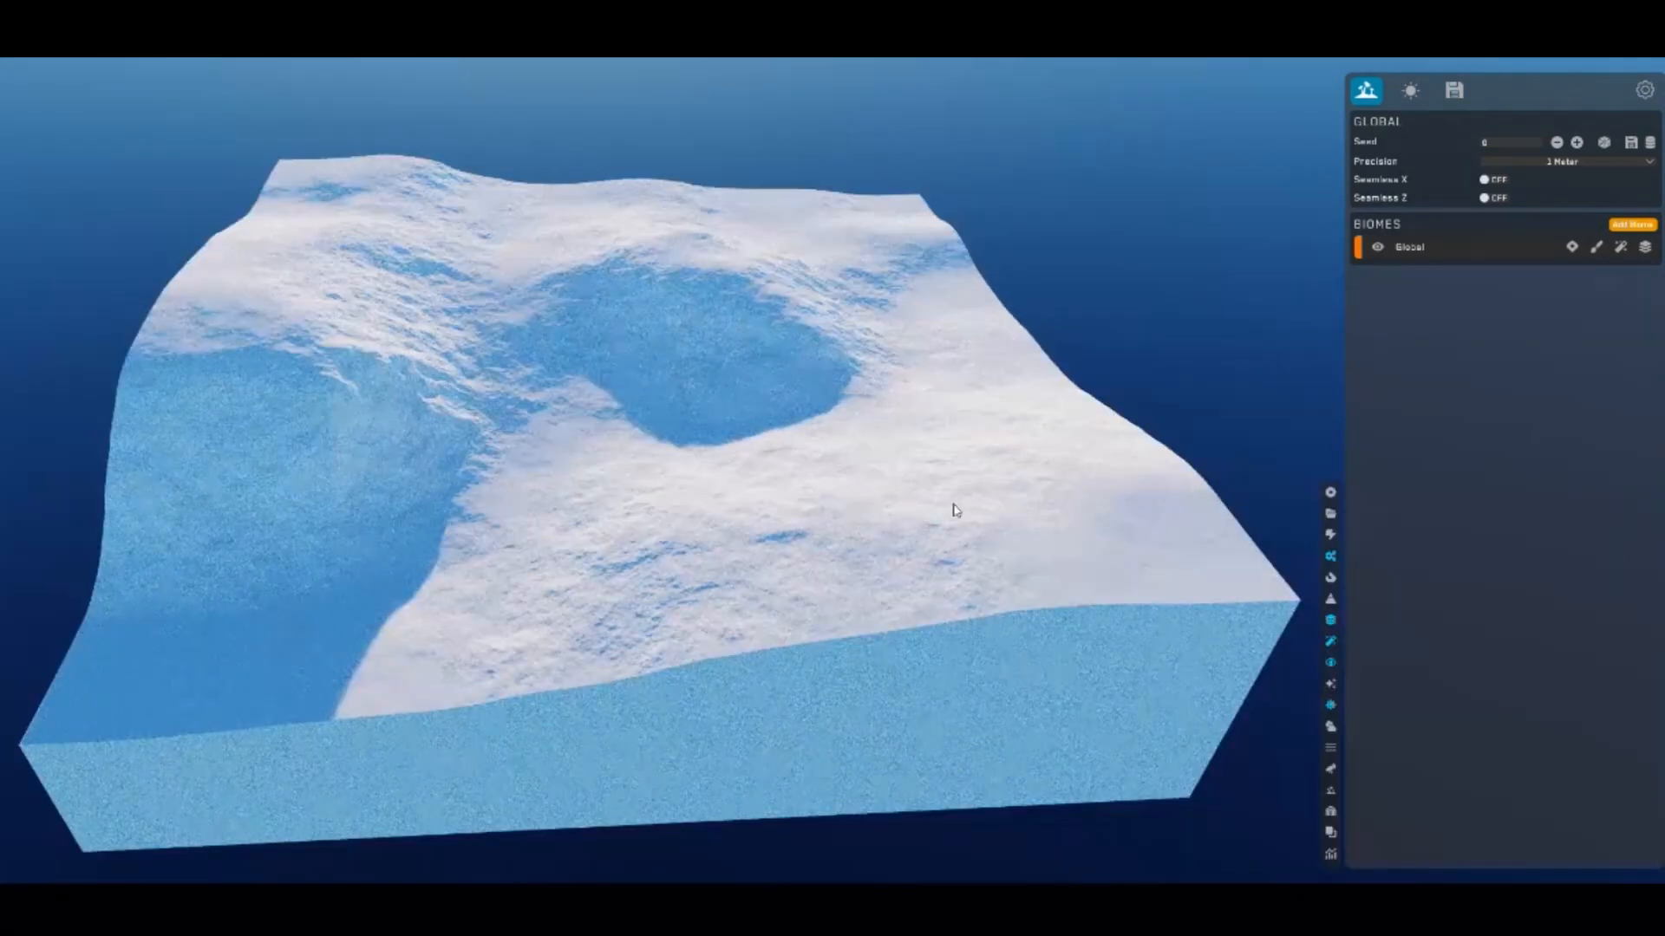
Try Crater, Mountain and Canyon base shapes on the Global biome, then choose Cracks
drag(954, 511, 1128, 449)
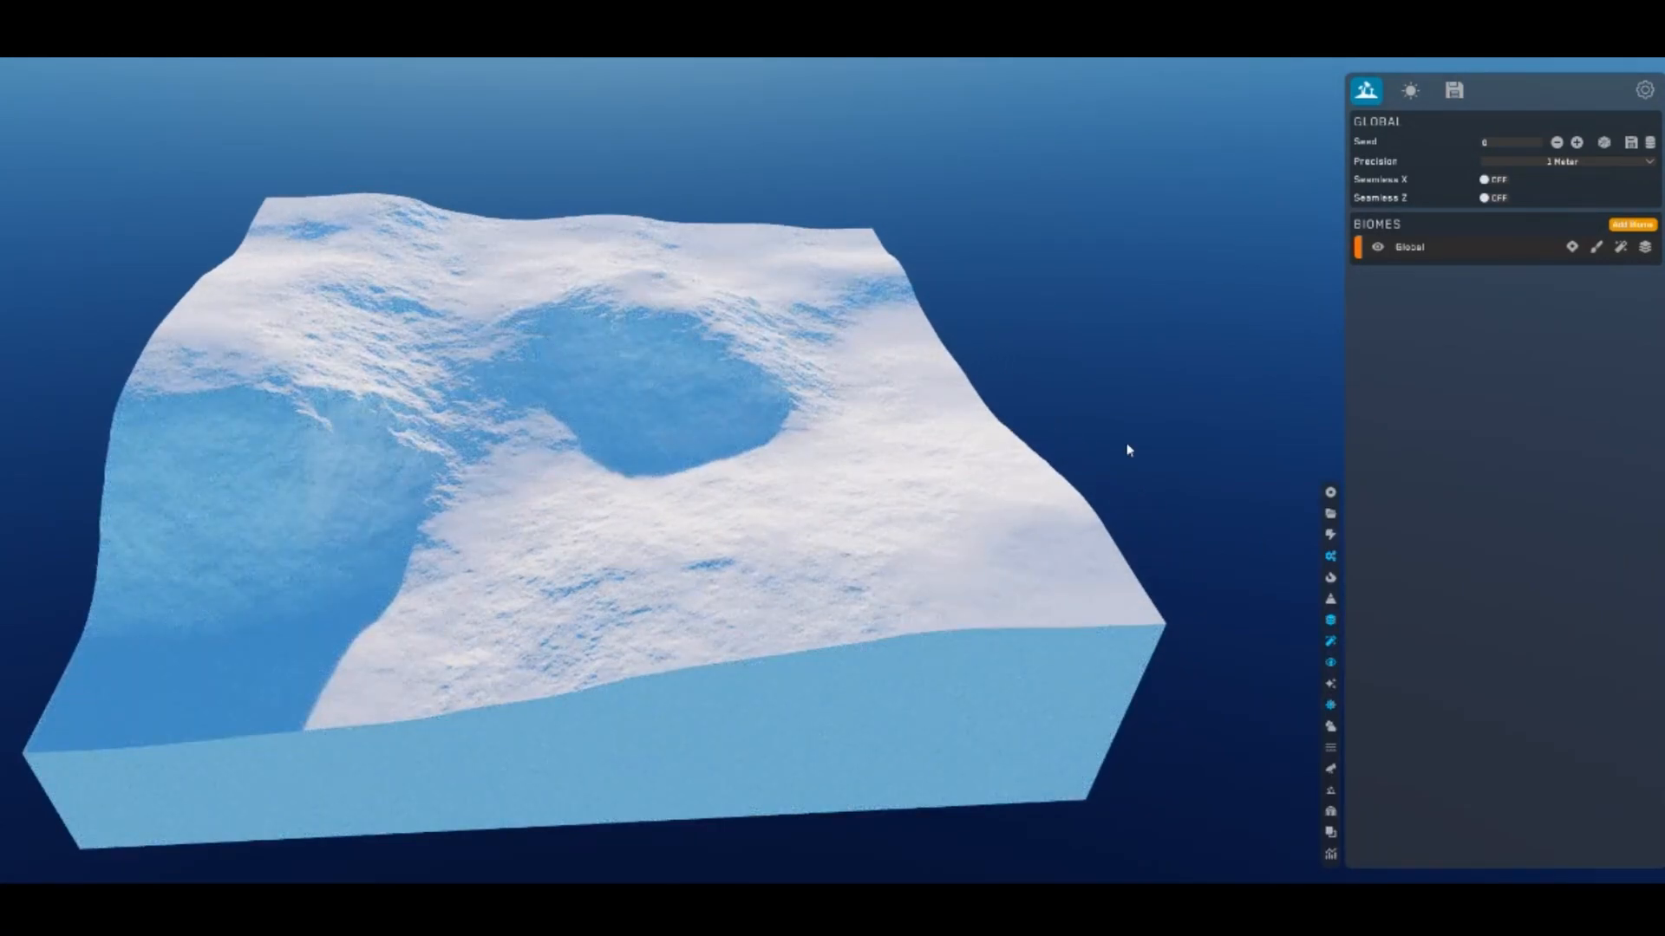
mouse_move(1050, 530)
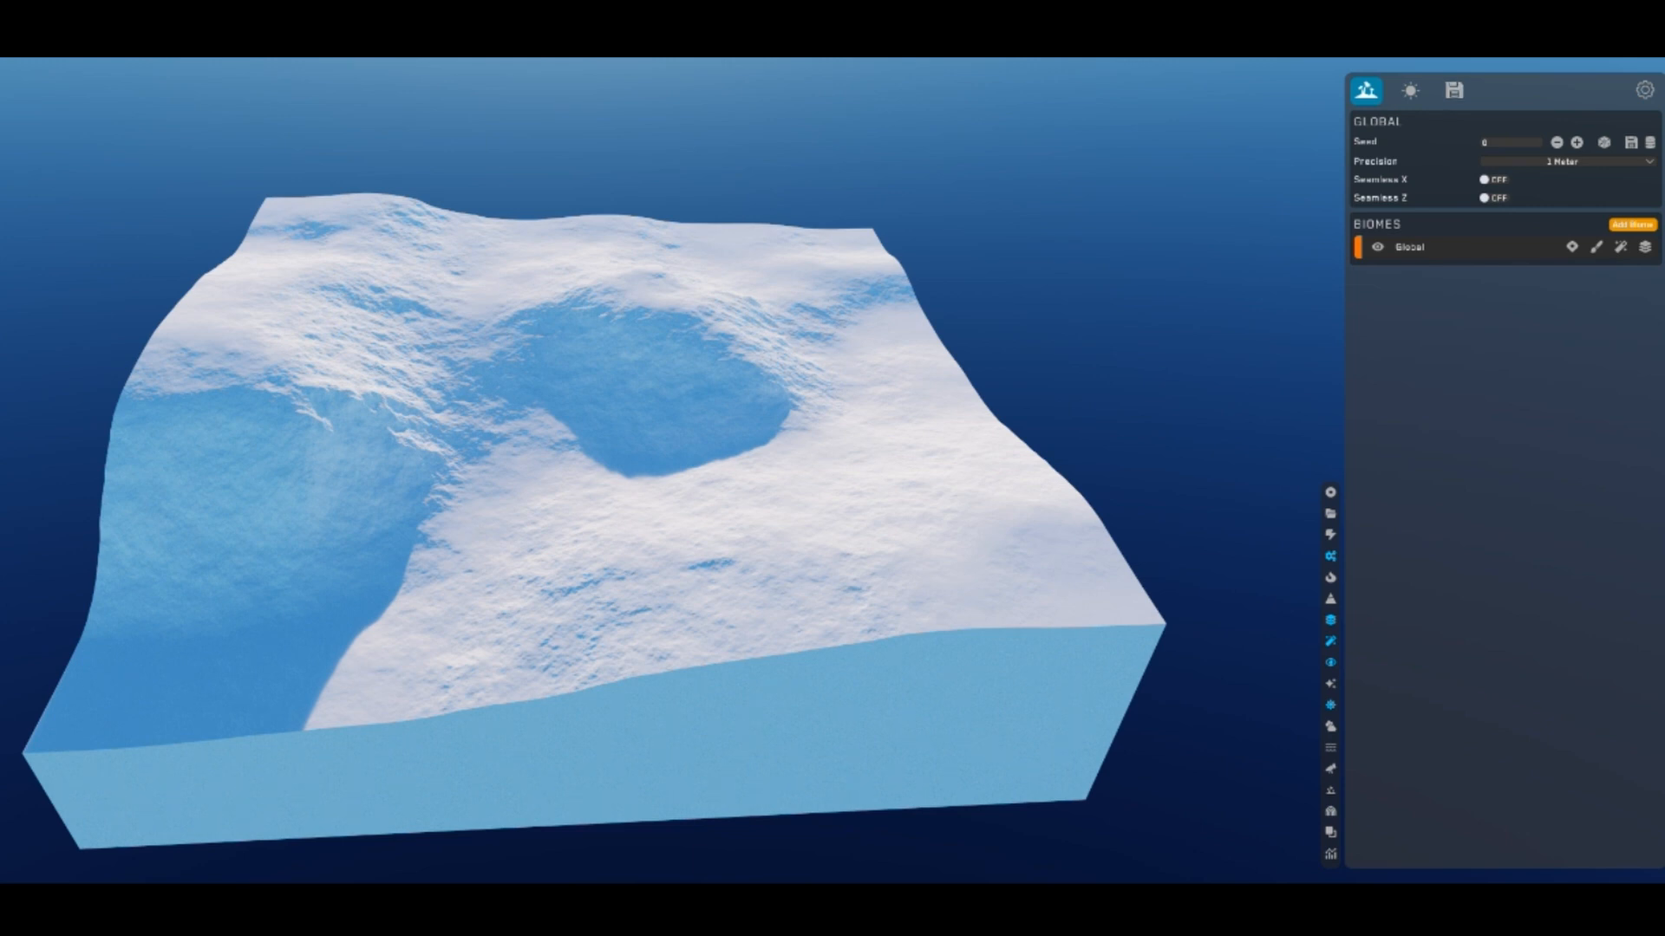
click(1410, 246)
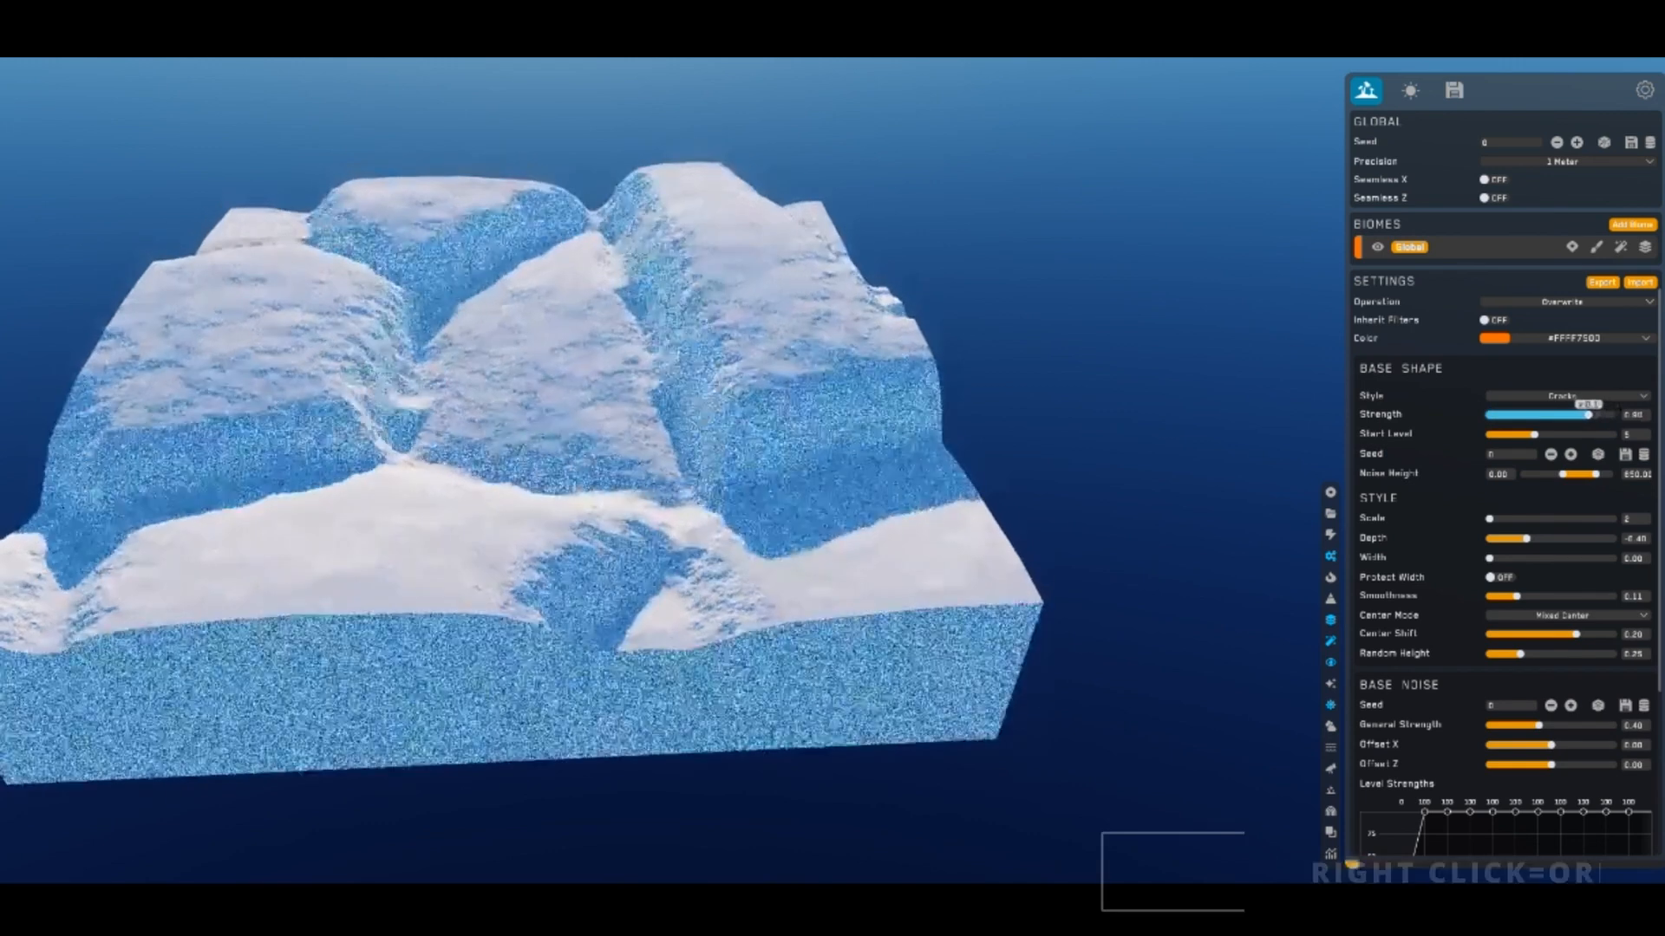
click(1571, 395)
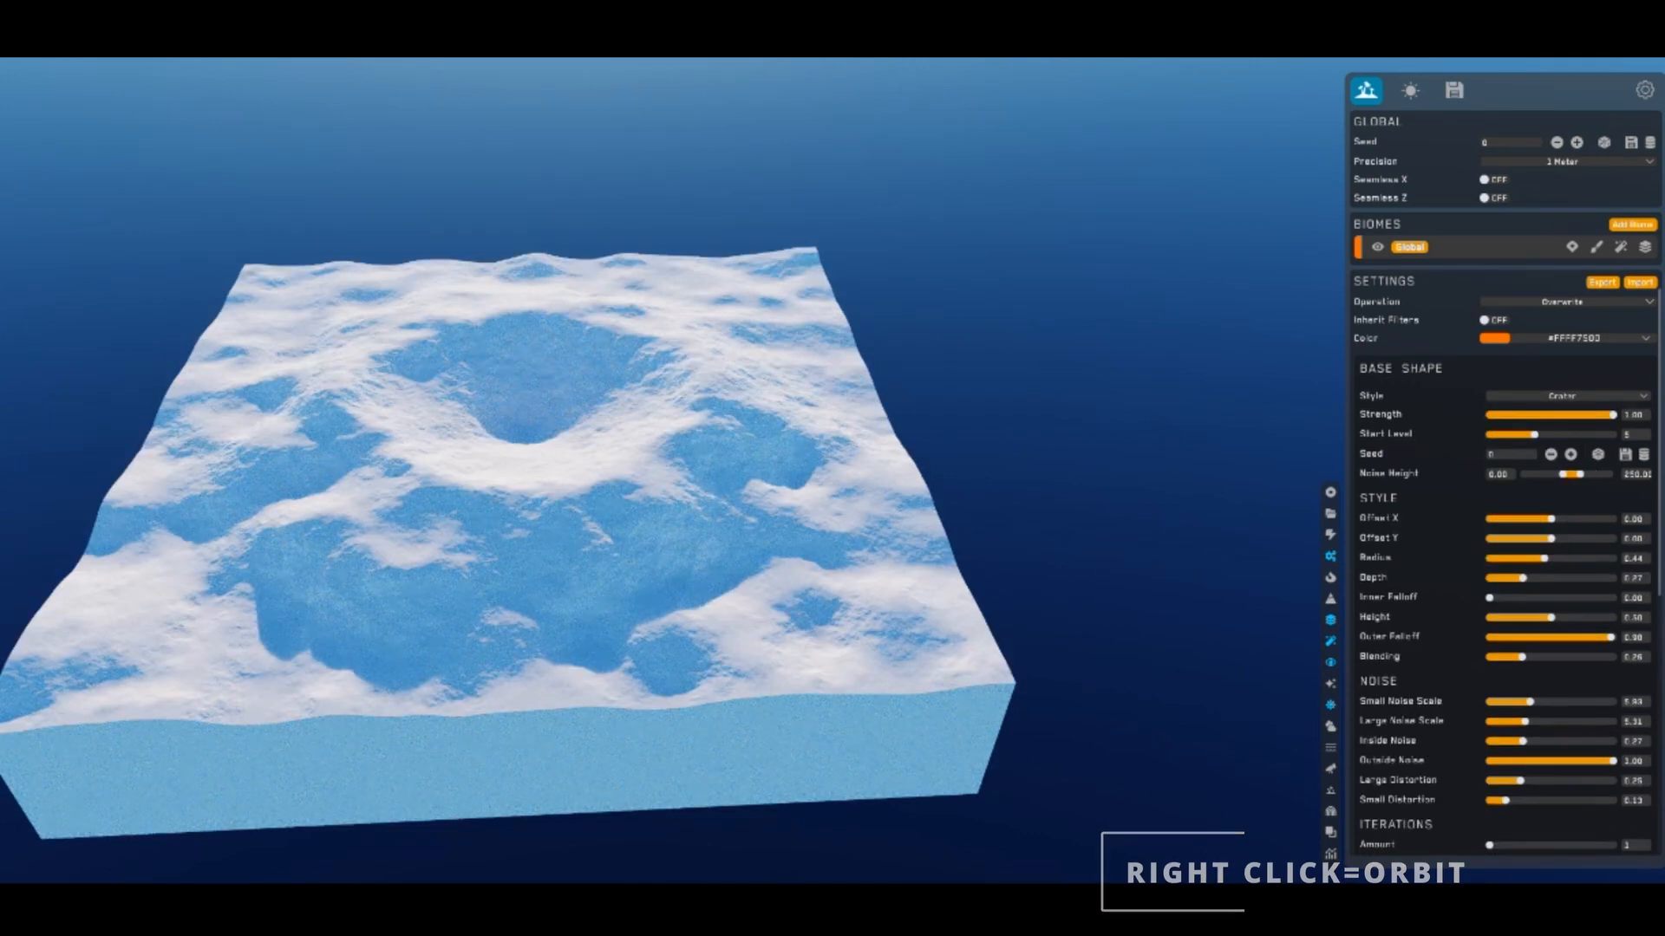
click(1562, 395)
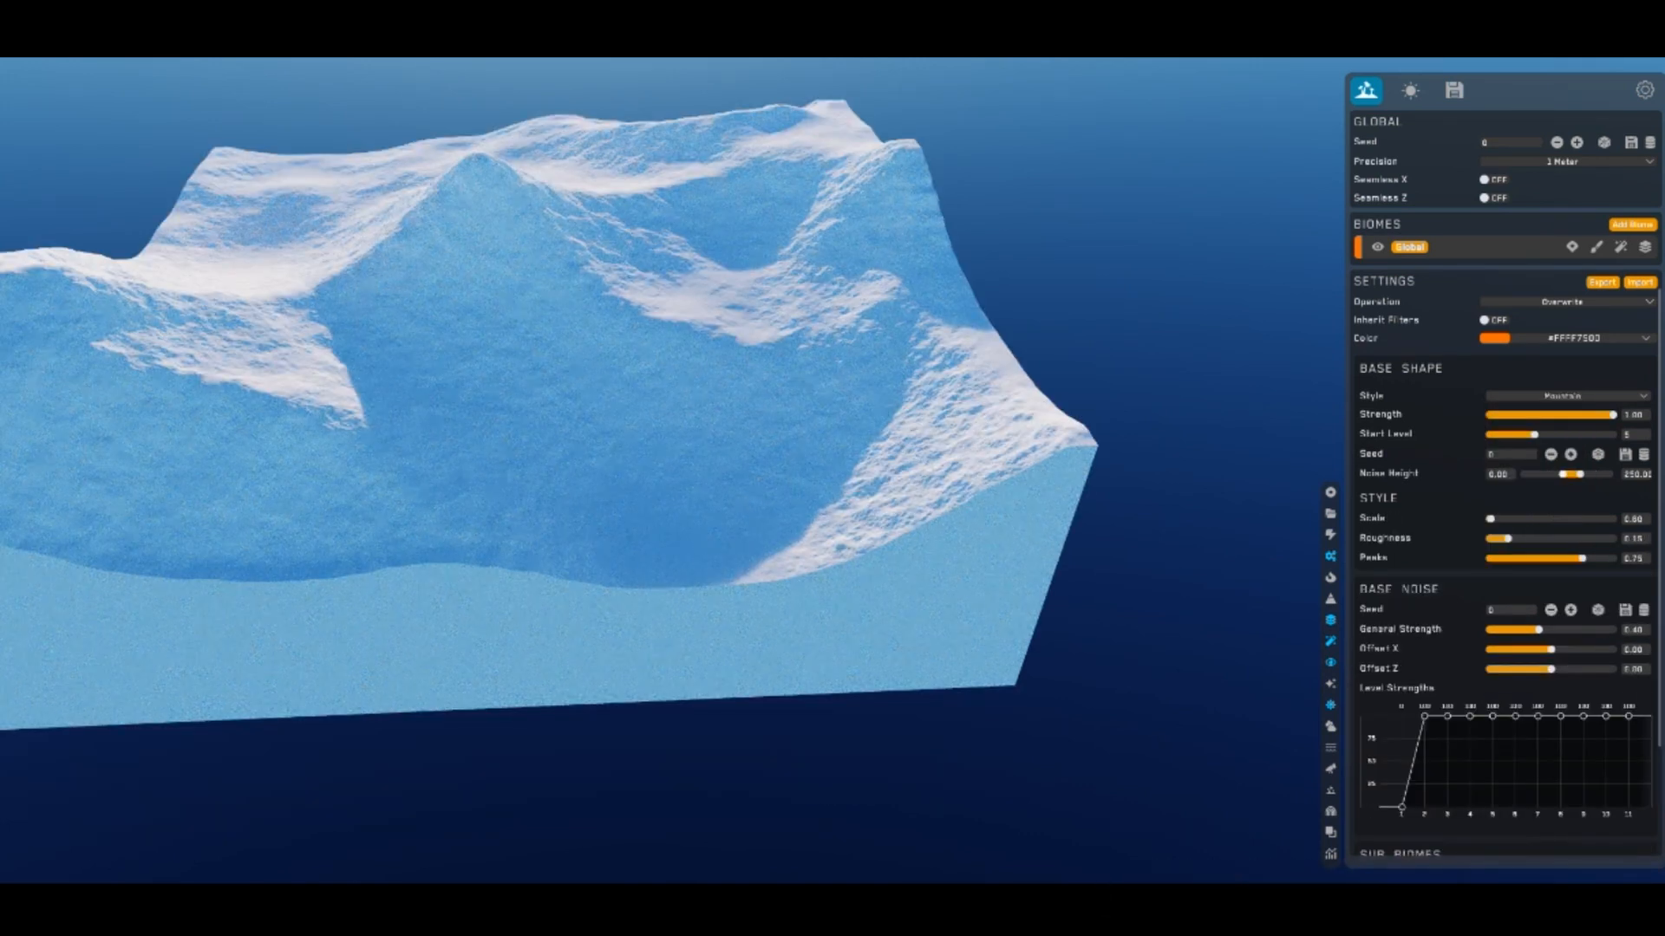
click(1561, 395)
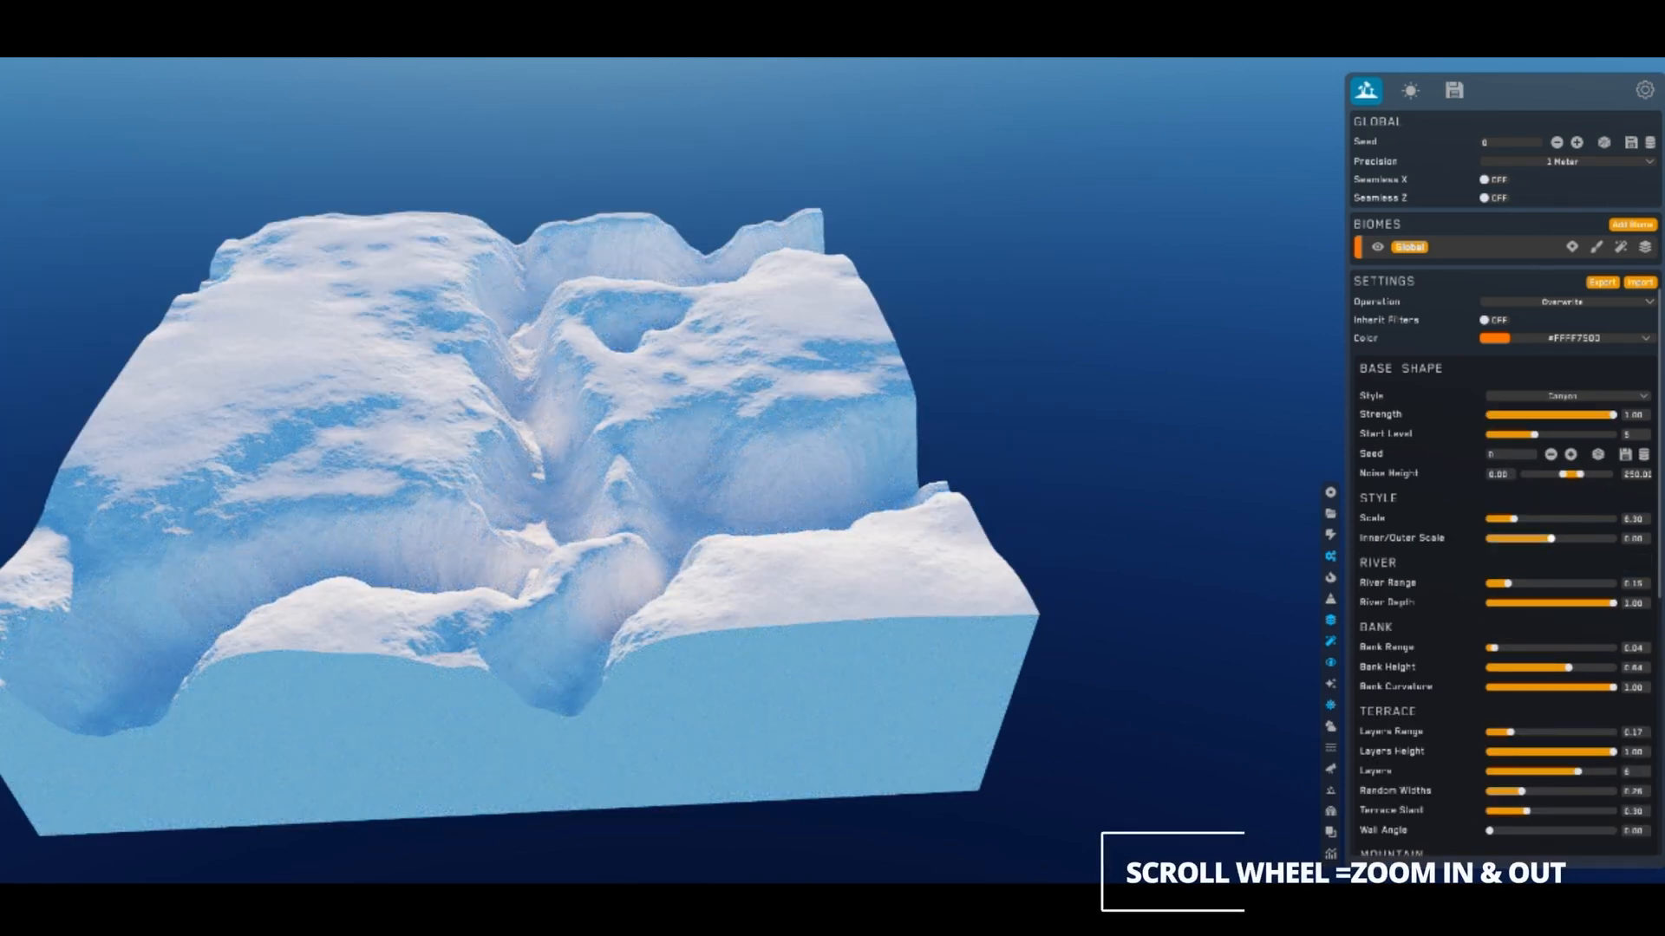
drag(1581, 538, 1543, 539)
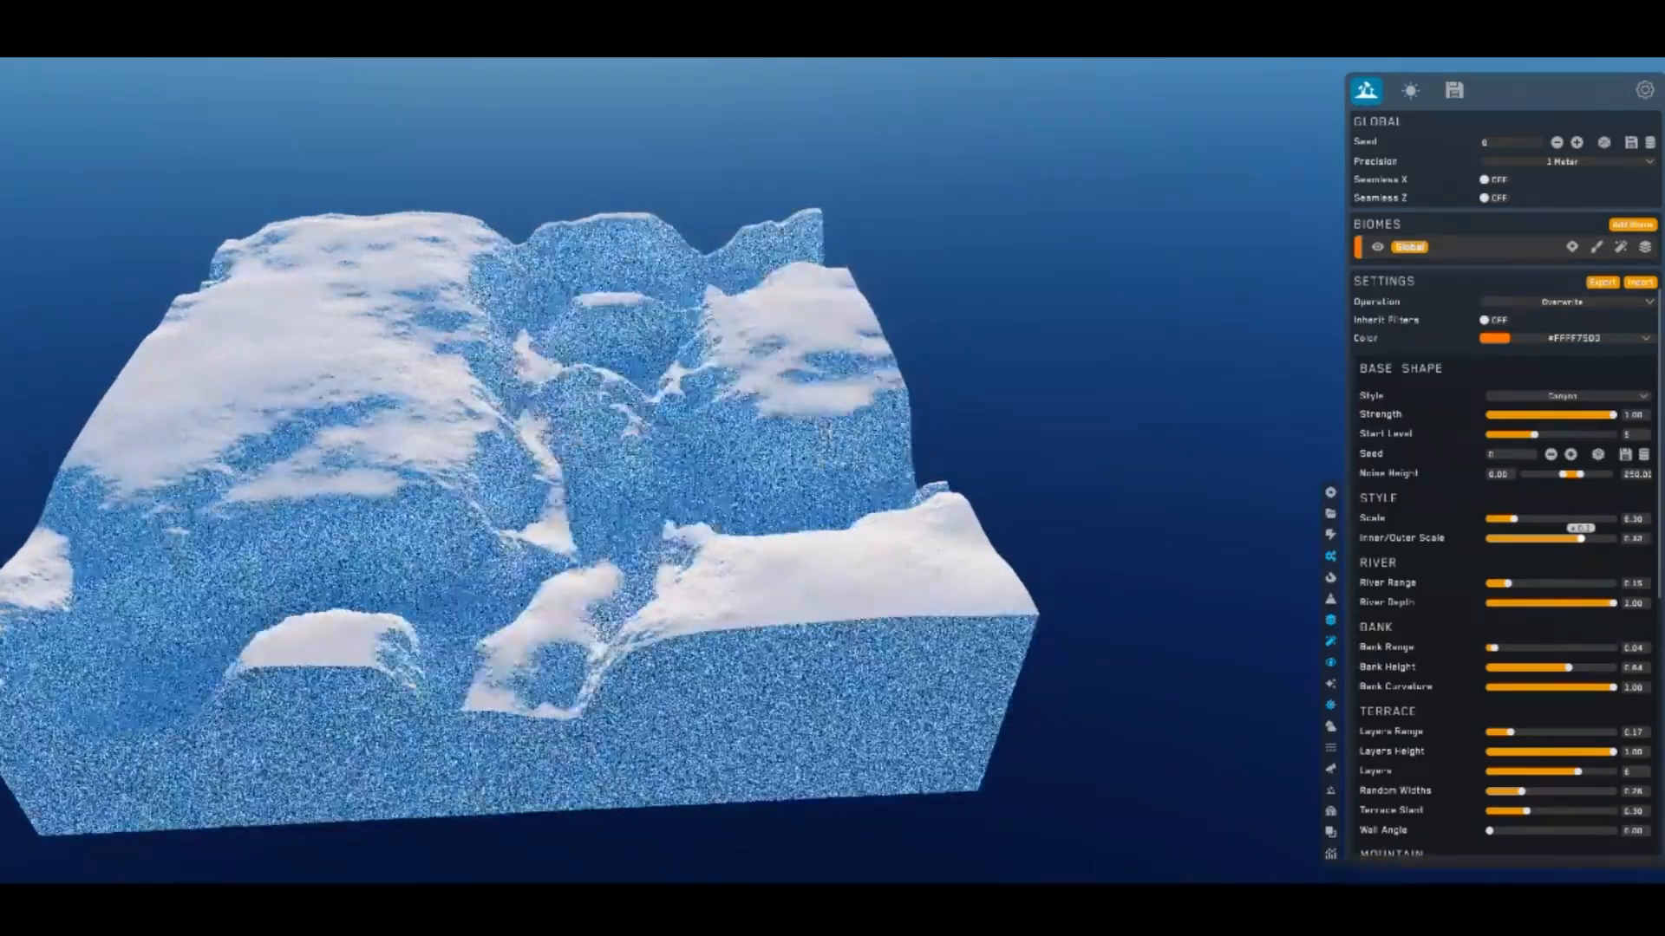
drag(1548, 539, 1588, 538)
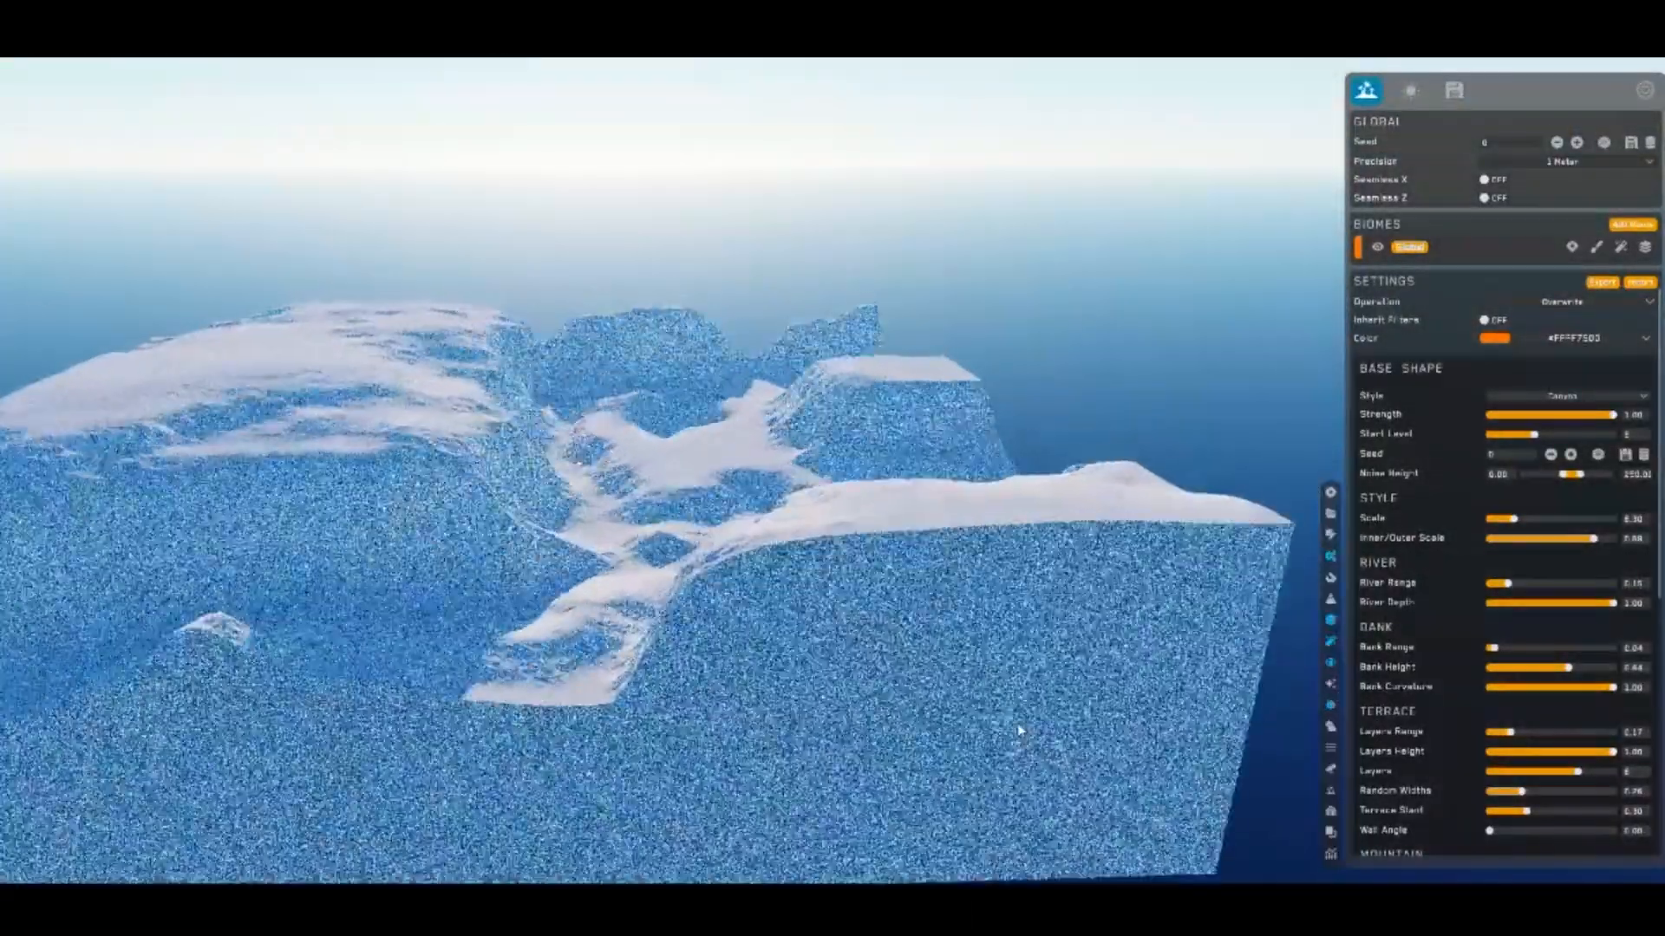
click(1566, 395)
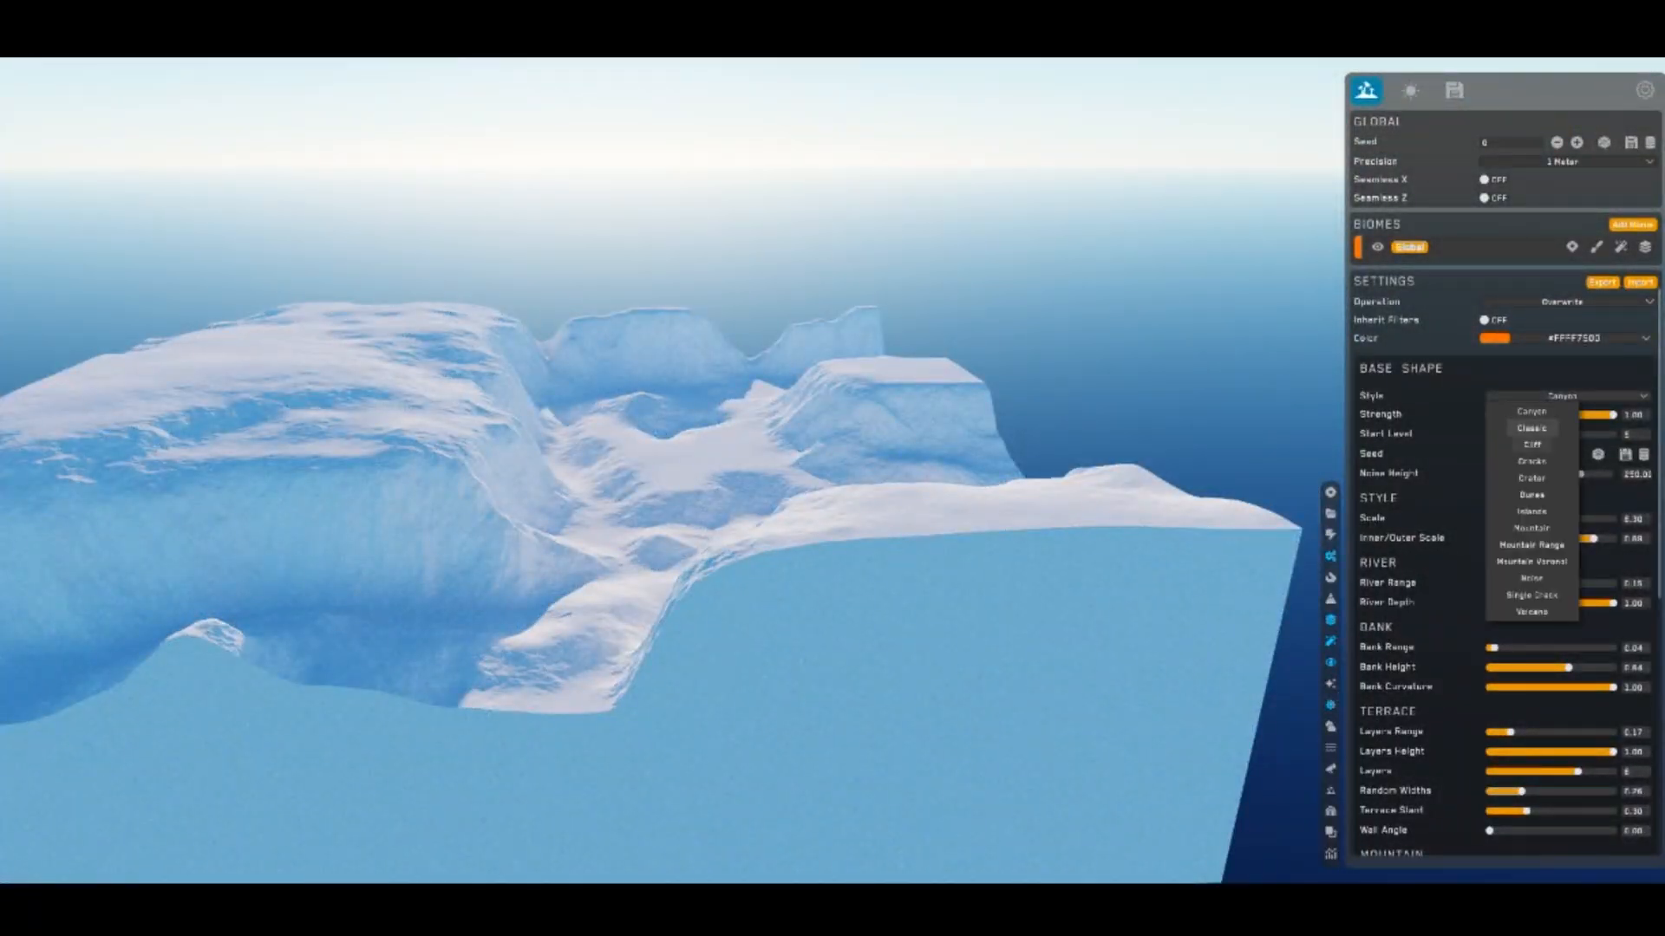
click(1531, 460)
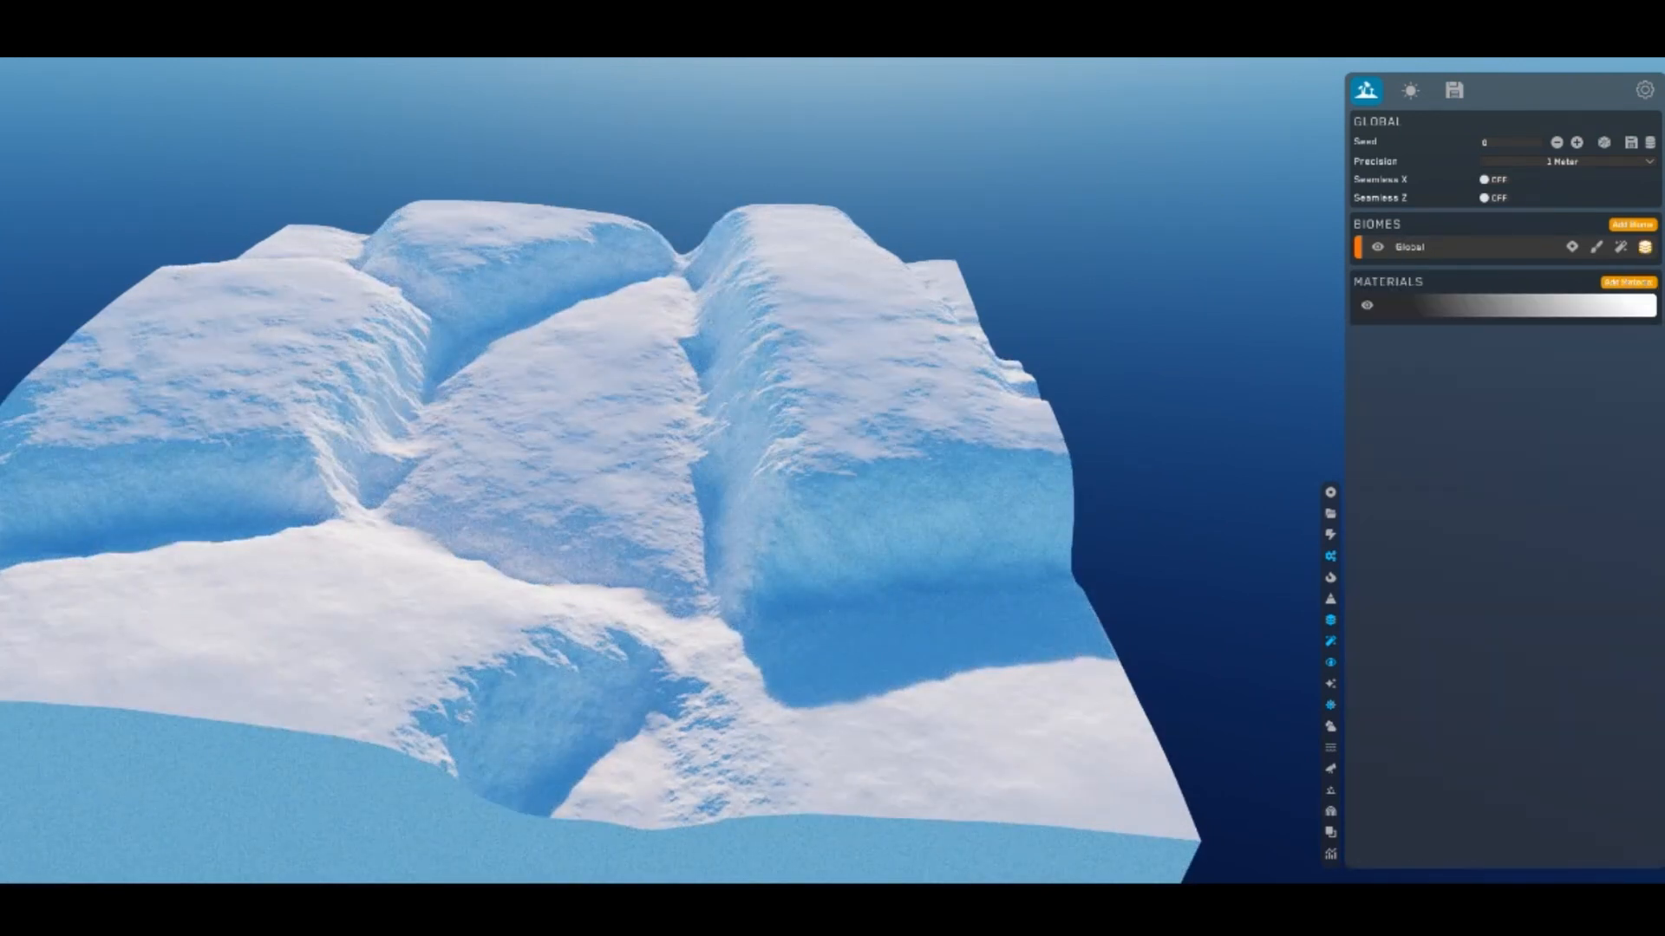
Add the Erosion > Wide Flows filter, then return to the Global biome settings
click(1633, 283)
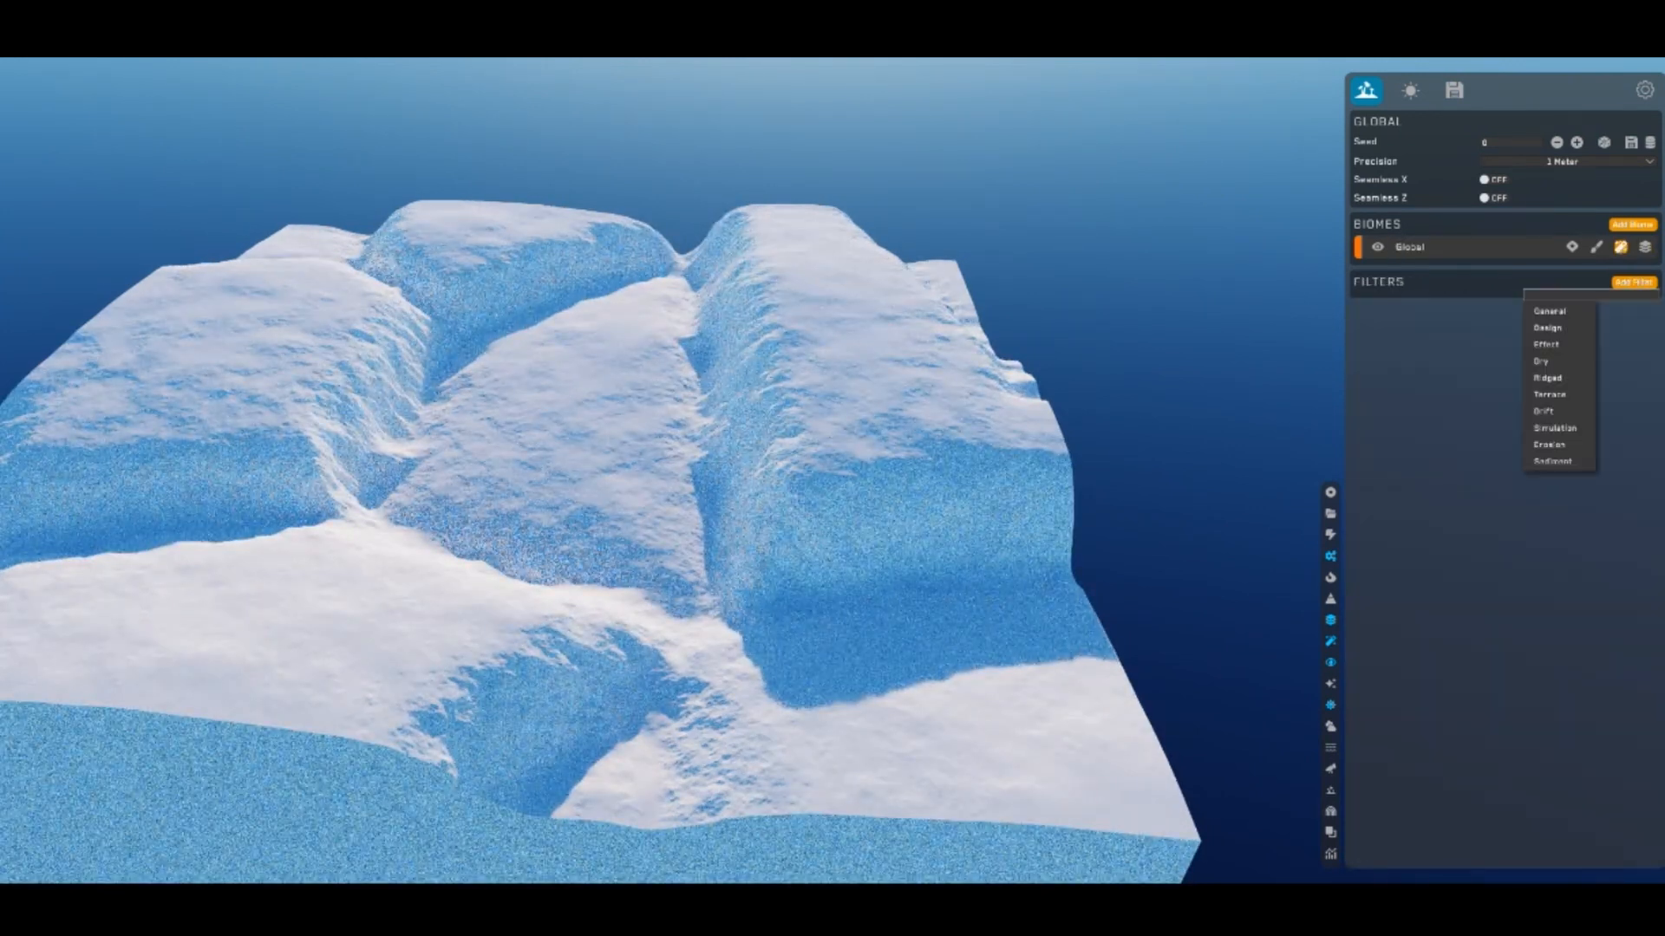
click(1550, 445)
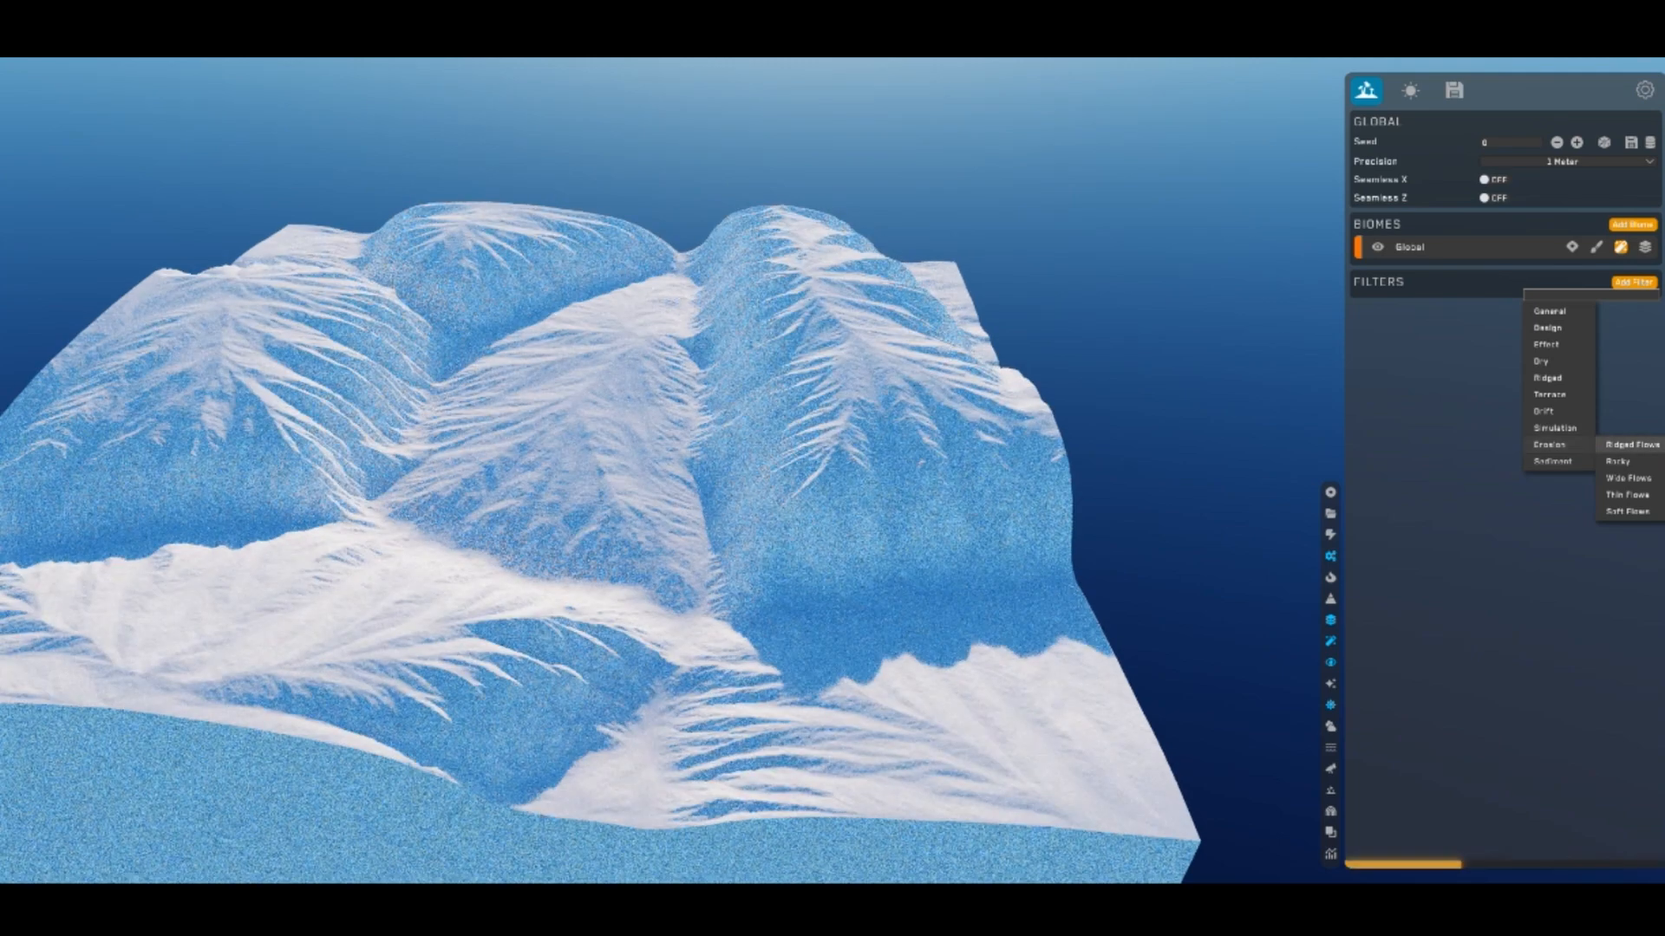
click(1623, 478)
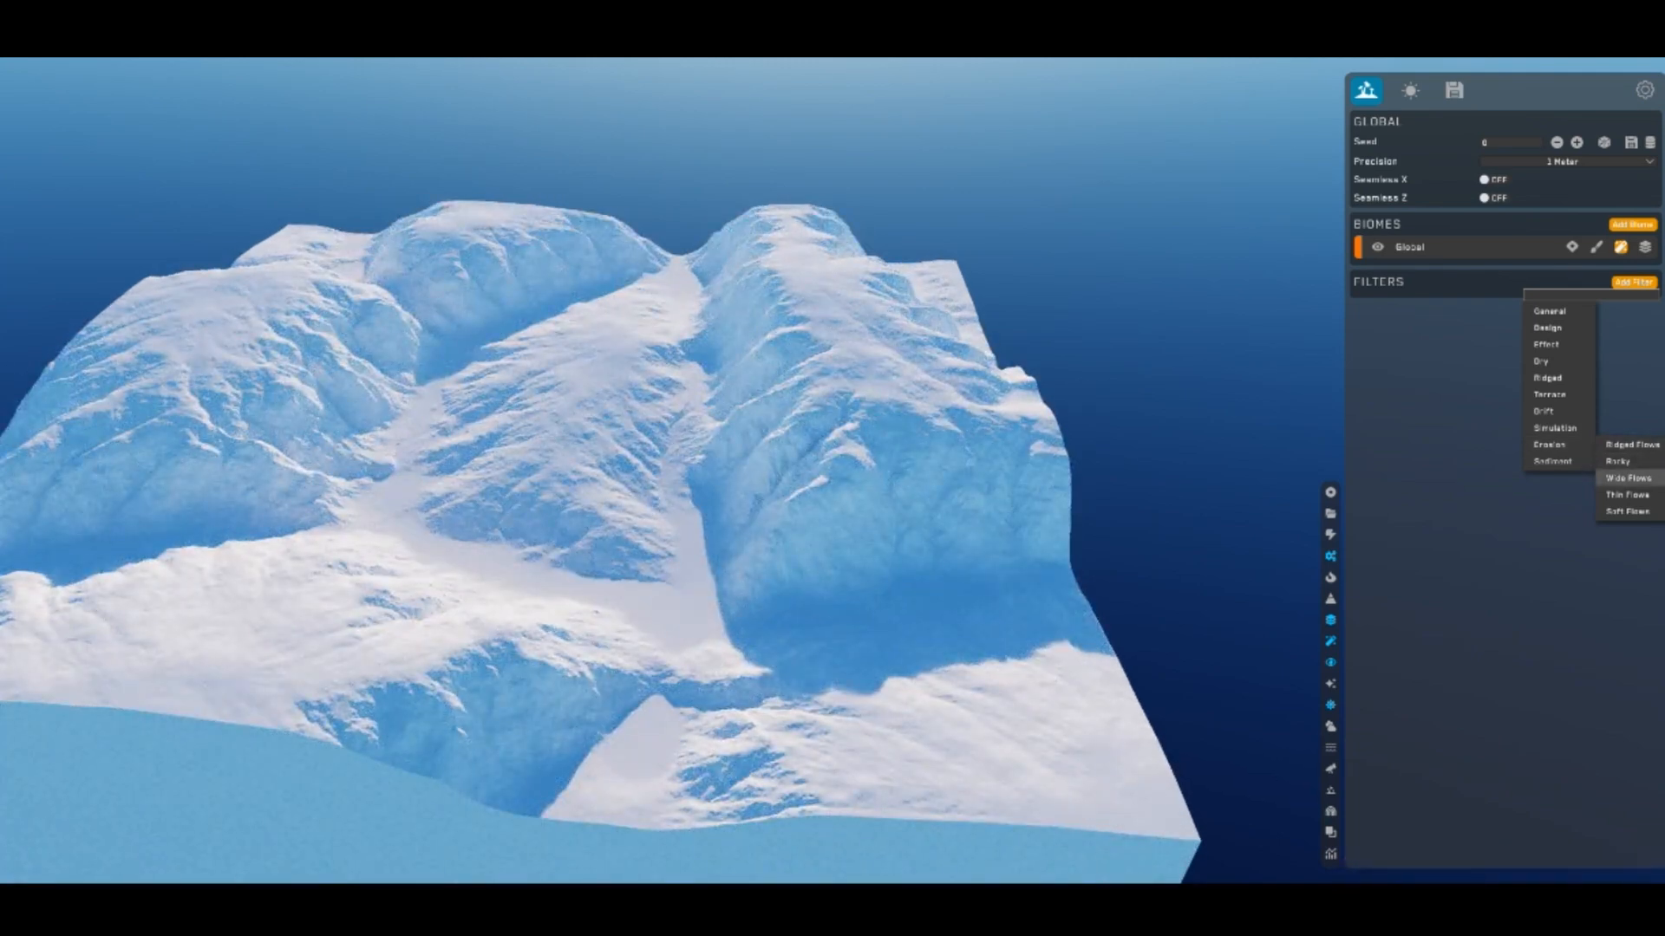
click(1622, 478)
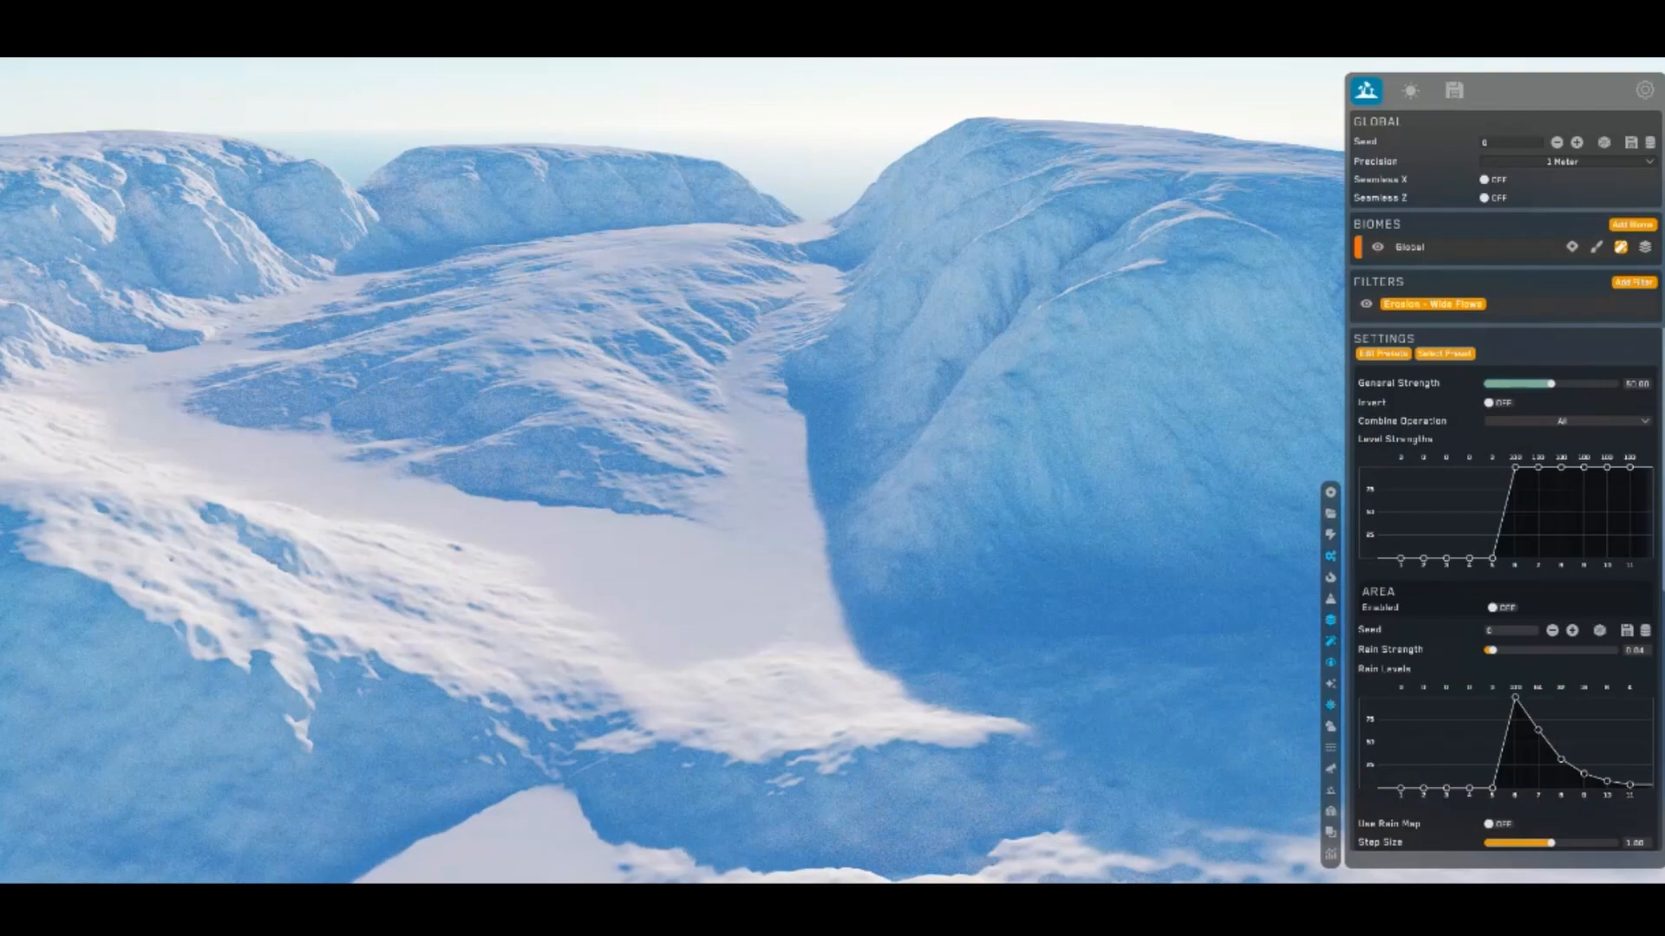
click(1633, 283)
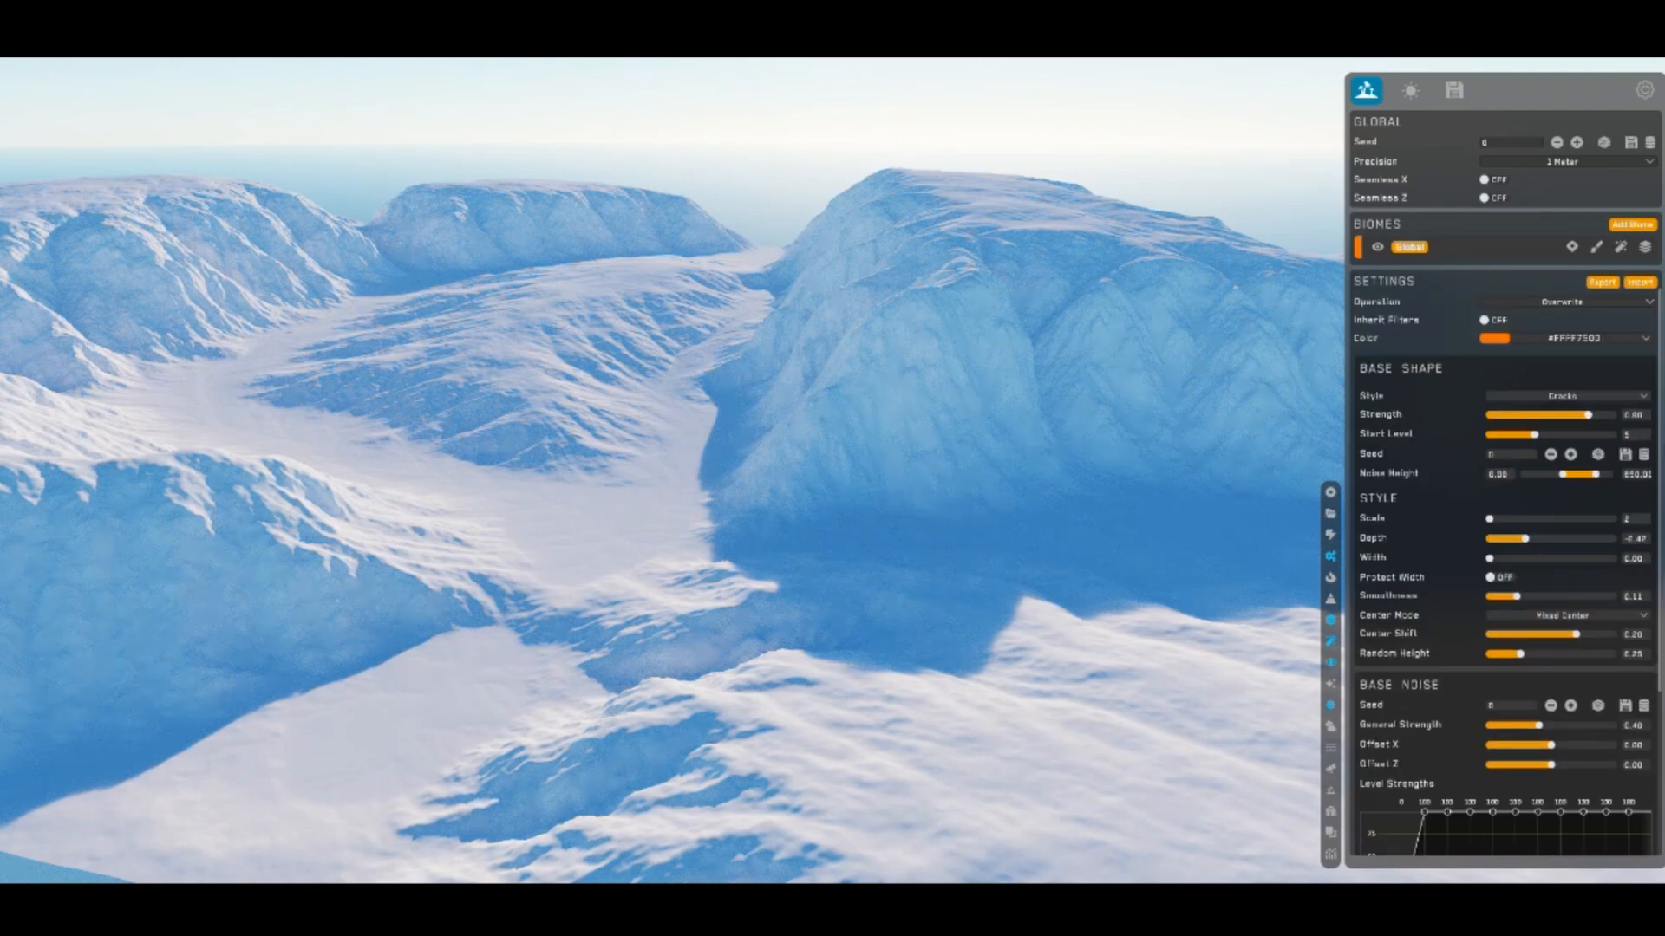
Set the Global terrain Precision to 1/8 Meter
drag(1540, 415, 1569, 415)
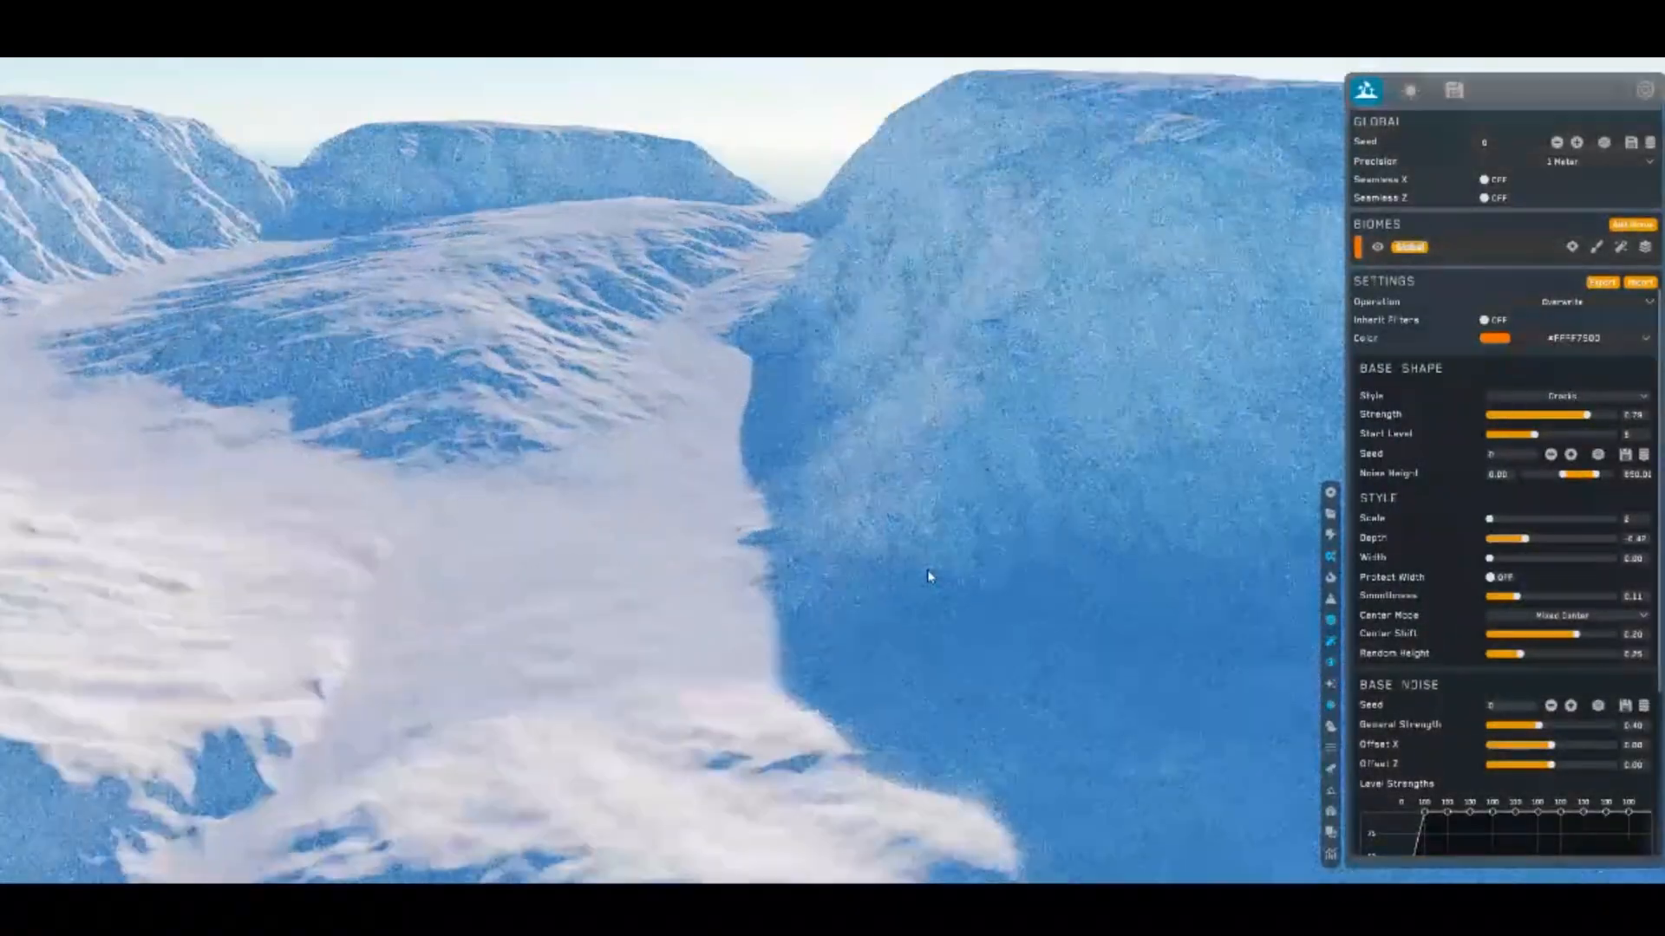
click(1566, 160)
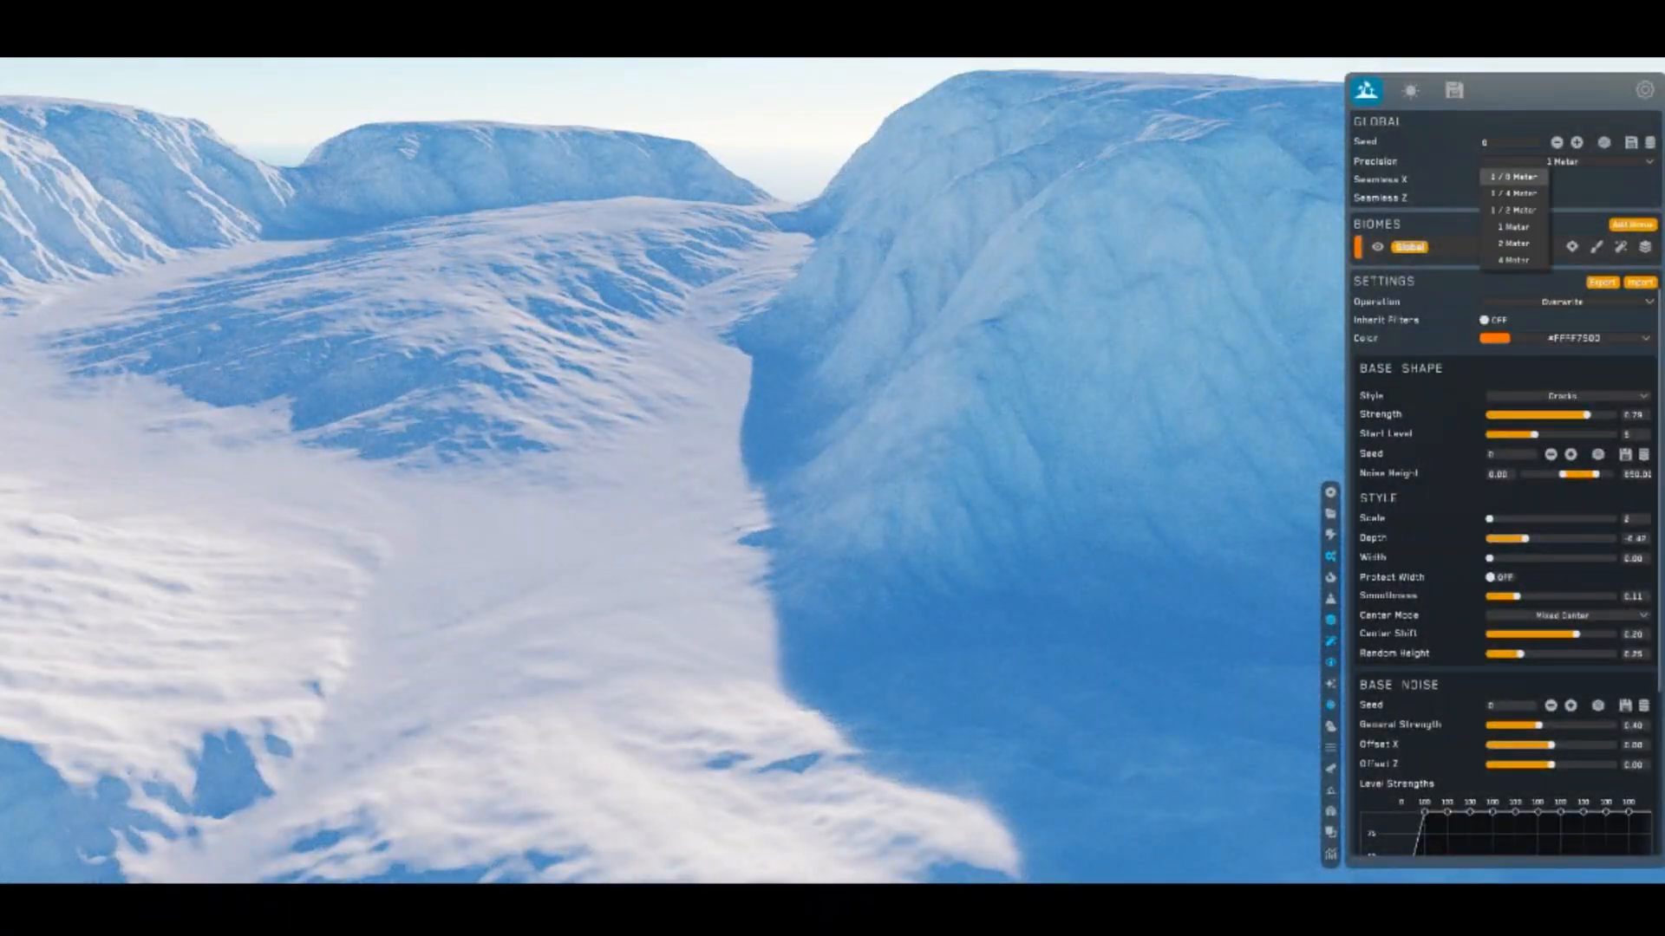
click(1513, 195)
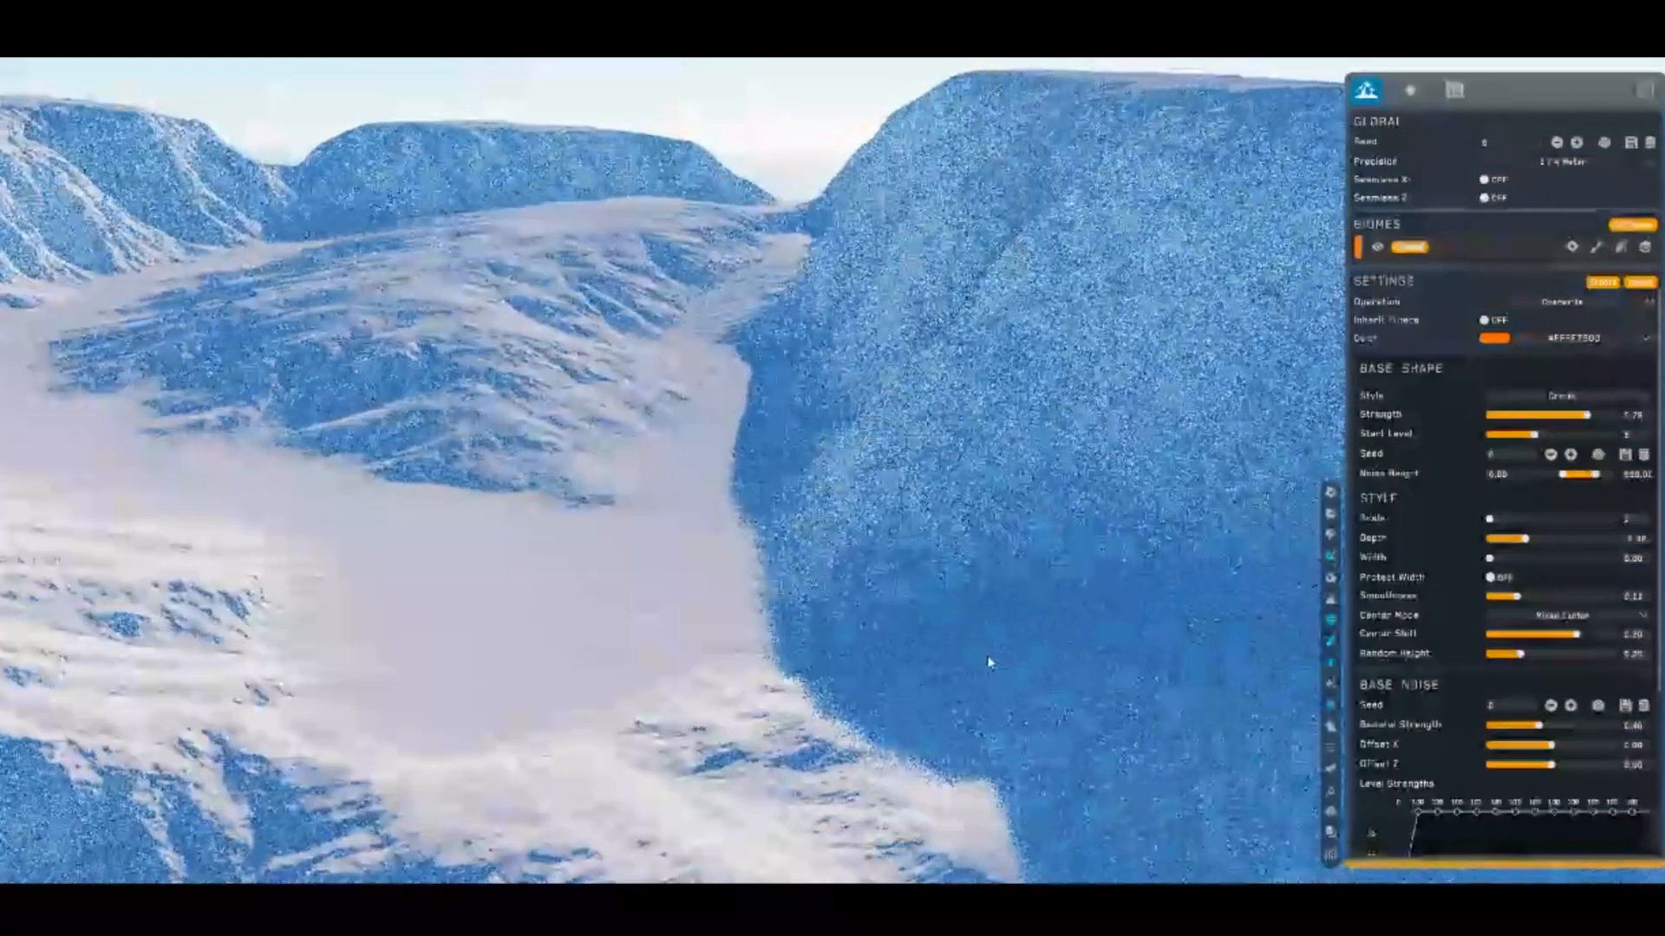
click(1561, 142)
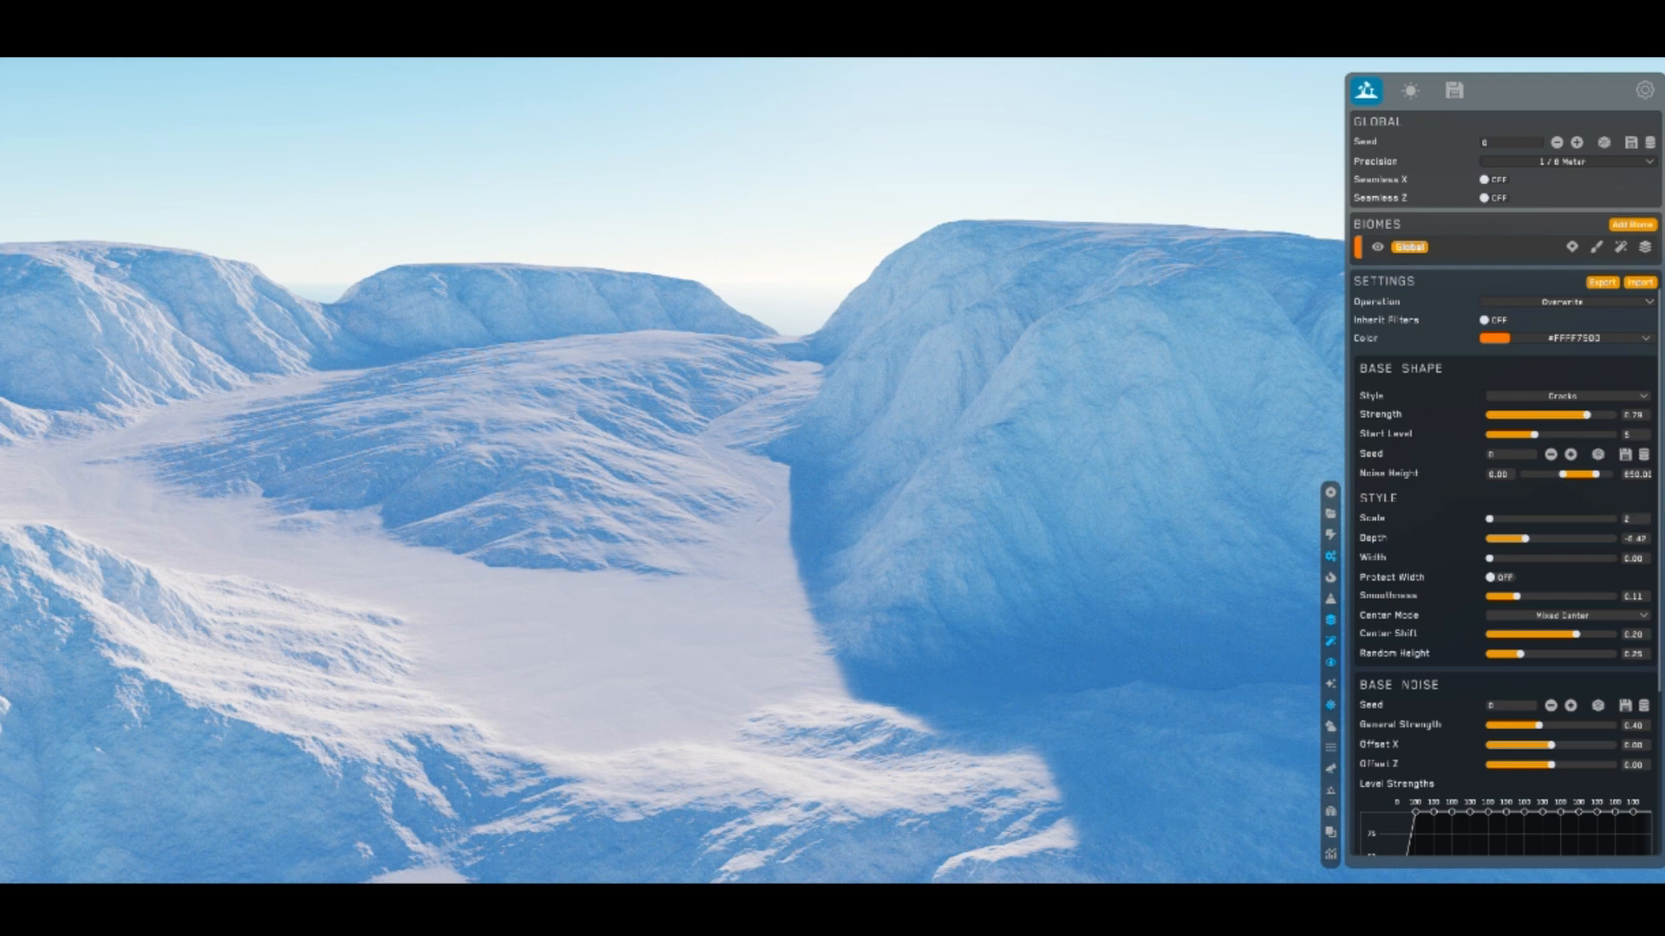
Add a Height Map export element with PNG format and 16 Bit enabled
click(1454, 90)
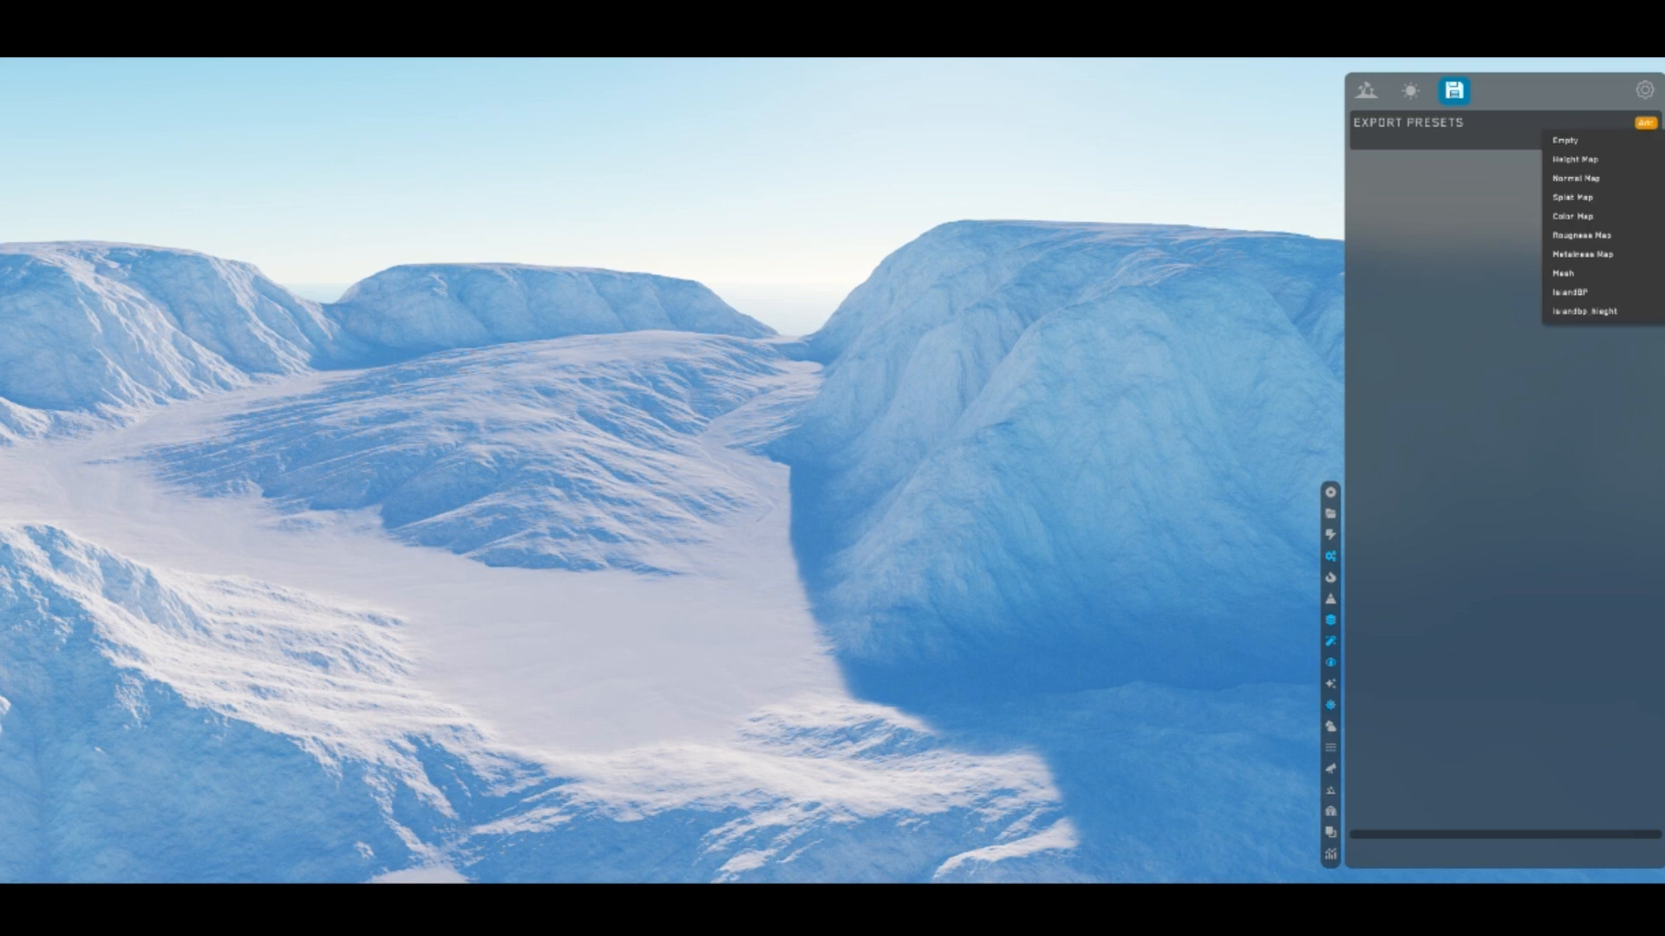
click(1574, 158)
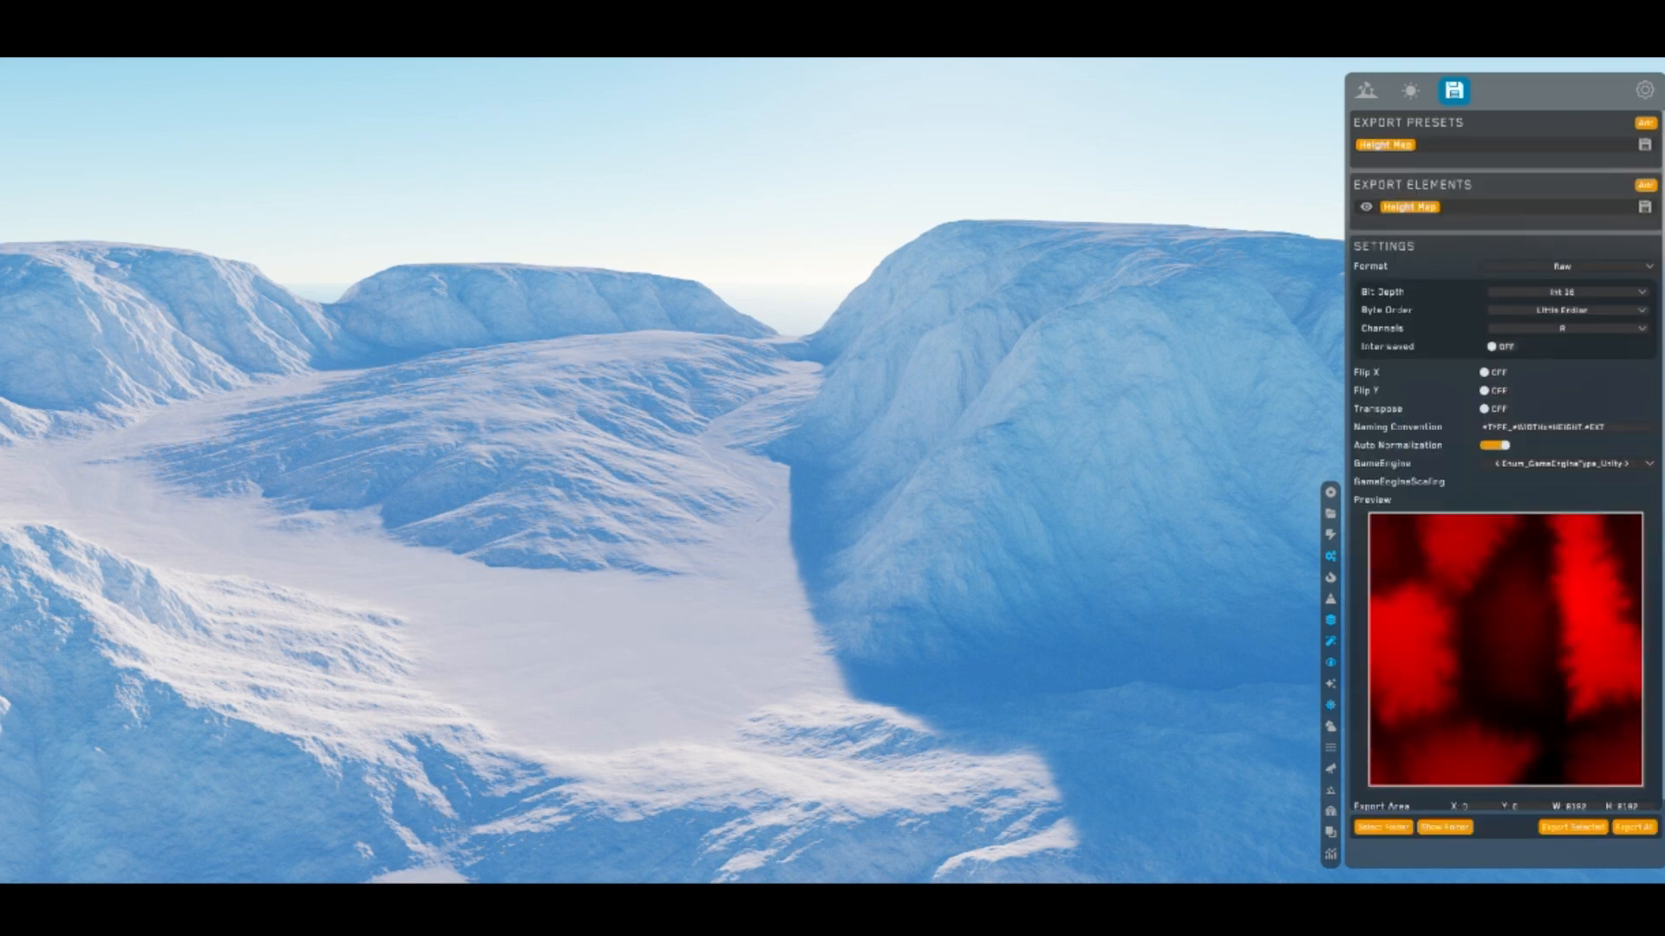
click(1560, 266)
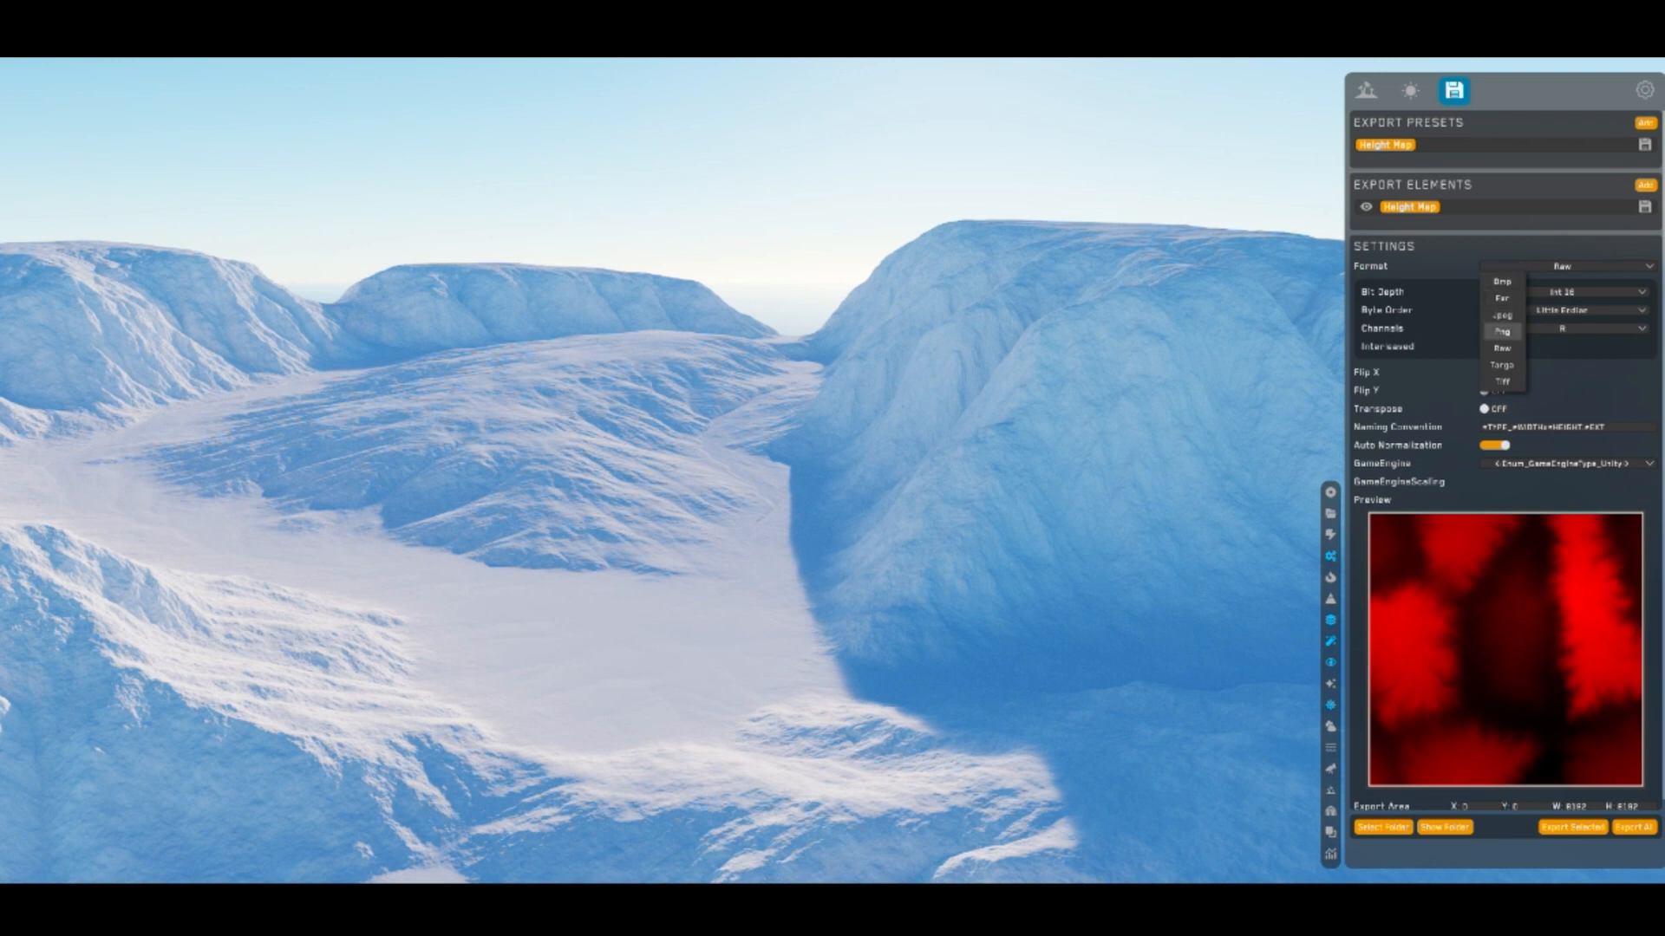
click(1504, 331)
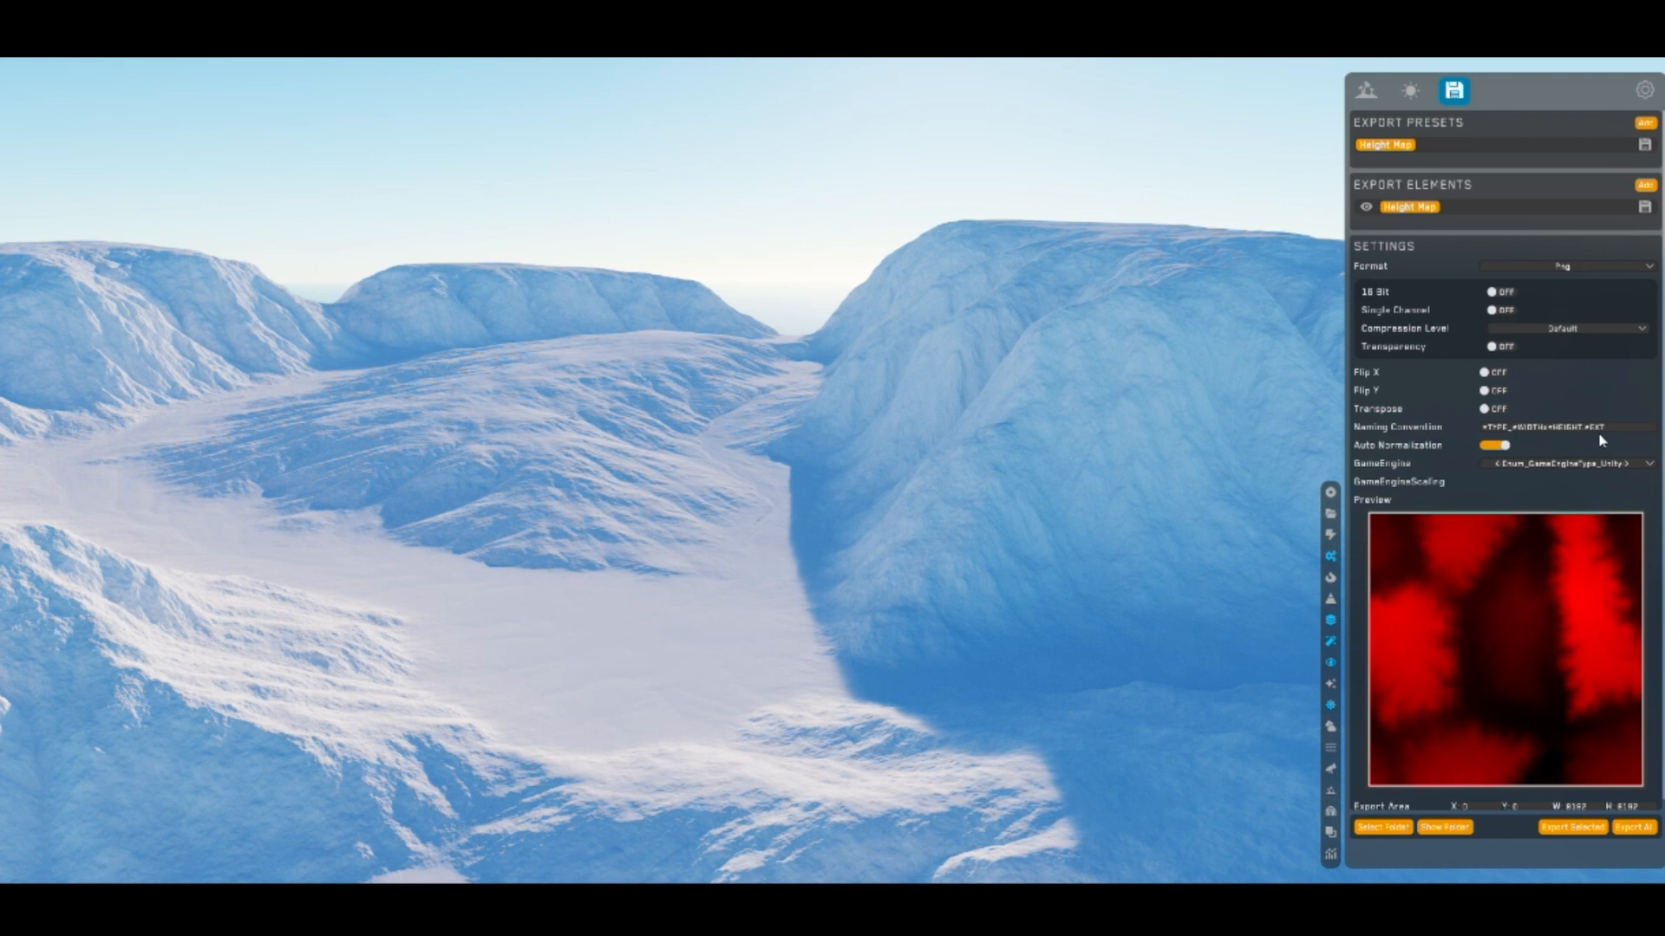
click(1497, 292)
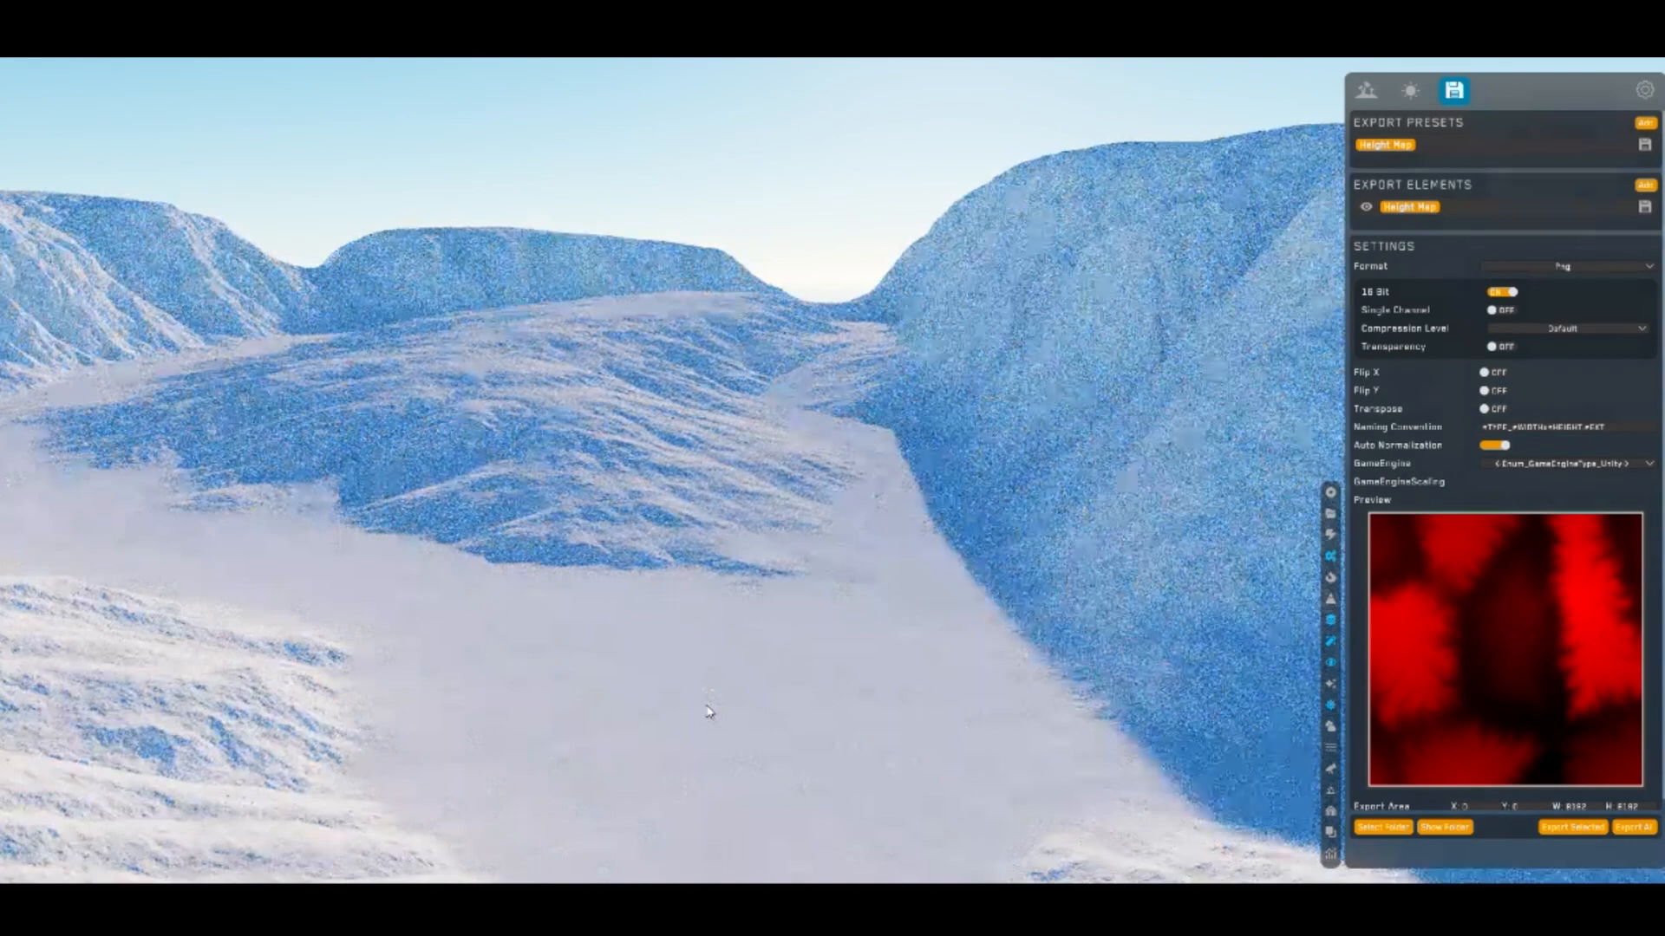
Orbit the view around the rendered snowy canyon
drag(709, 711, 838, 633)
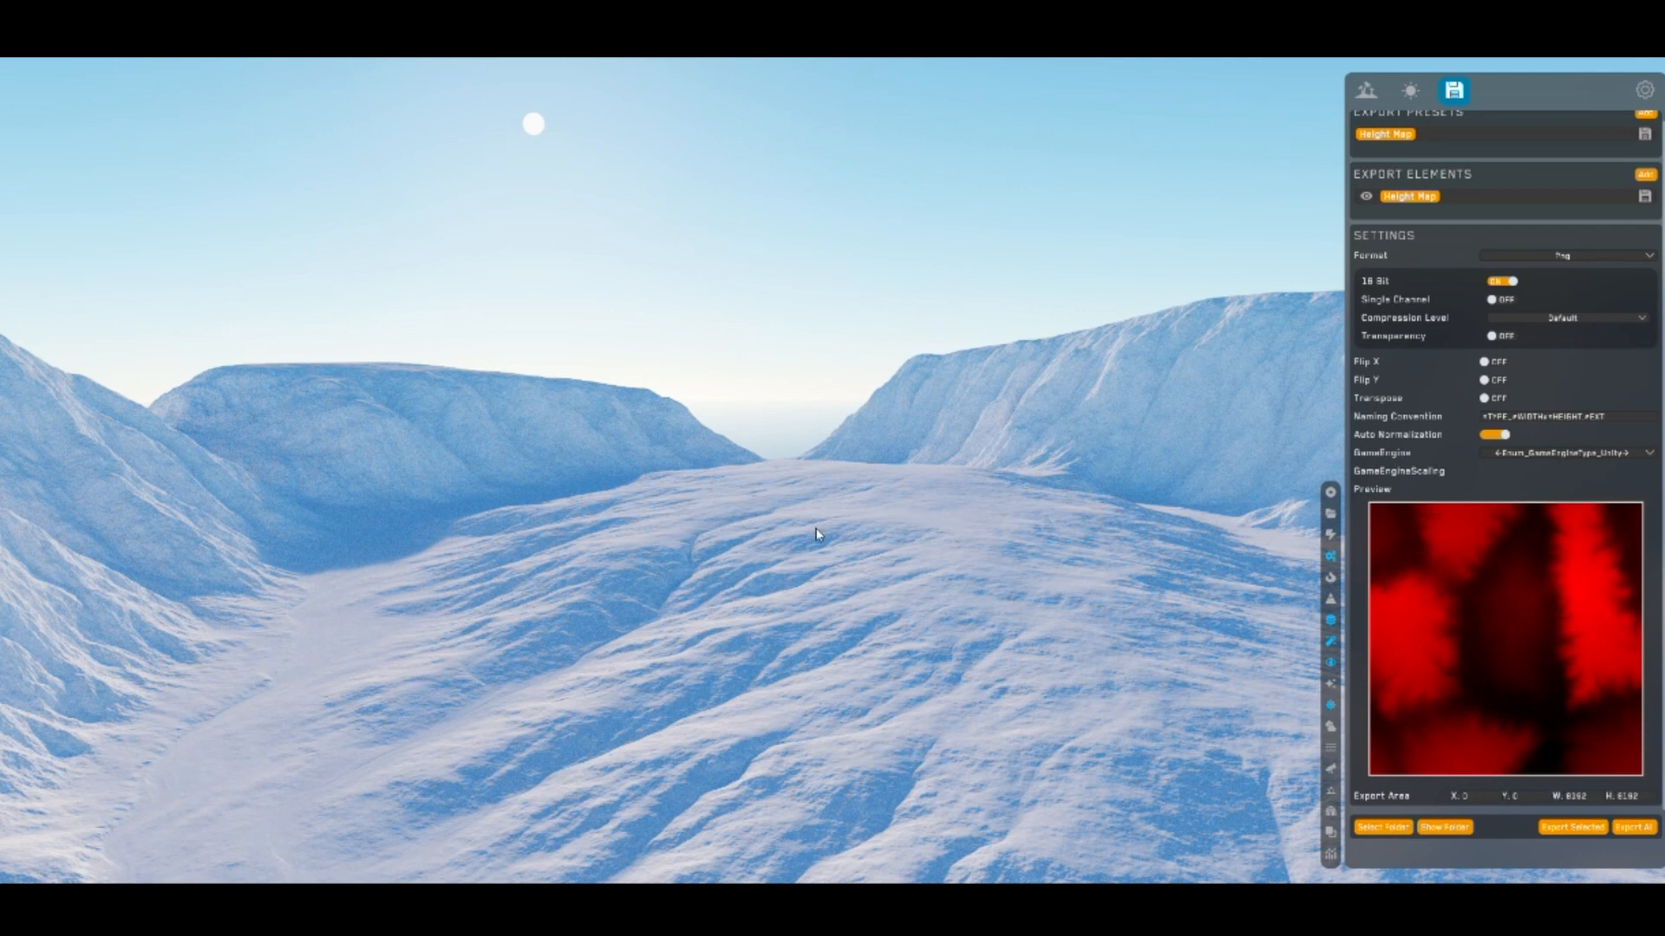
mouse_move(895, 528)
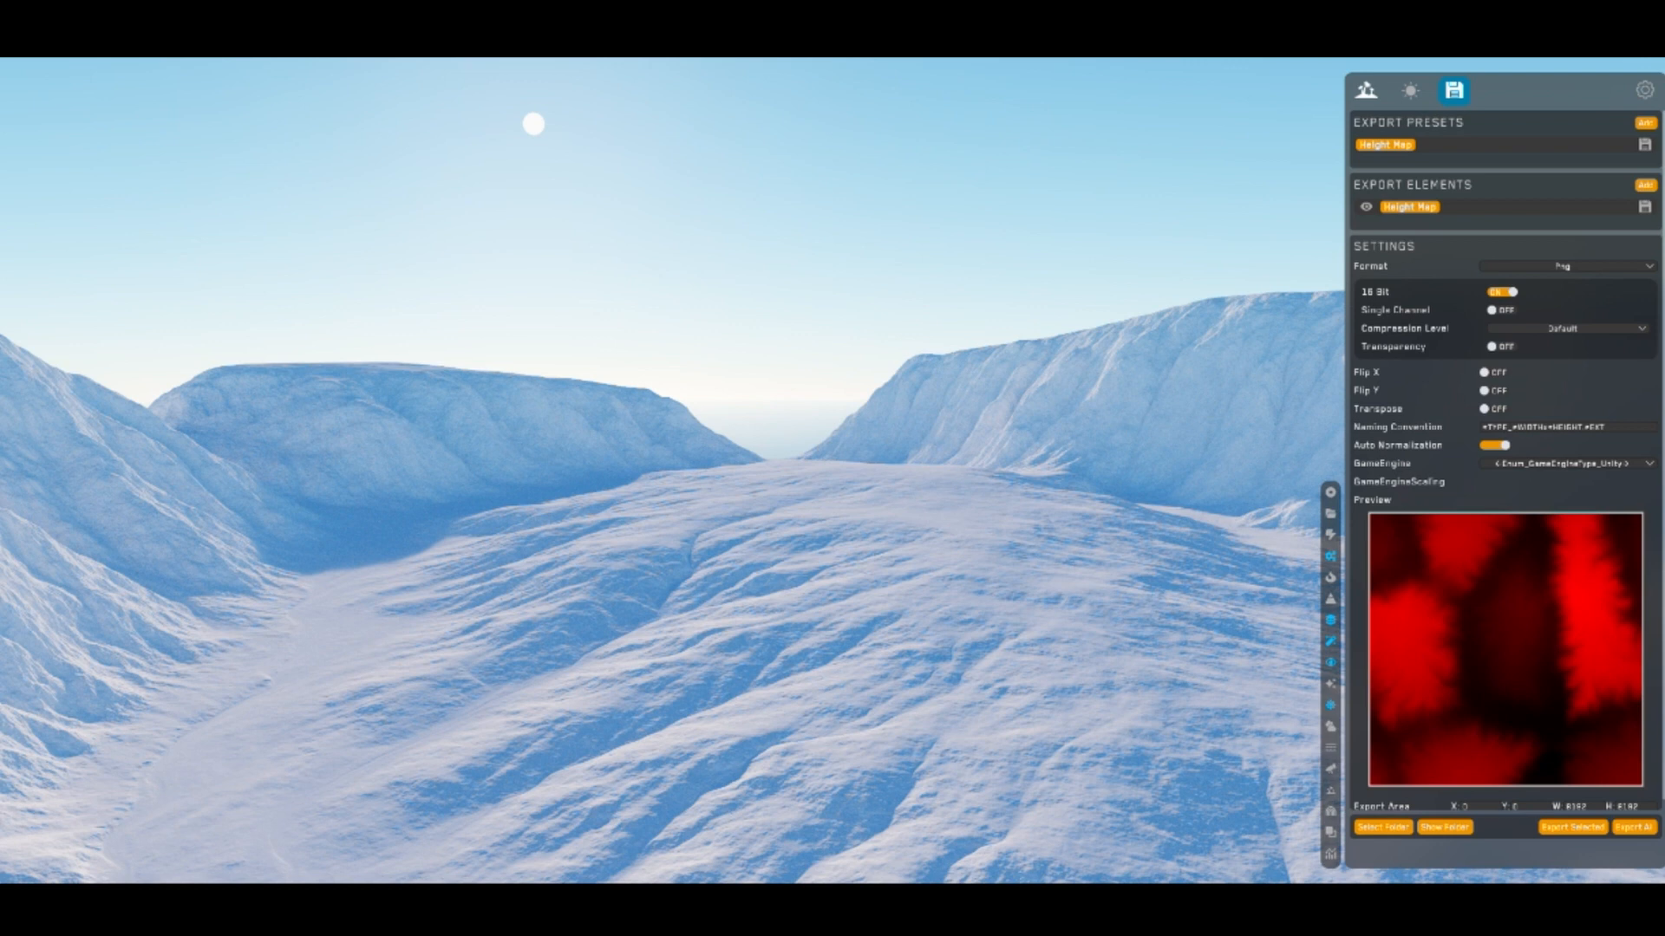
Set terrain Precision to 1/4 Meter and export the 4096 × 4096 height map
click(1368, 89)
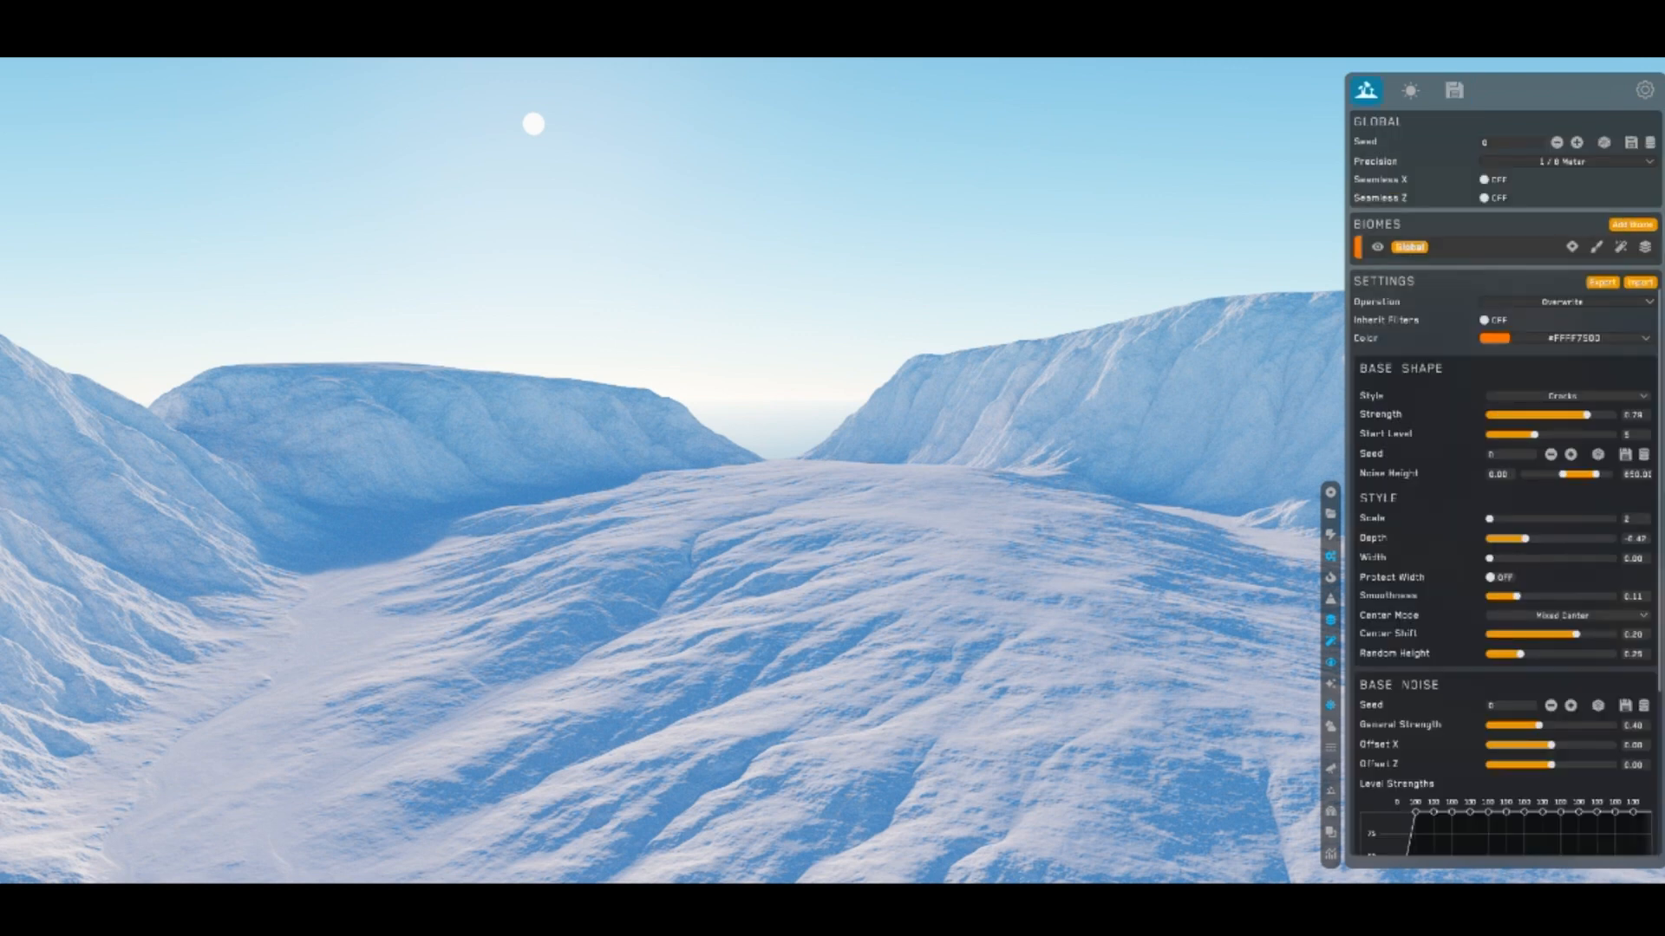
click(1560, 161)
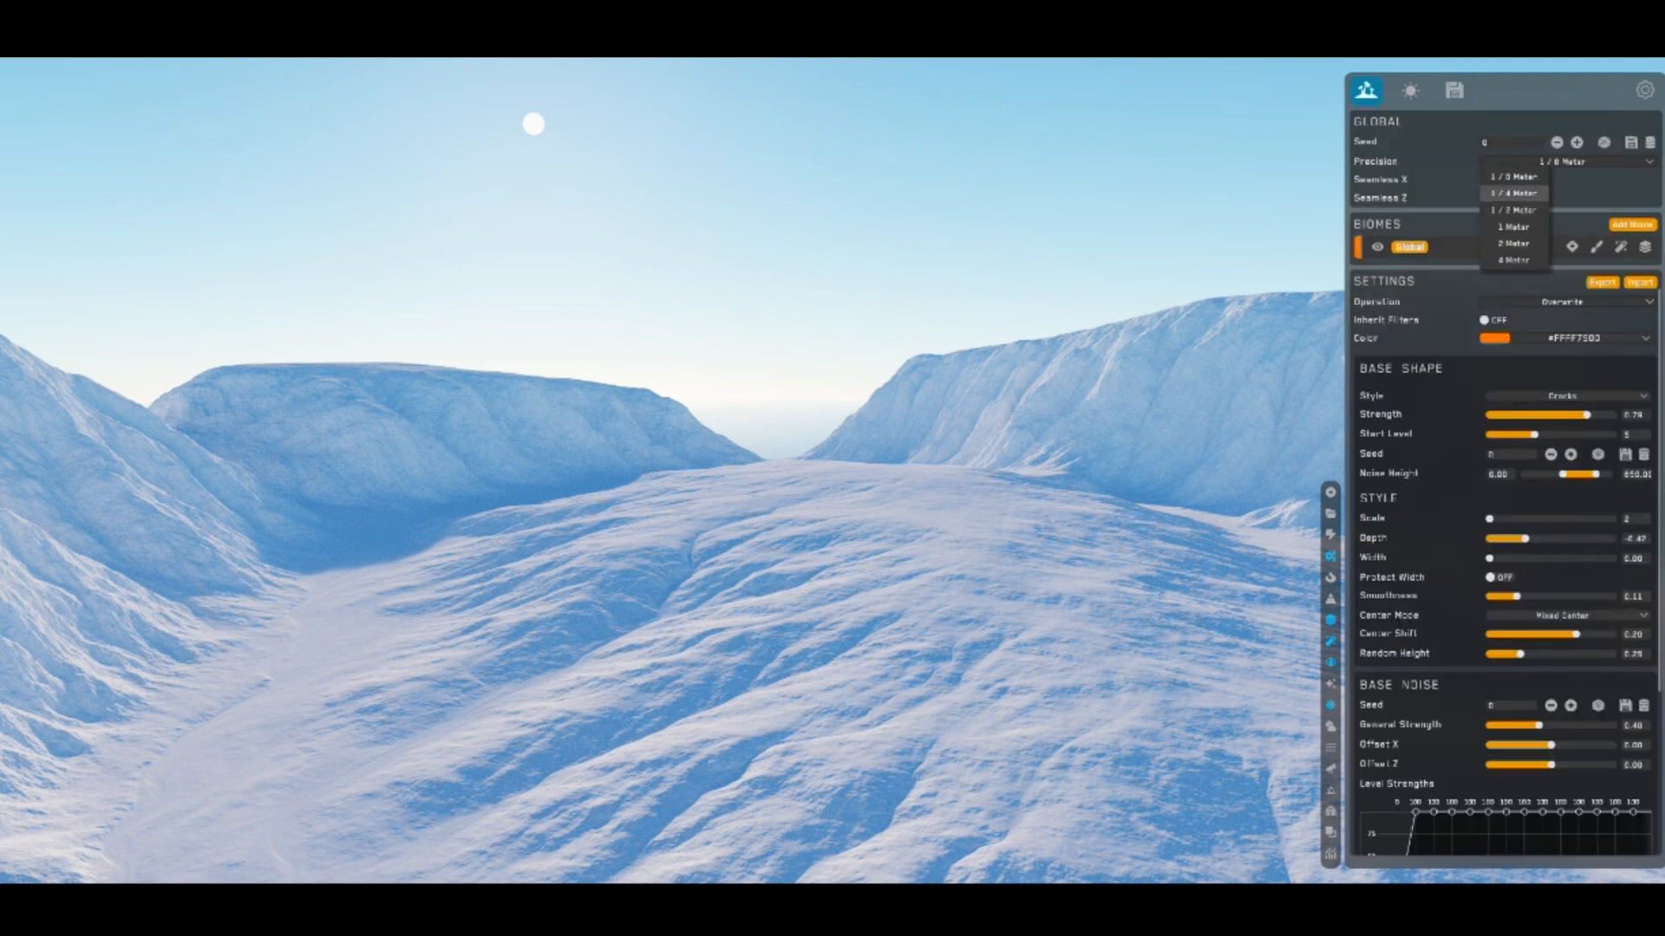
click(1505, 194)
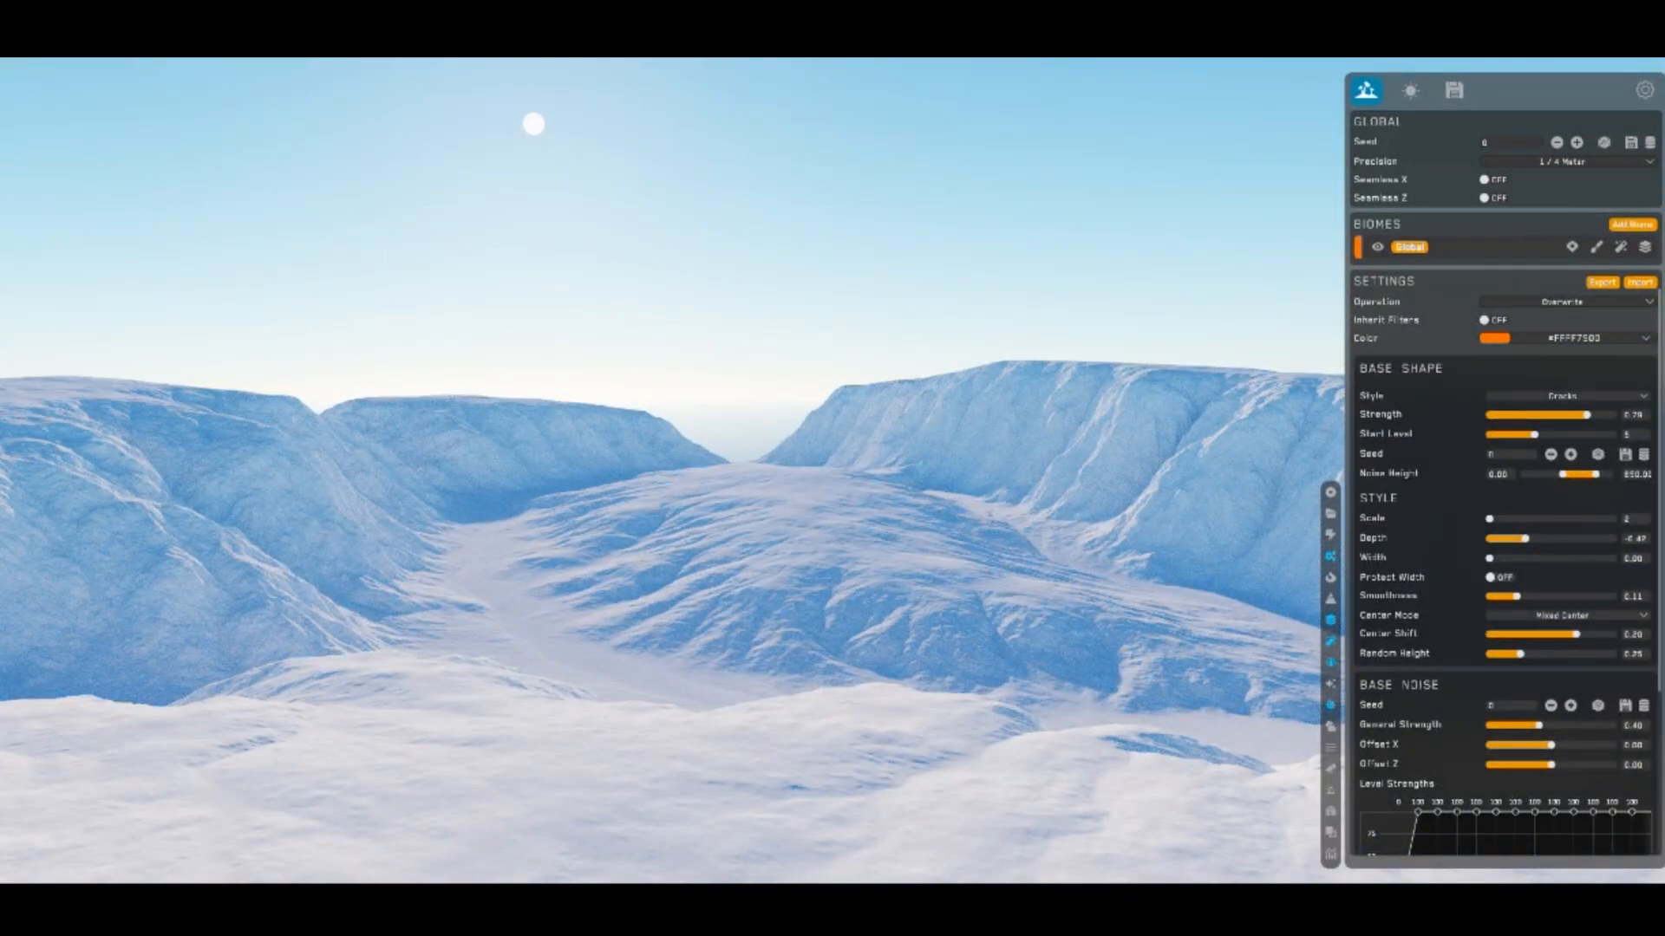
click(1455, 90)
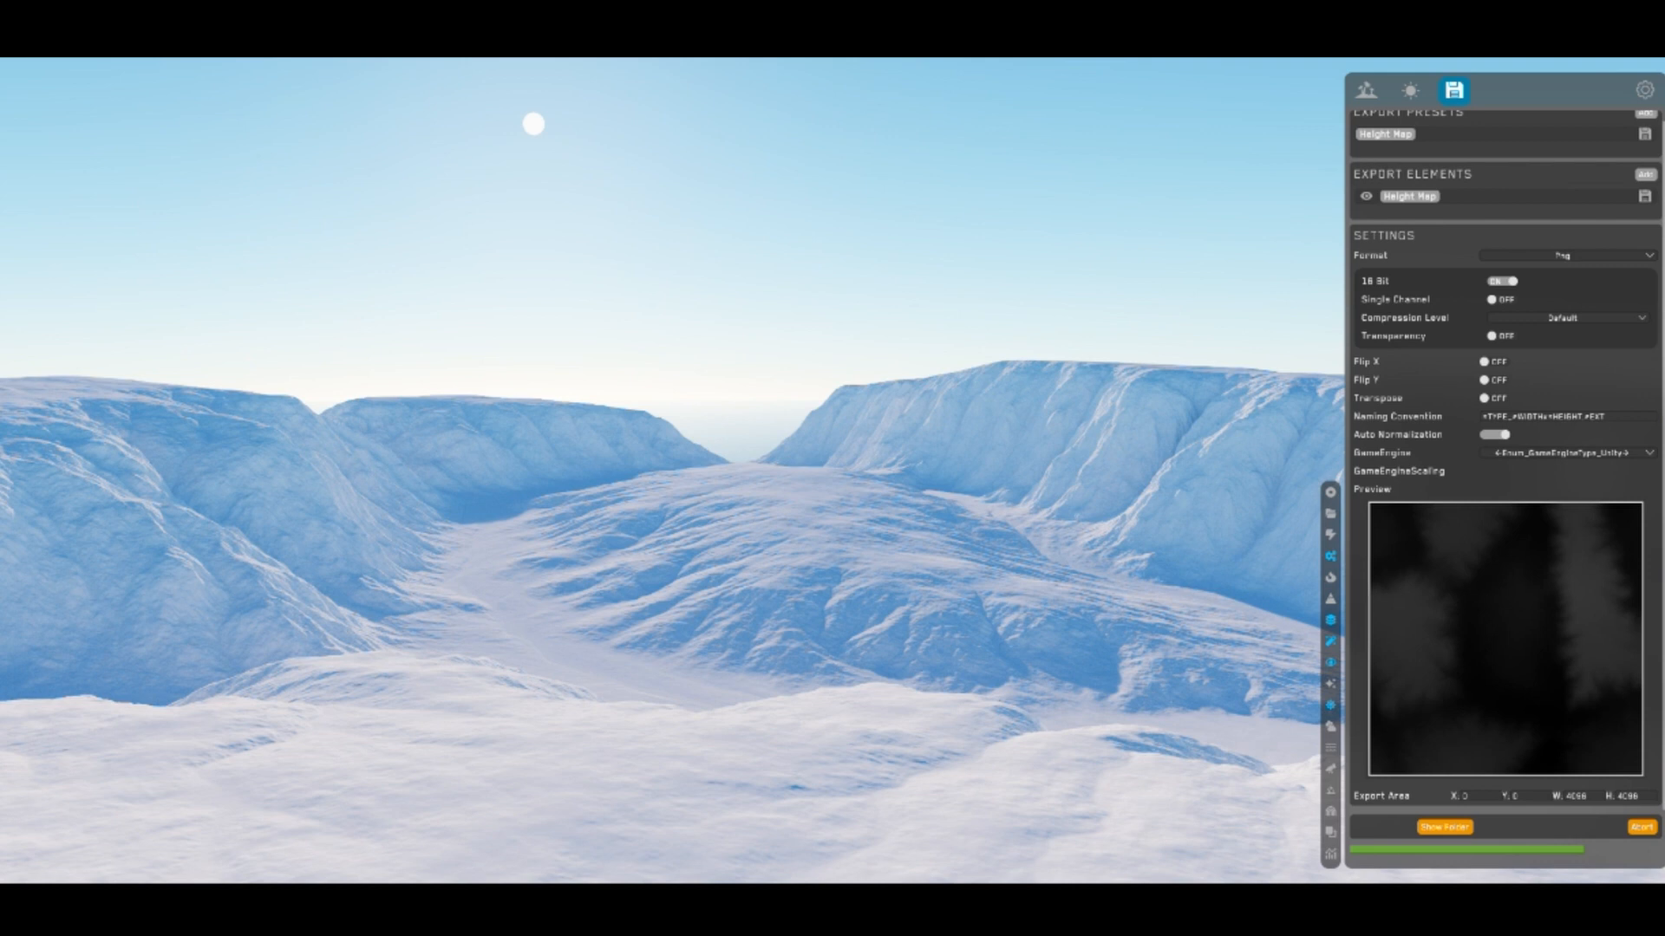
mouse_move(1187, 738)
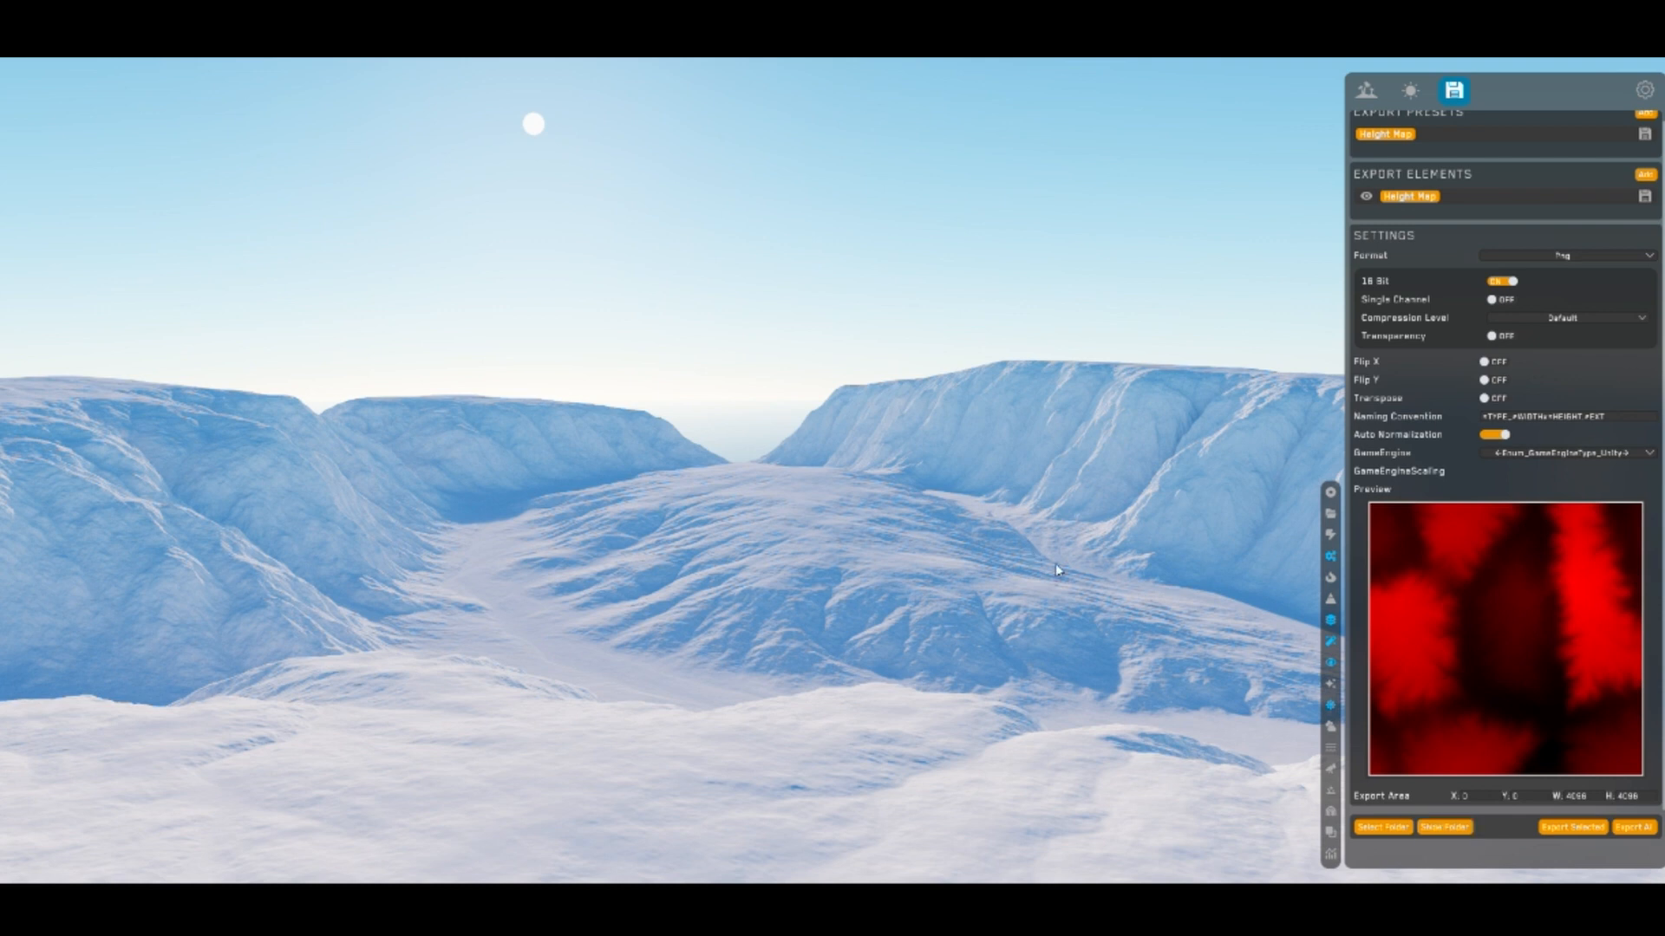
mouse_move(913, 535)
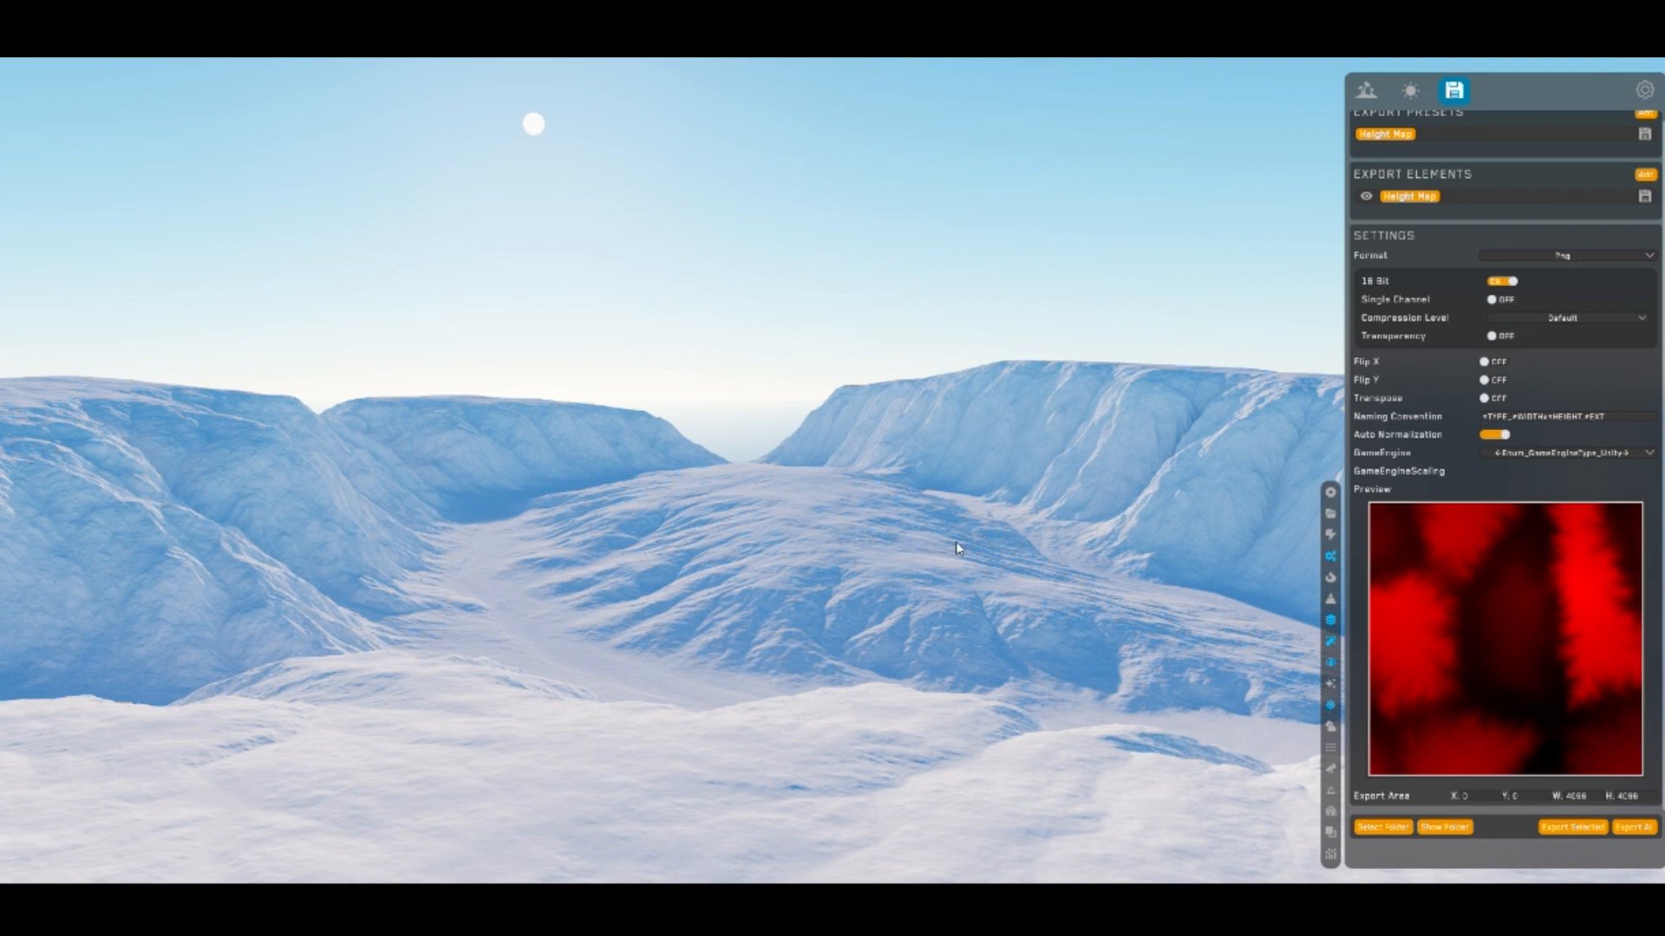
mouse_move(942, 502)
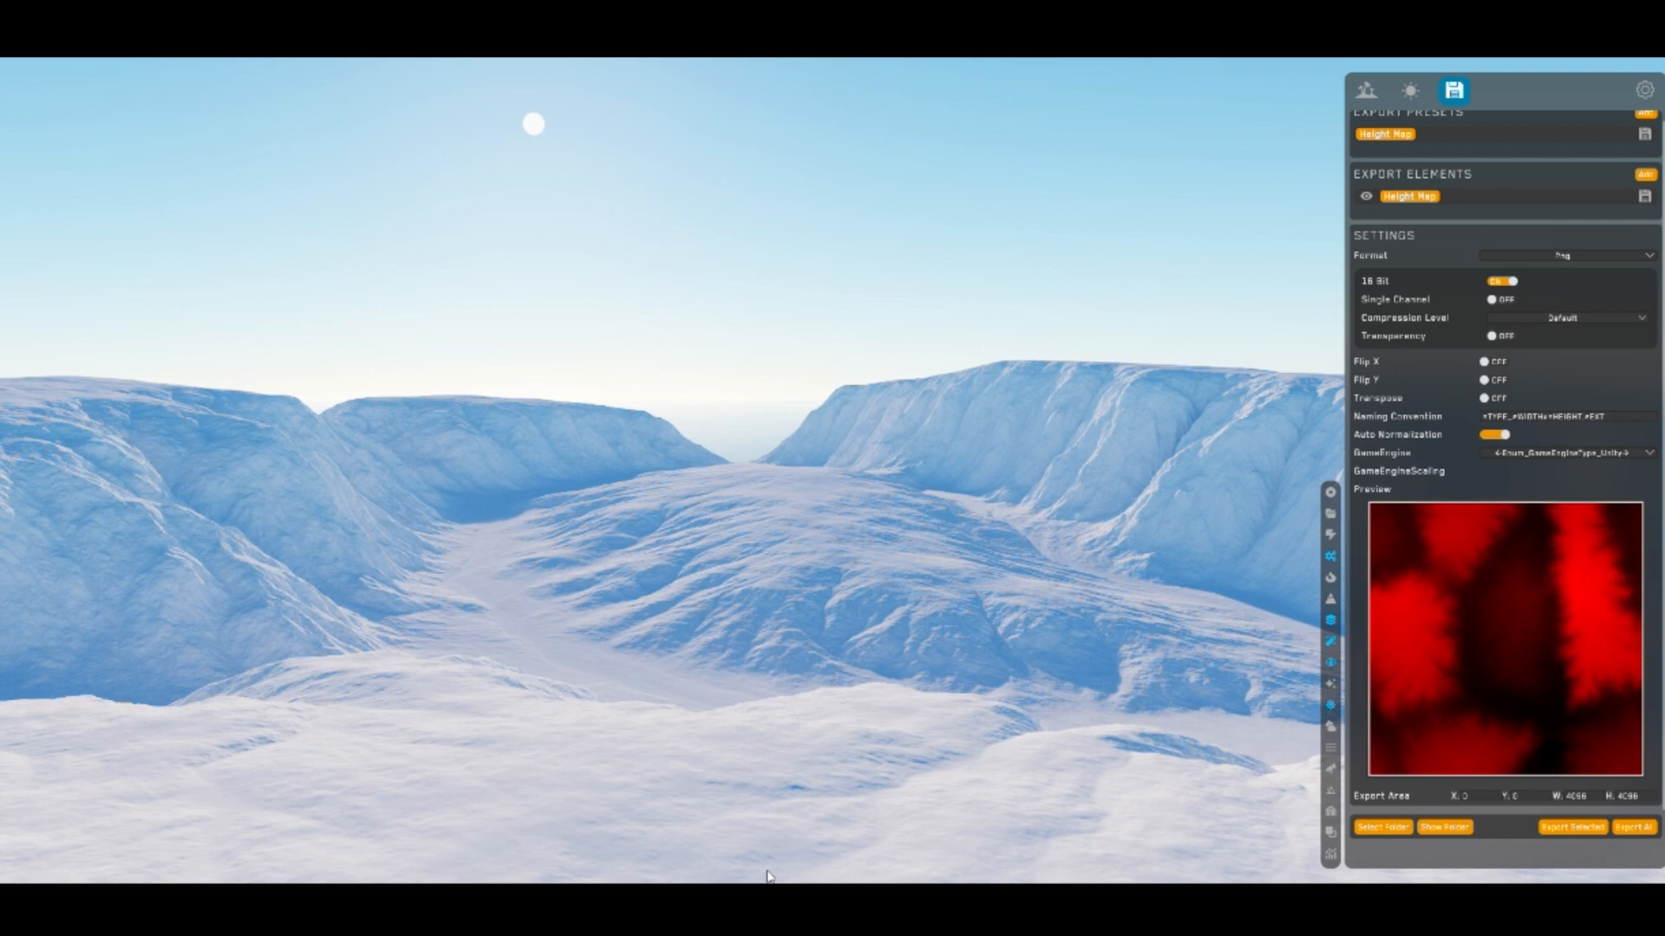
mouse_move(973, 921)
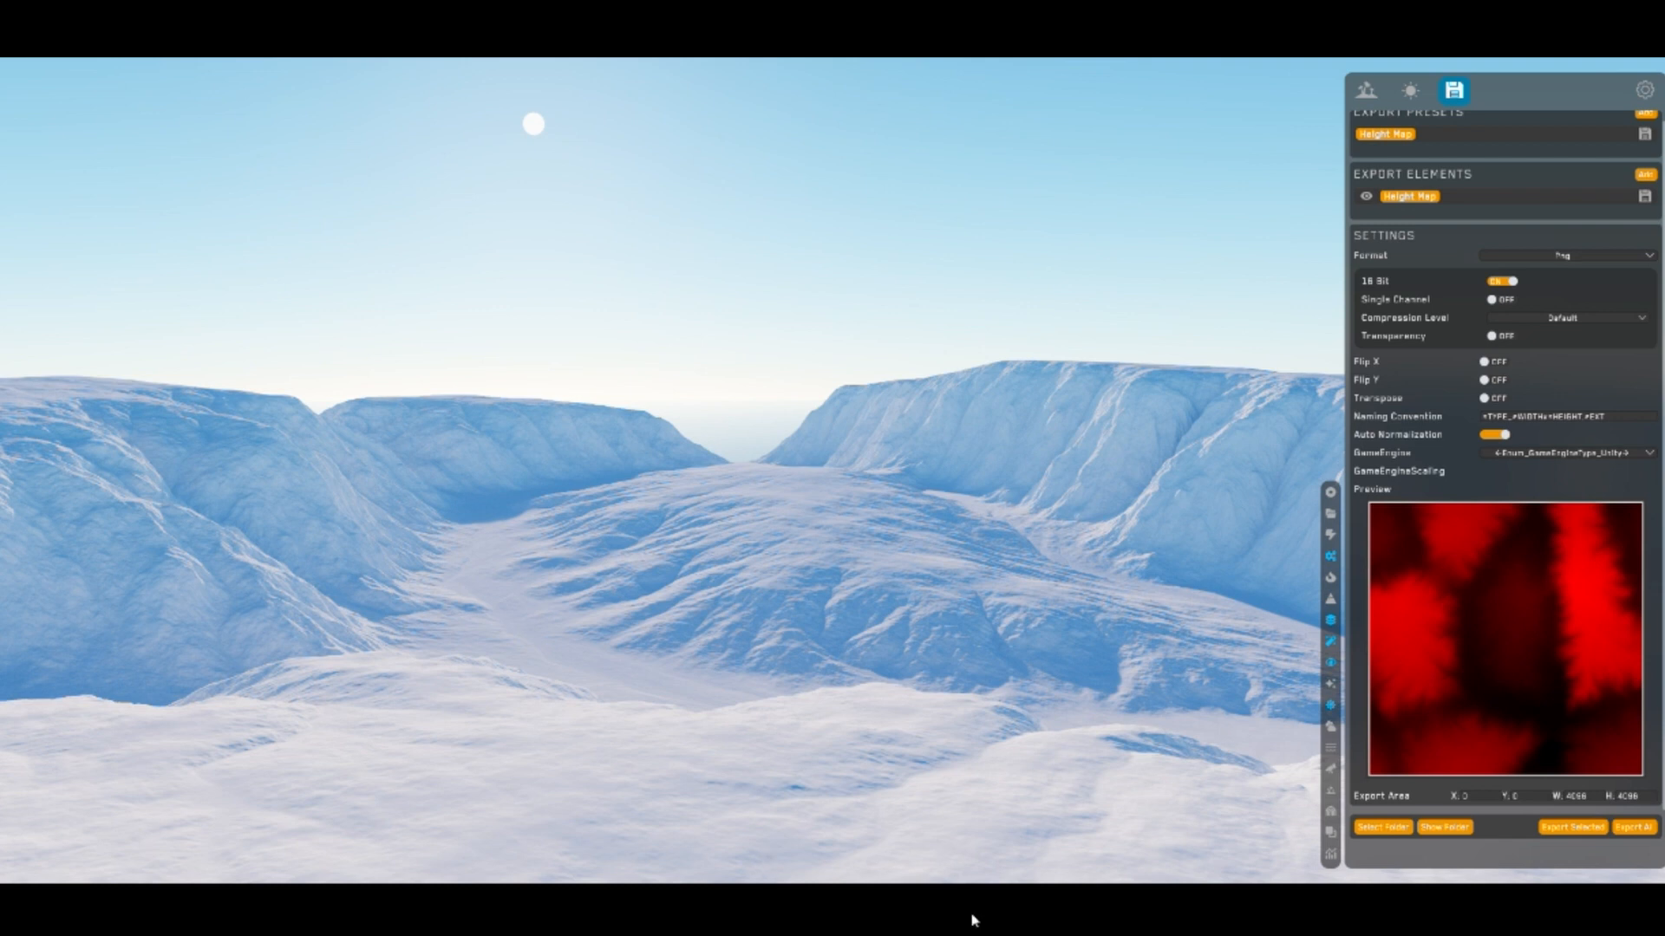
mouse_move(994, 820)
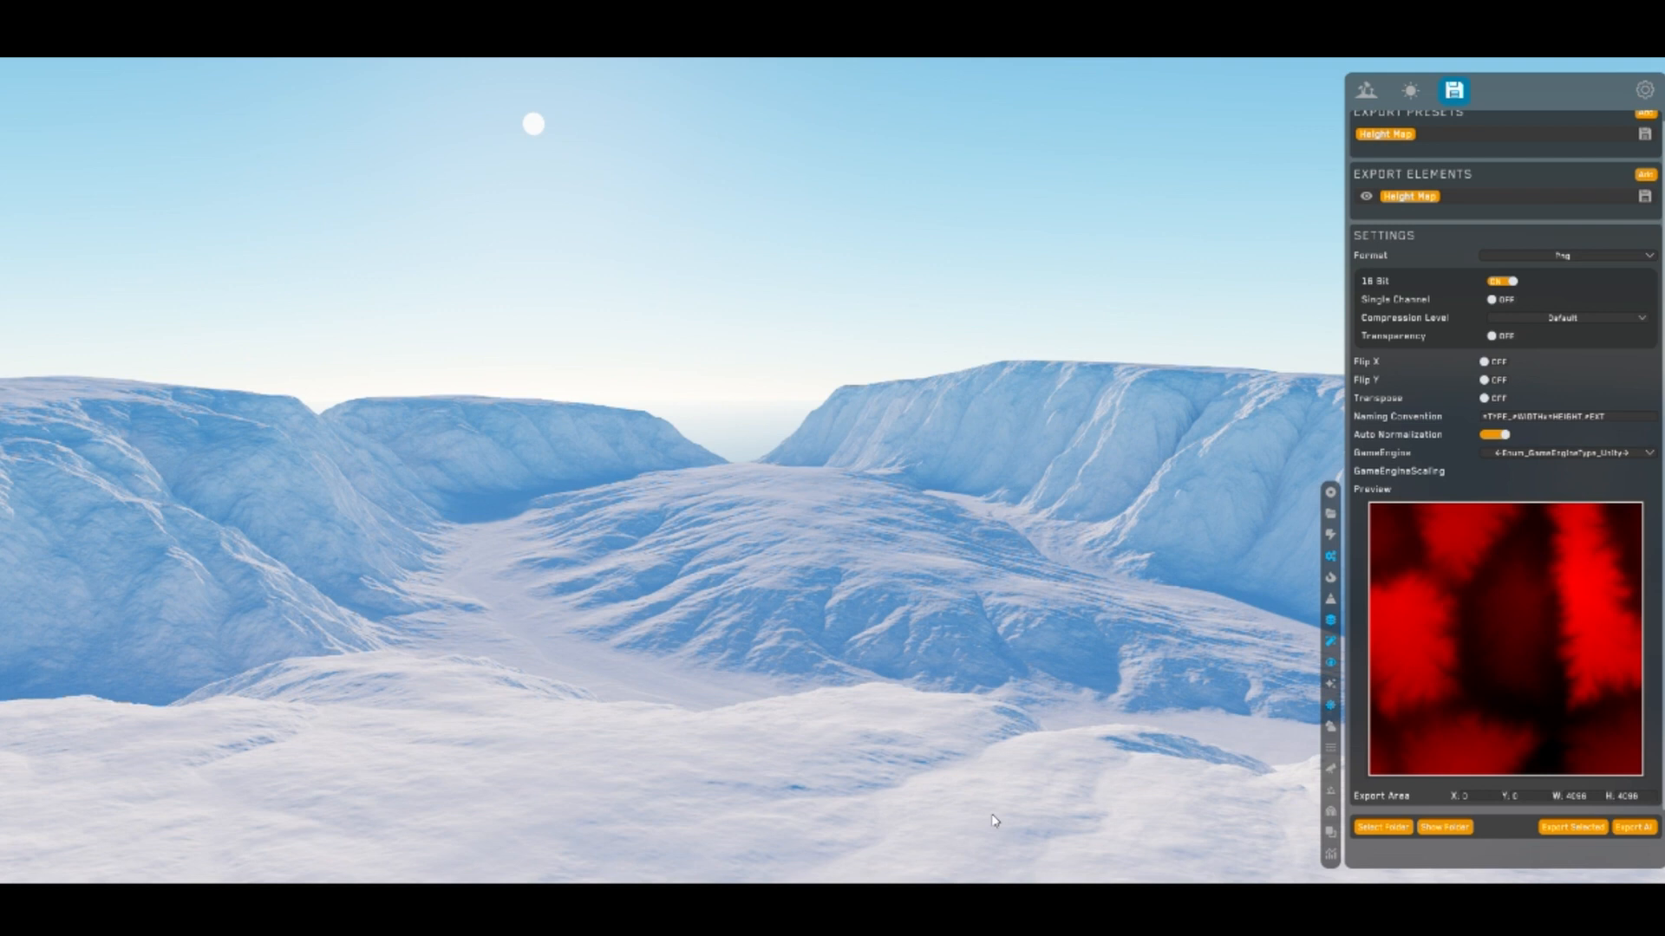
mouse_move(1017, 824)
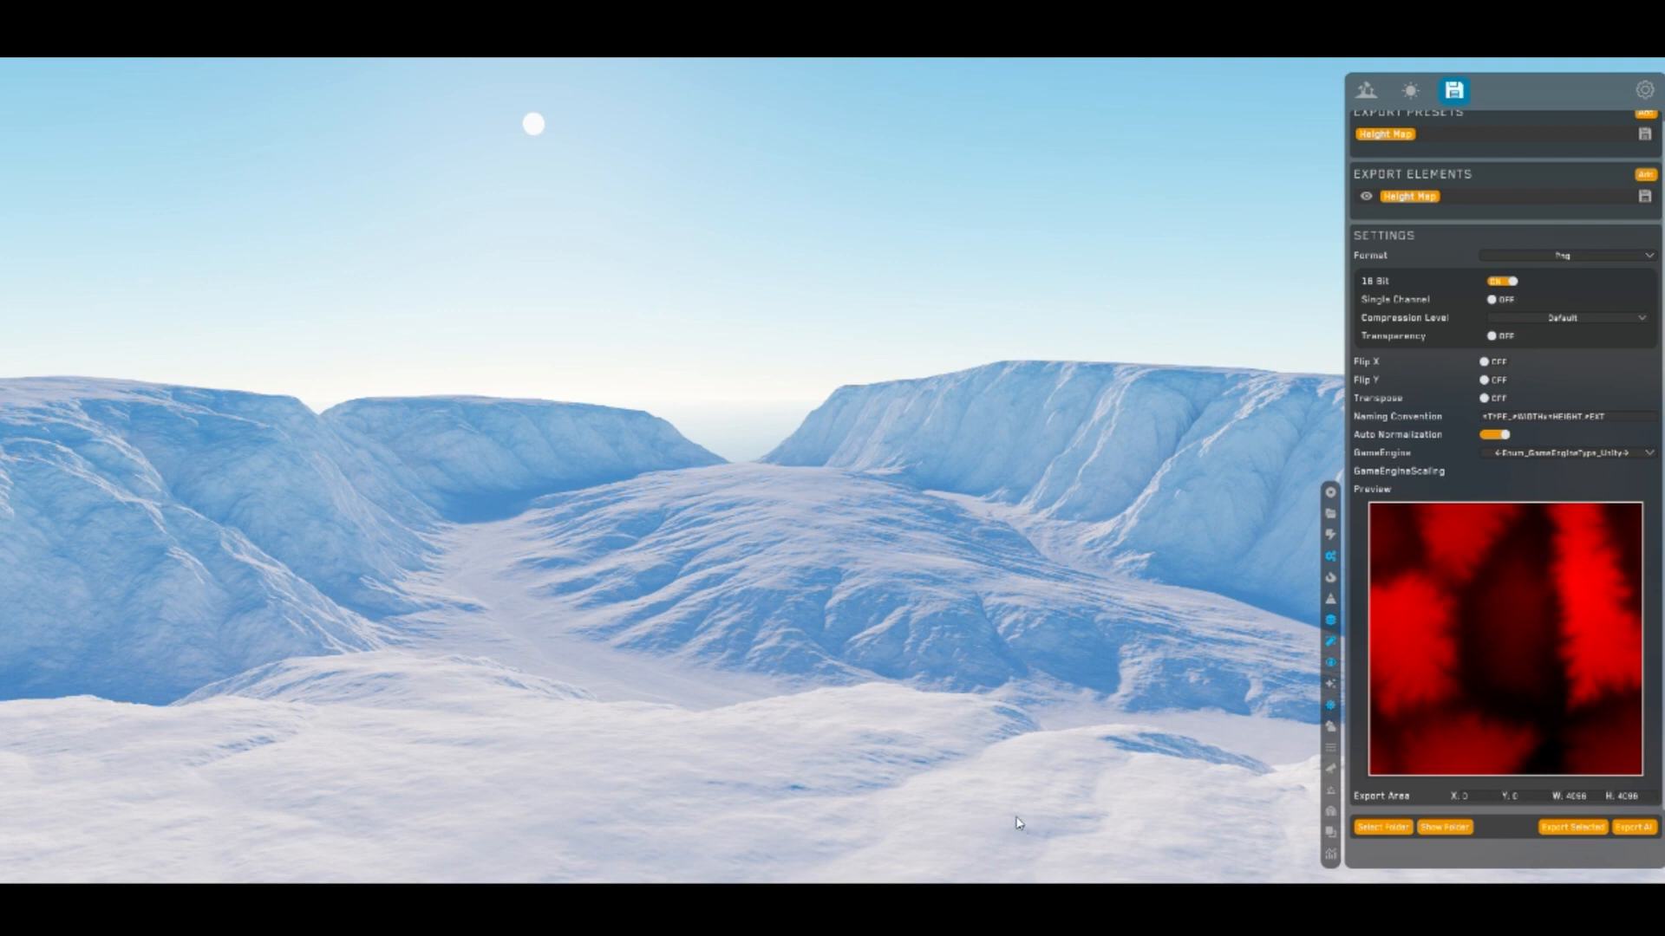
click(1025, 823)
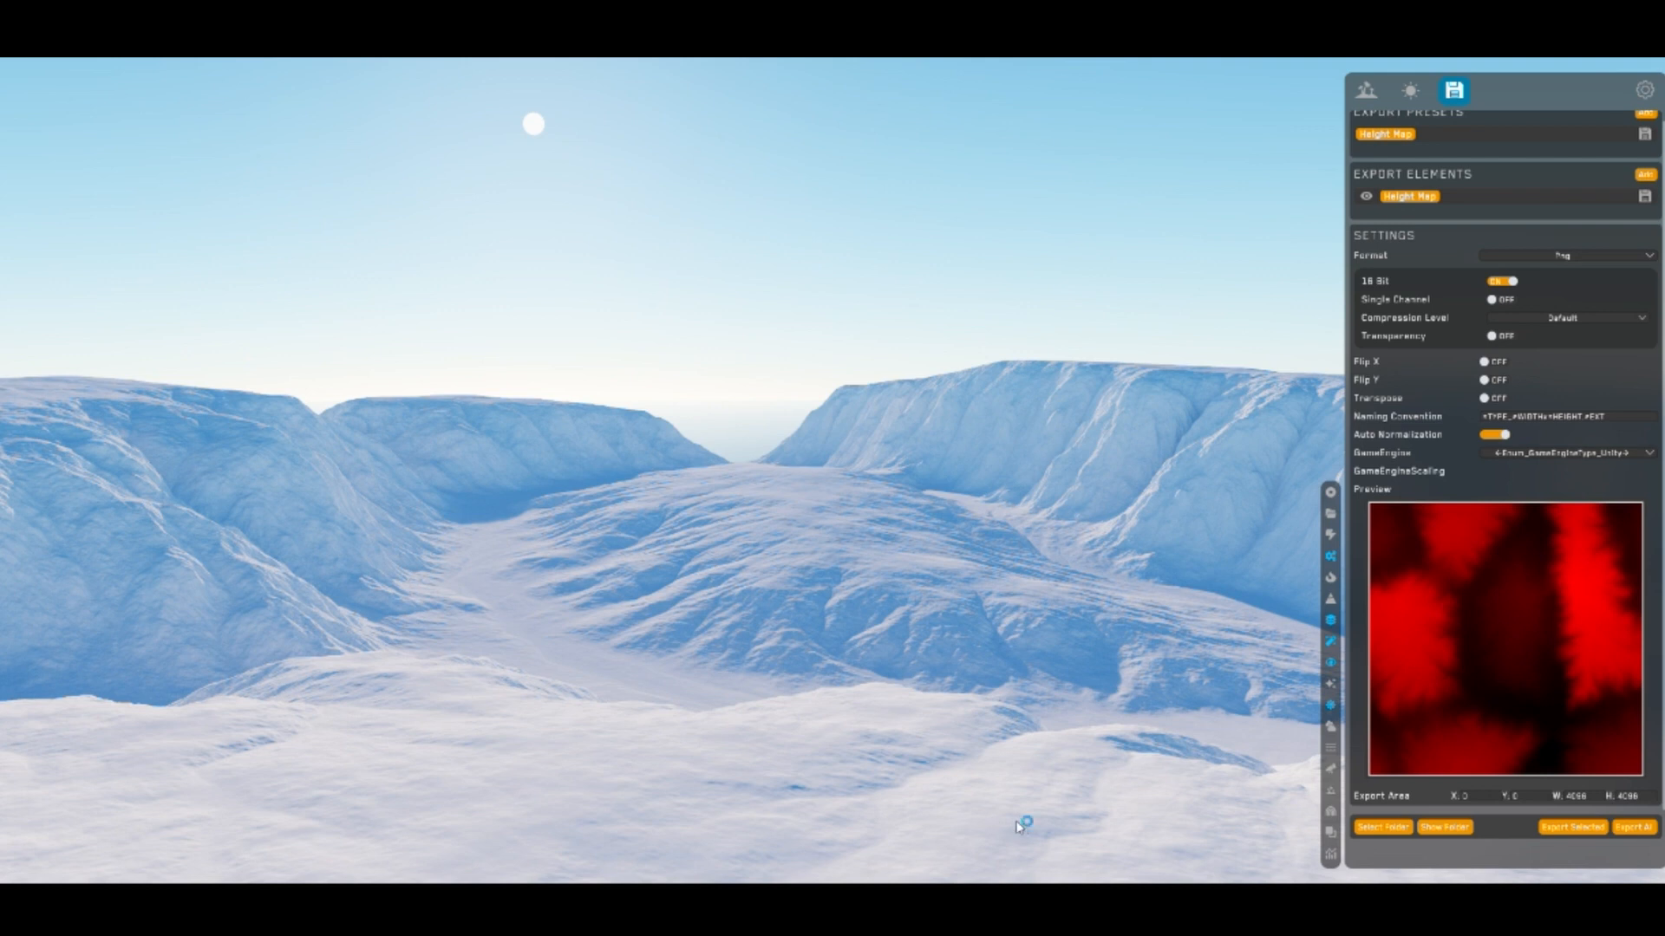
mouse_move(1111, 577)
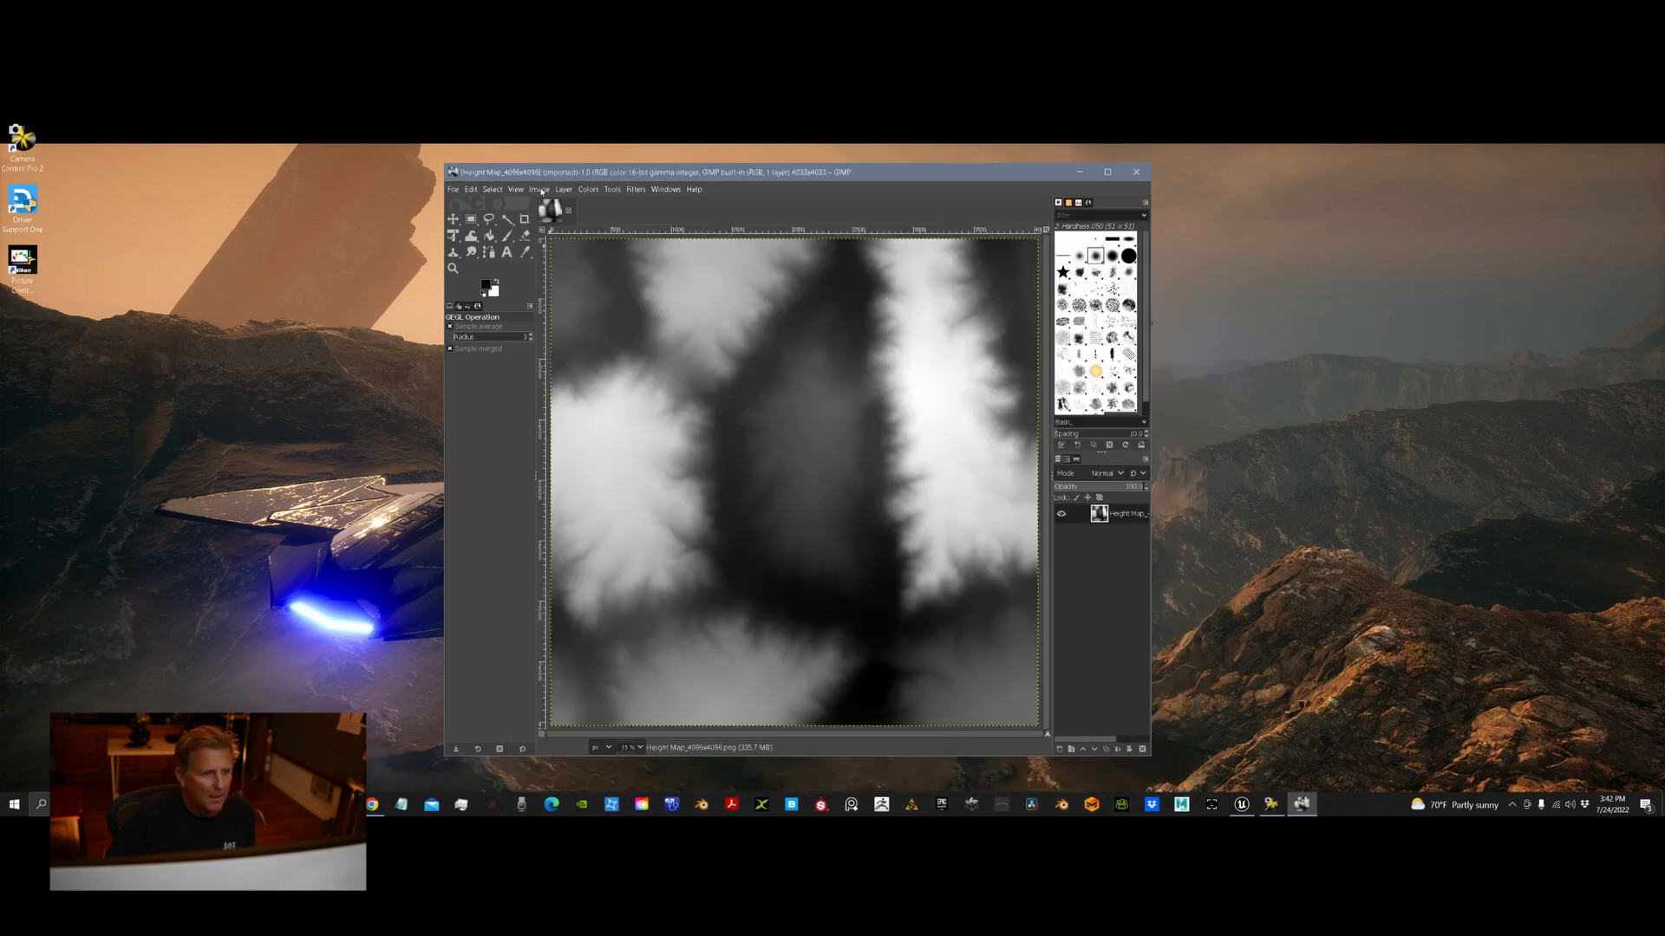
Scale the height map image to 4033 × 4033 px
click(539, 189)
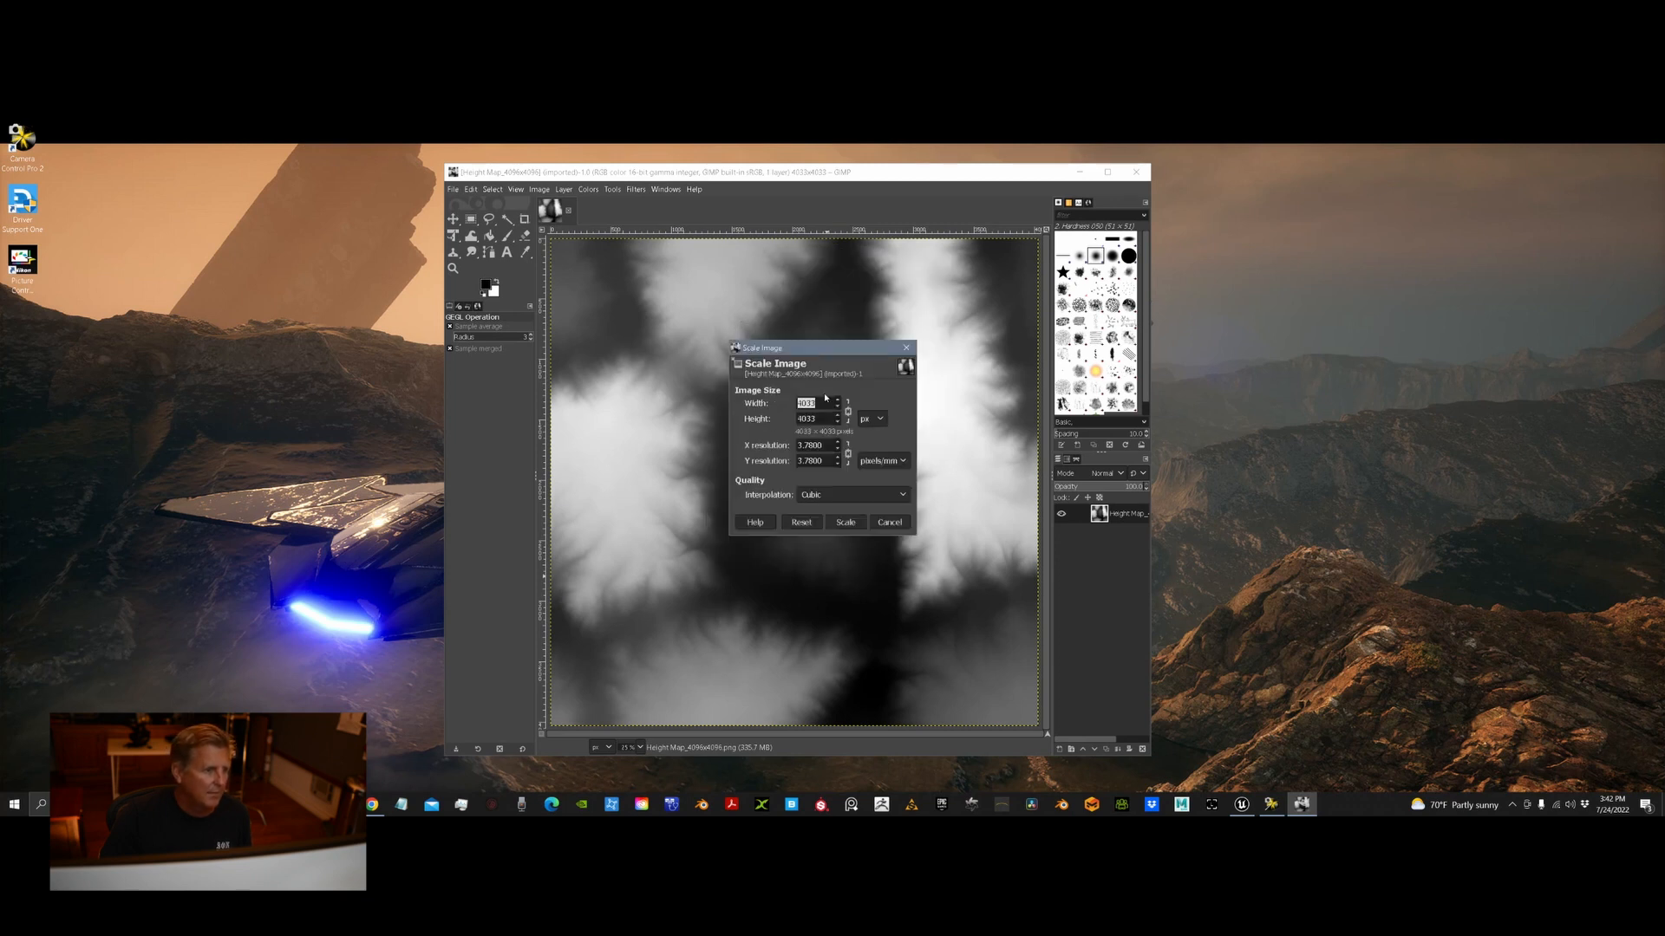
mouse_move(864, 546)
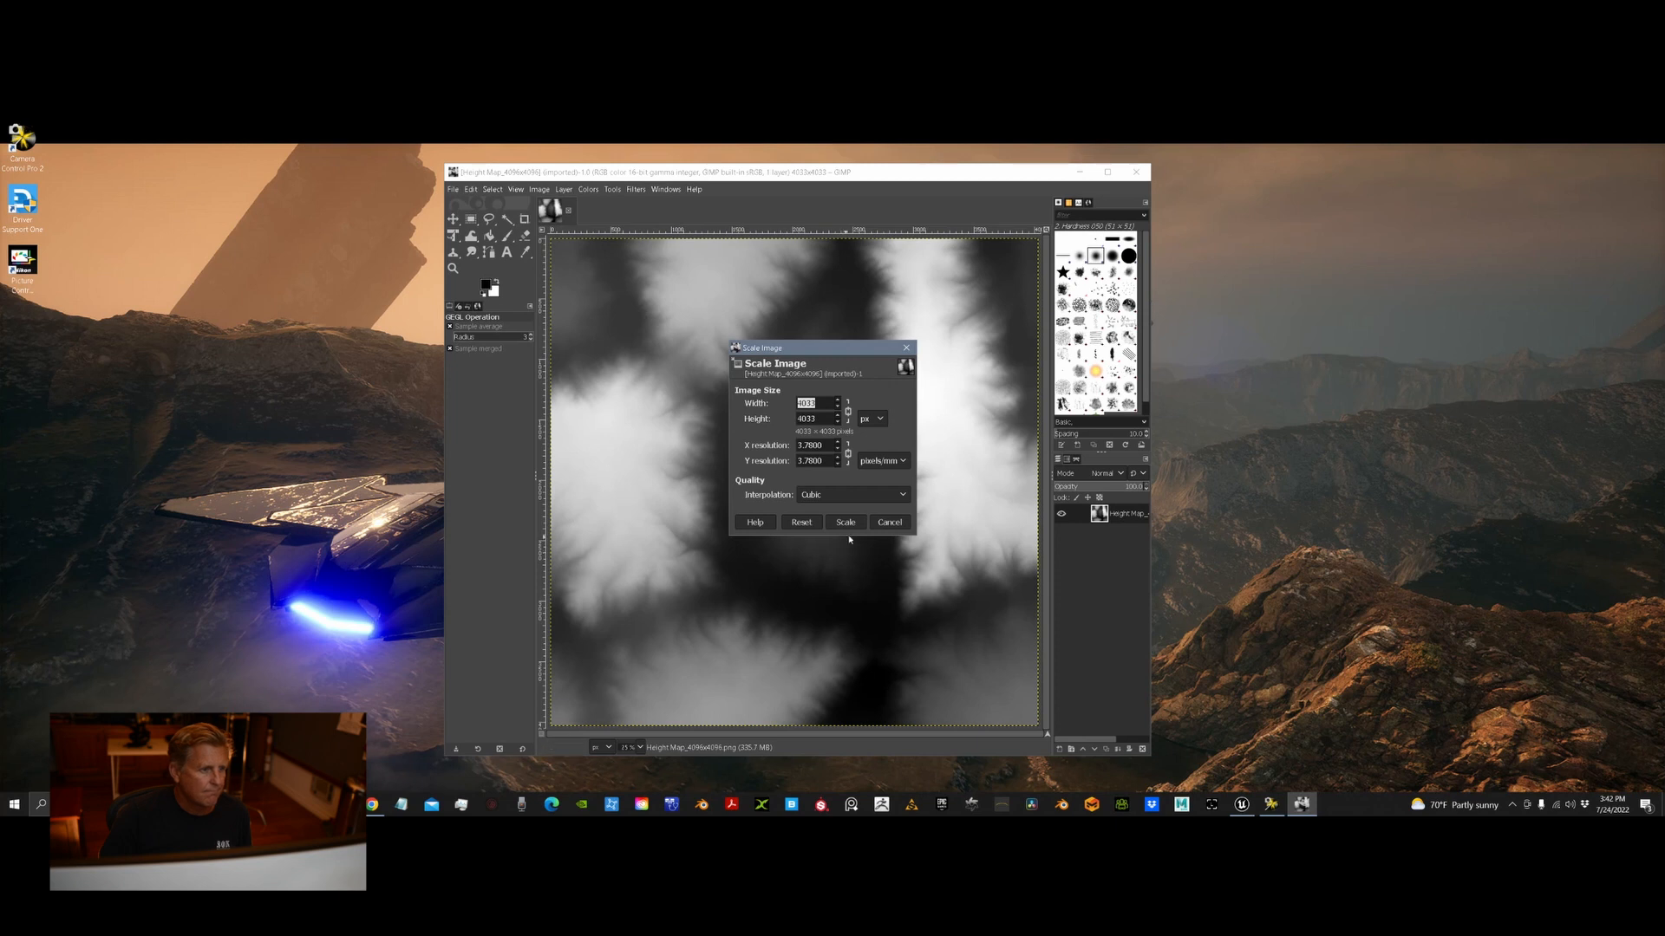
click(845, 521)
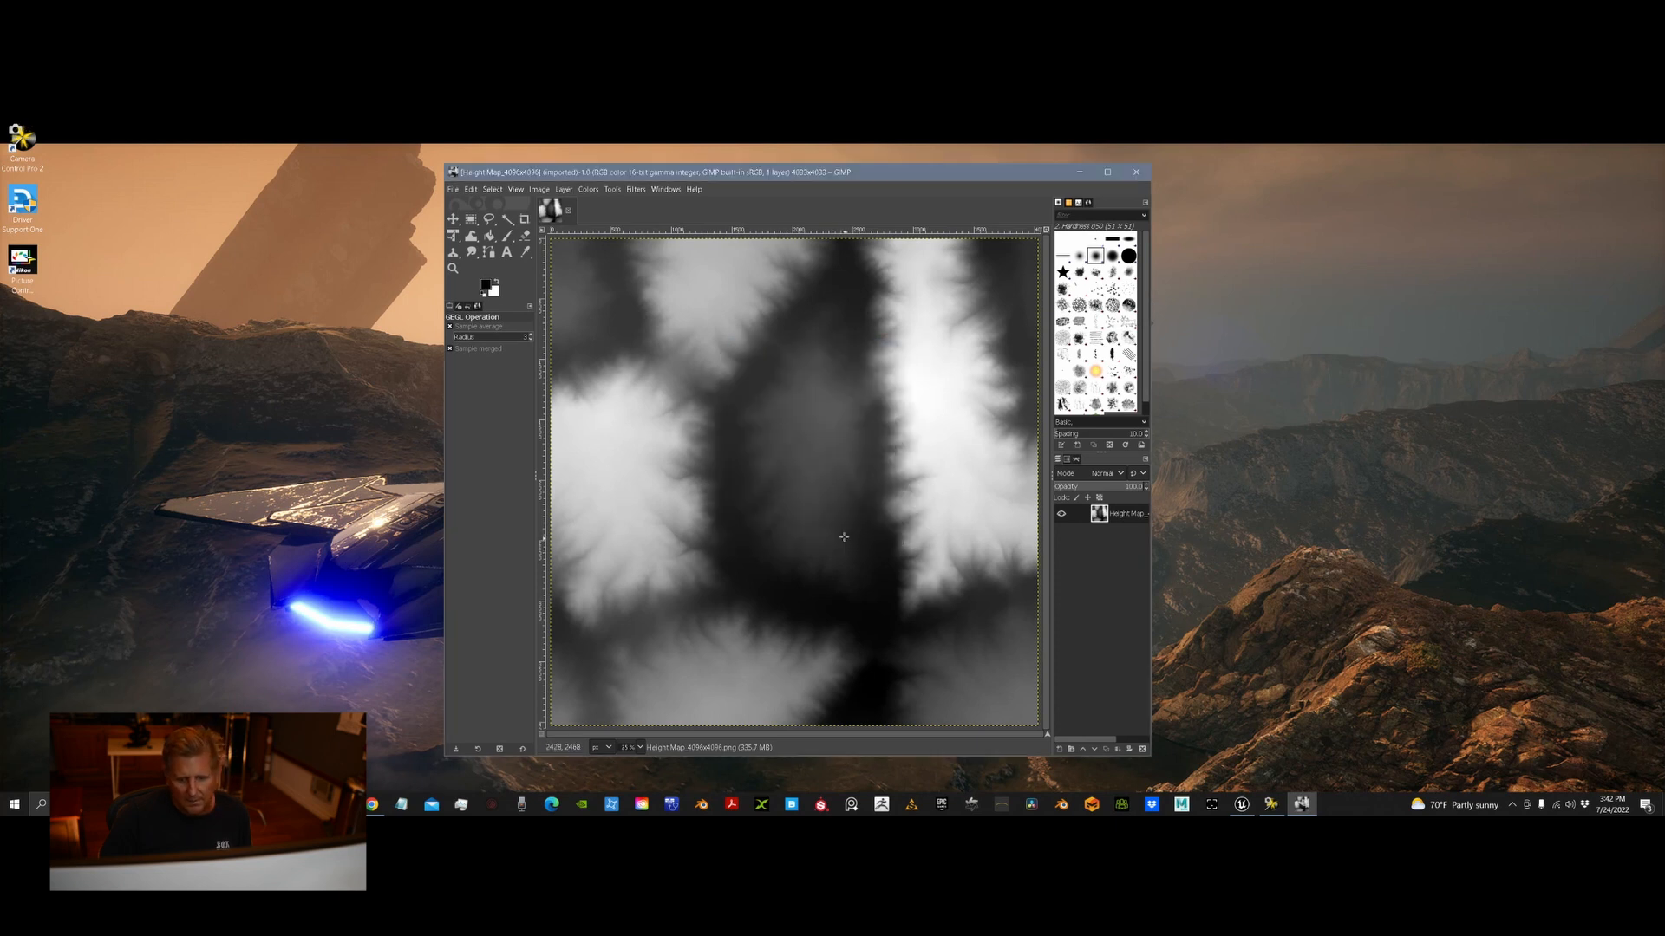
Export the 4033 px height map as PNG to World Creator's Export folder, accepting PNG options
click(453, 189)
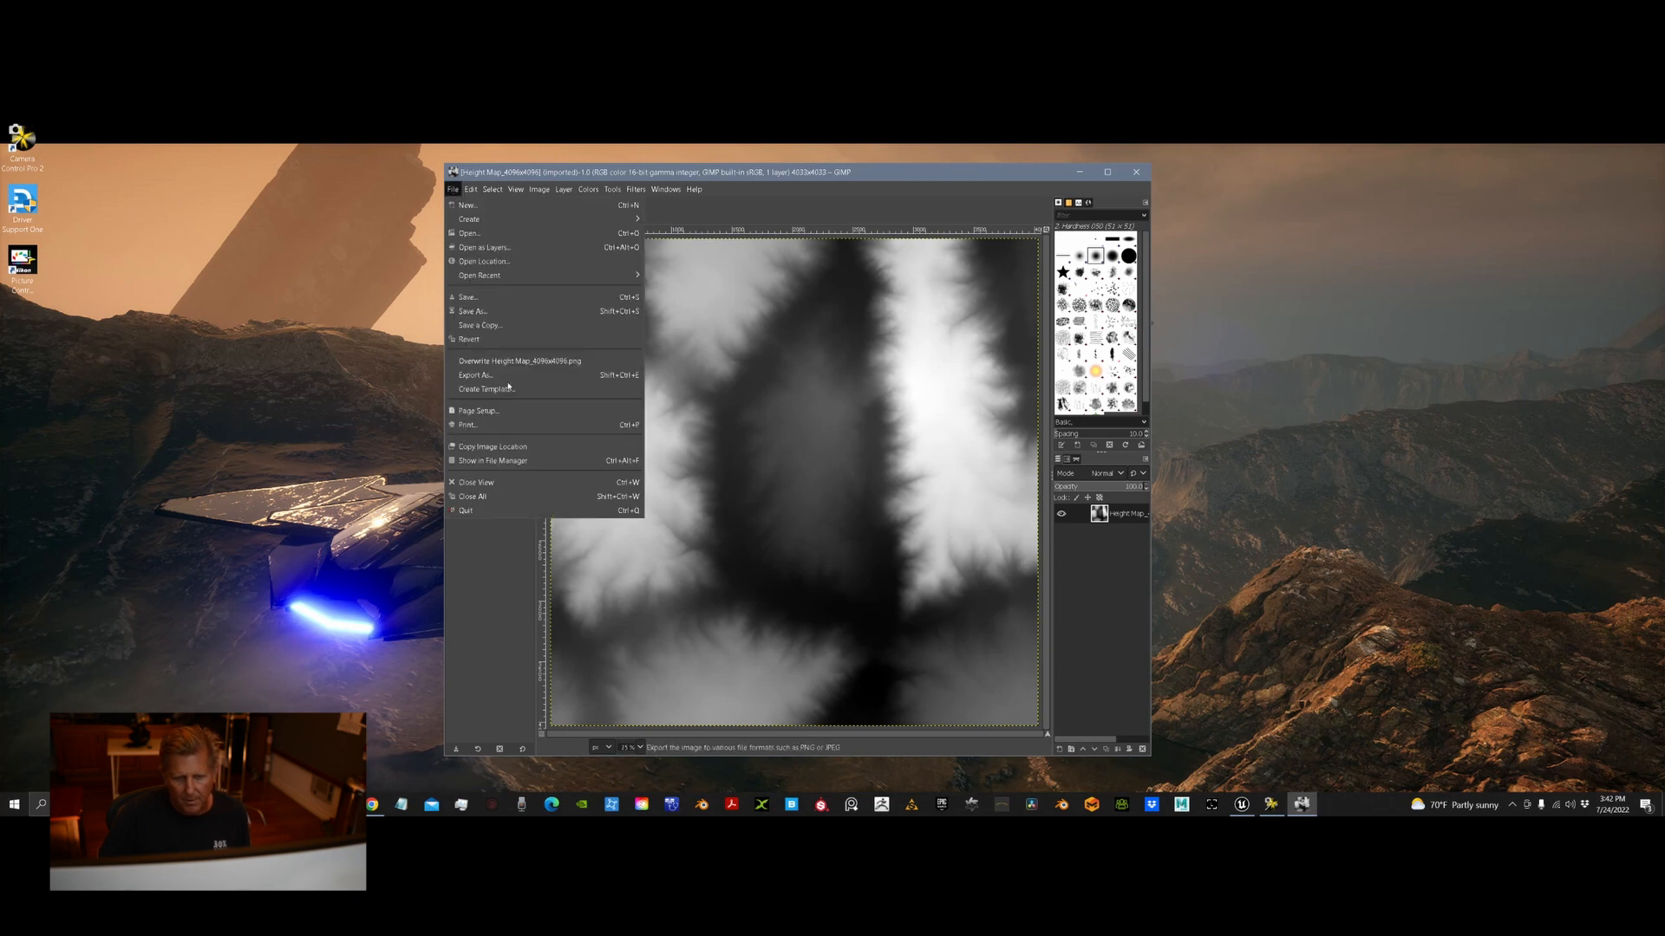
mouse_move(483, 247)
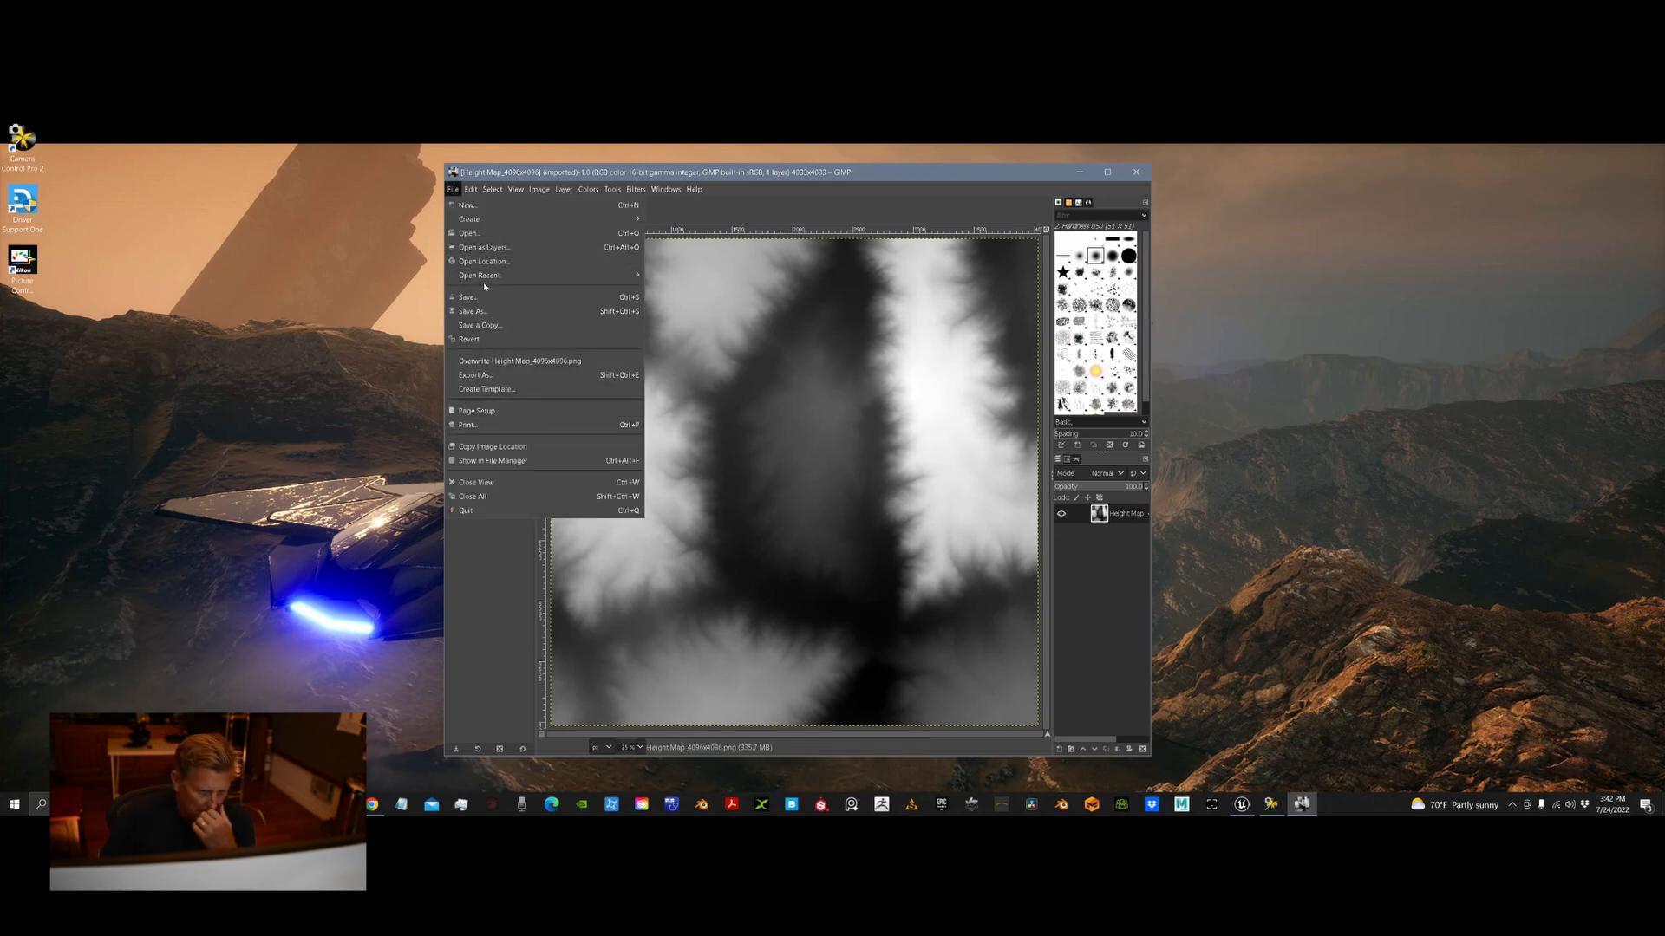
click(474, 375)
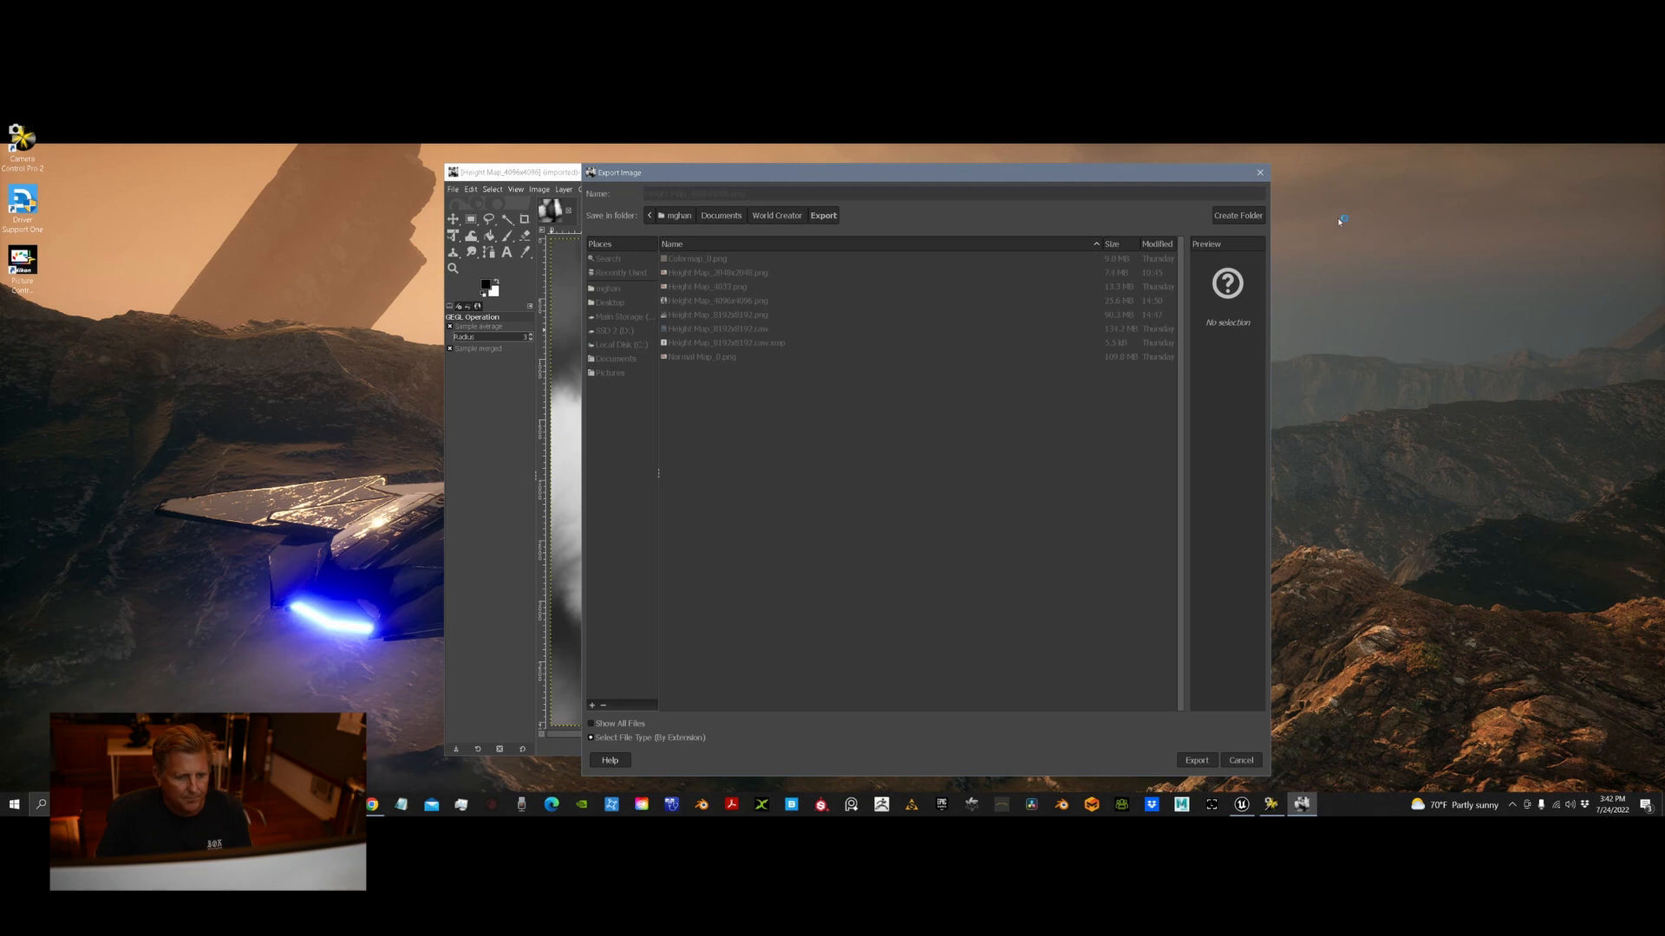
click(1196, 761)
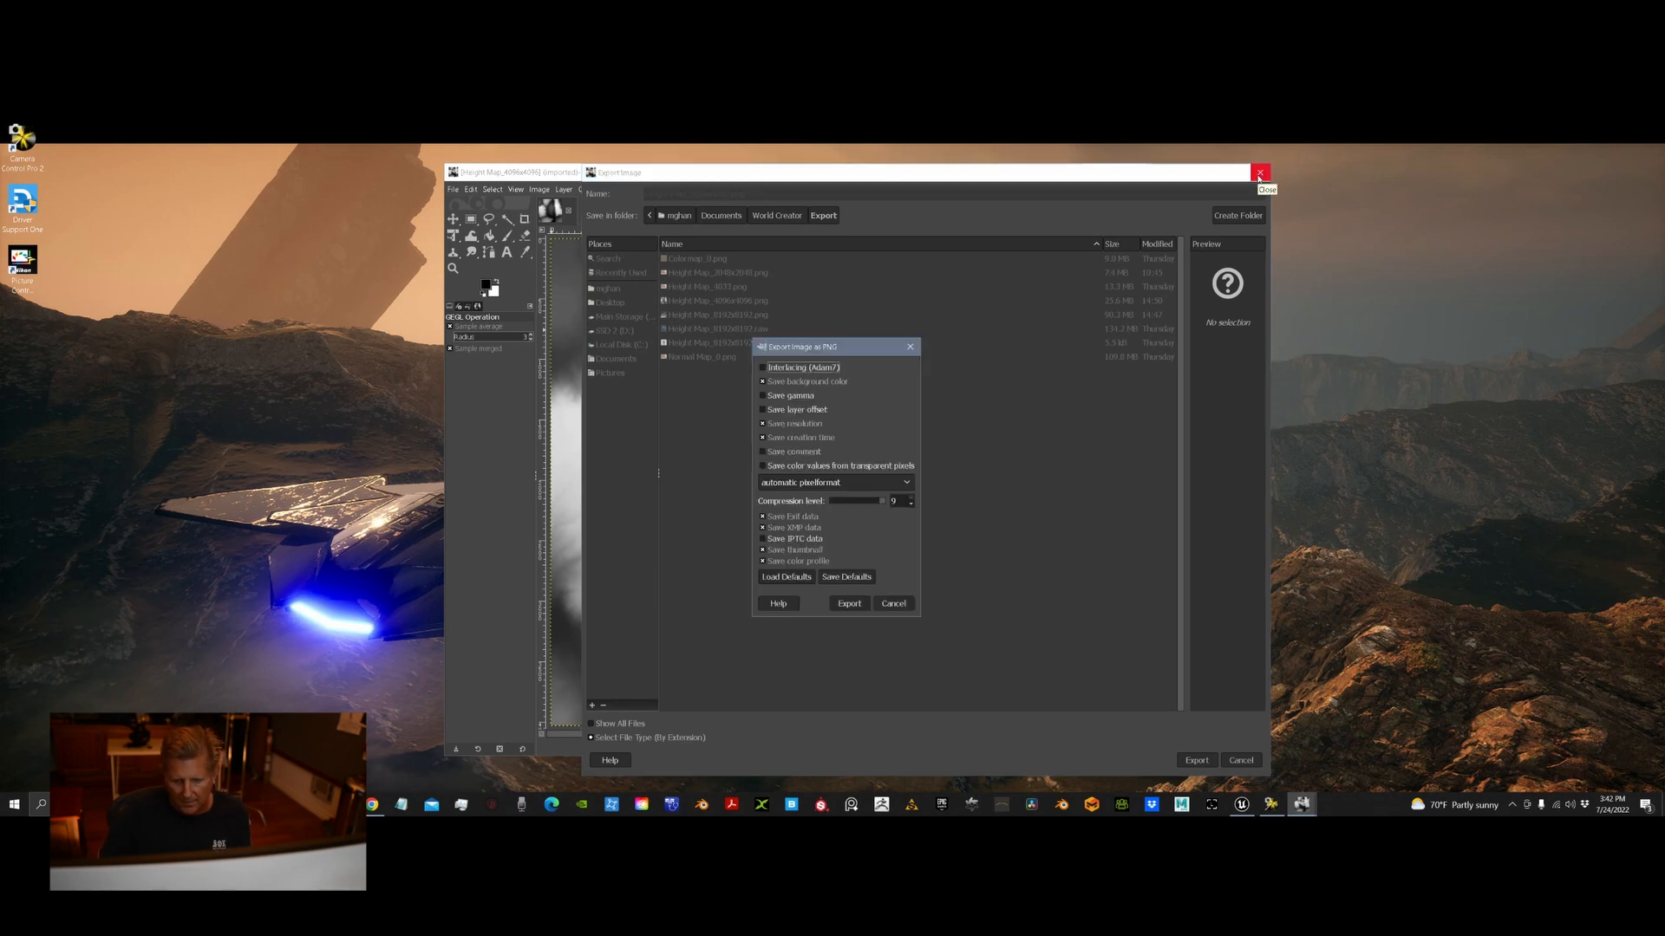
click(848, 603)
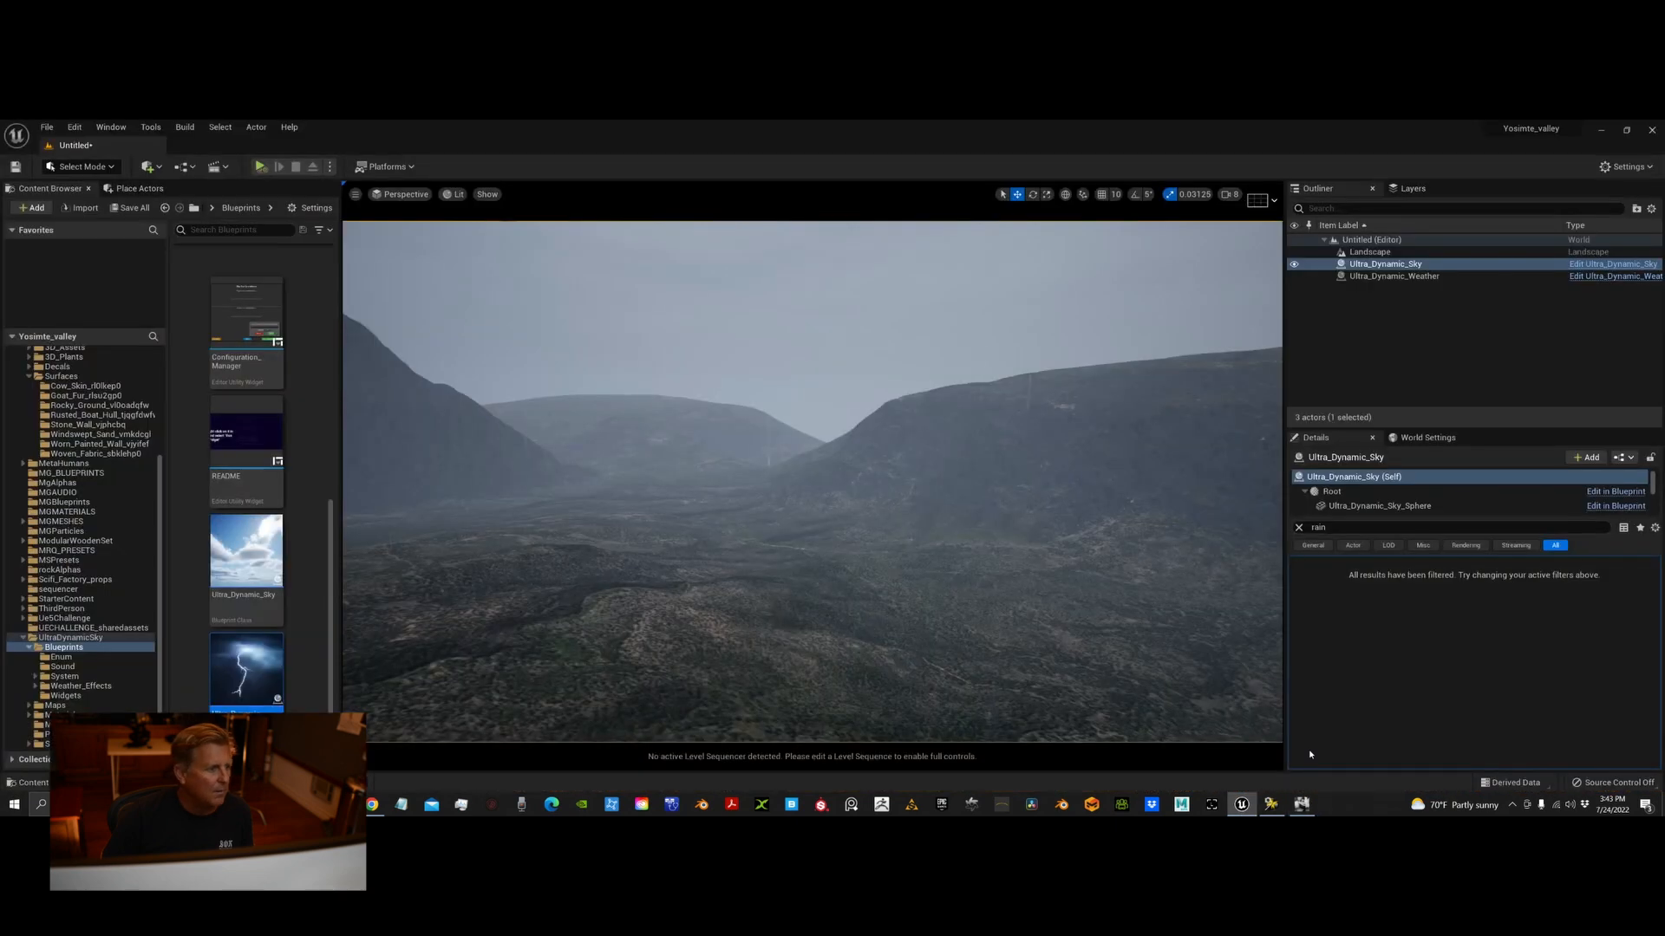
Create a new Empty level, discarding the unsaved untitled level
click(47, 127)
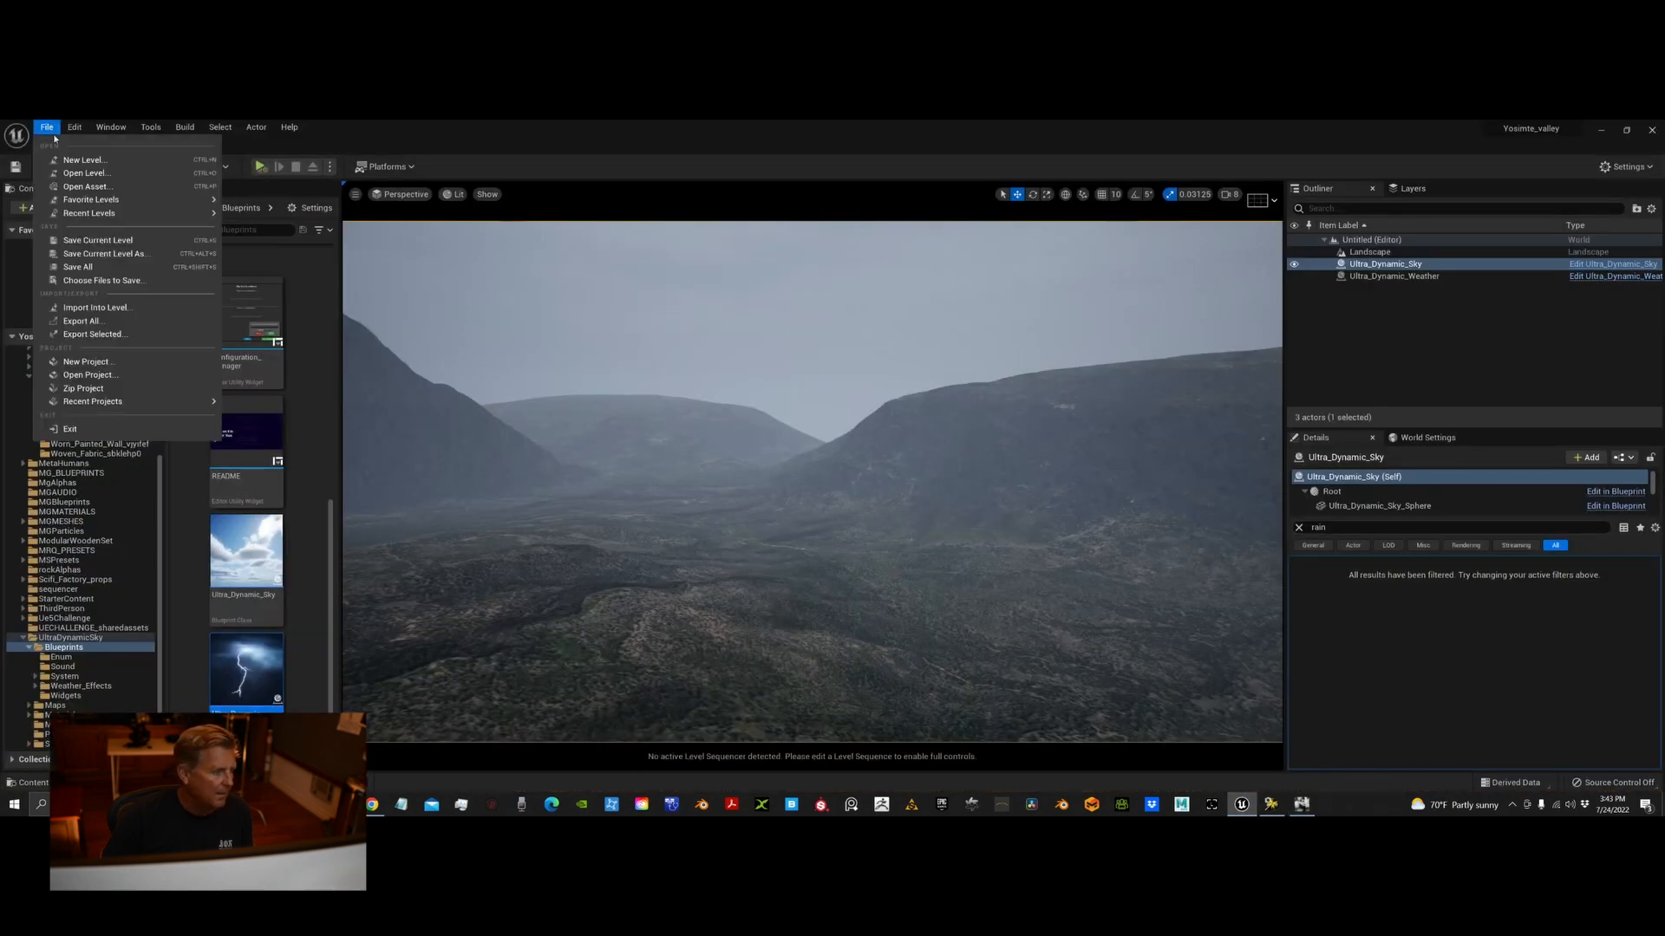
mouse_move(104, 254)
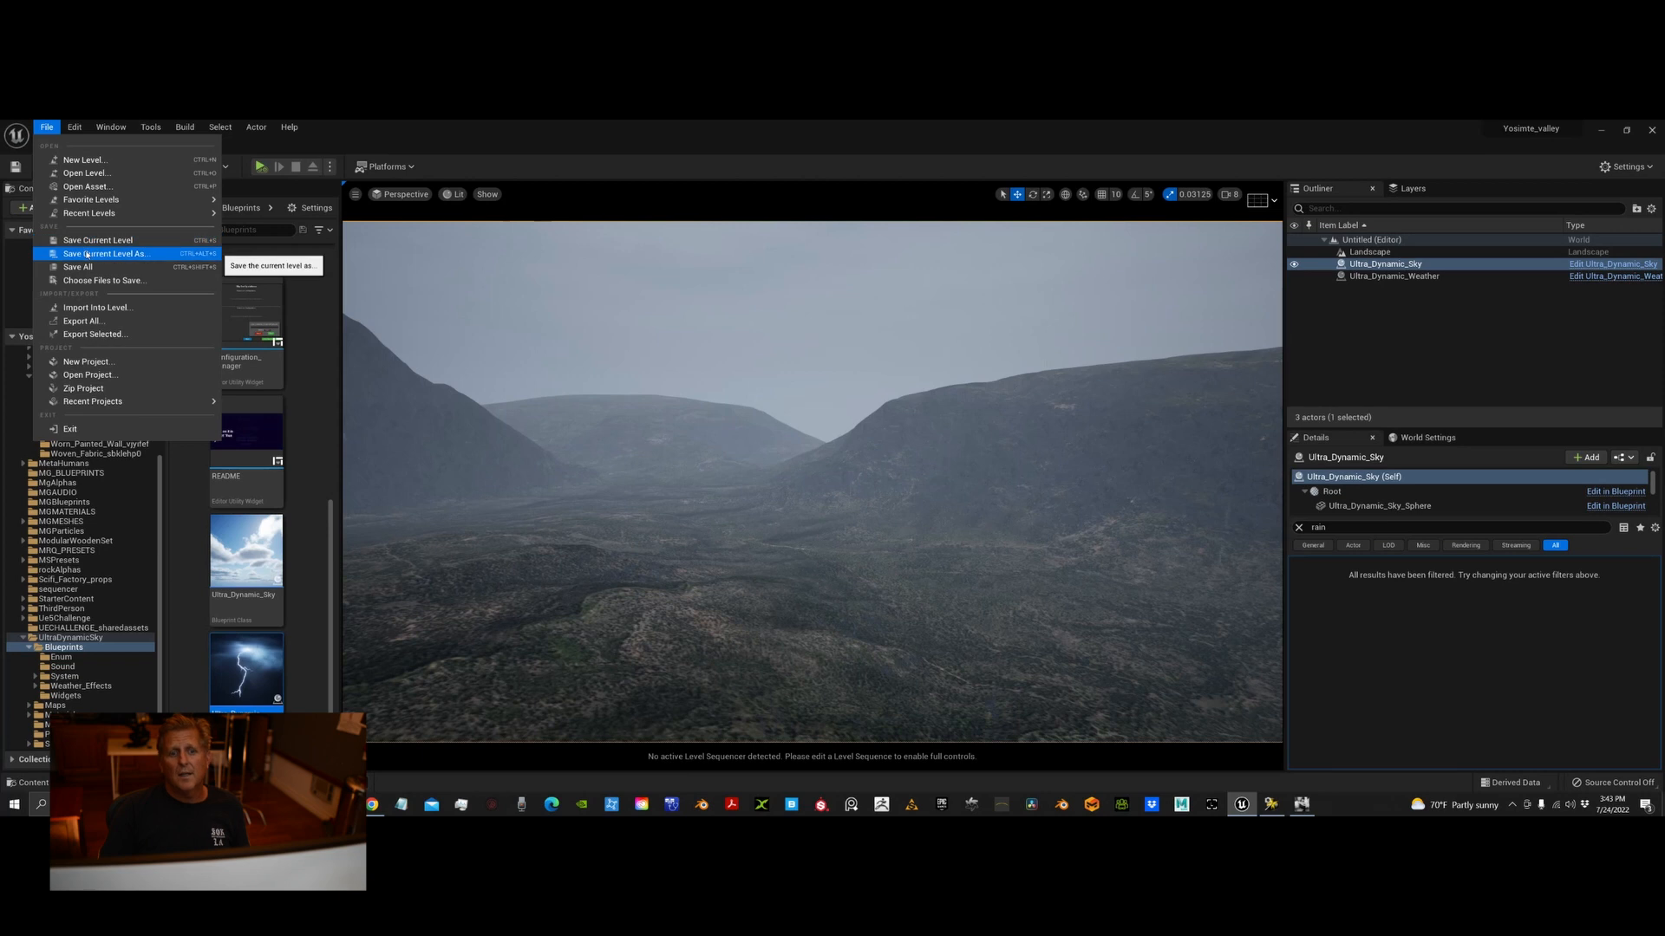
click(85, 160)
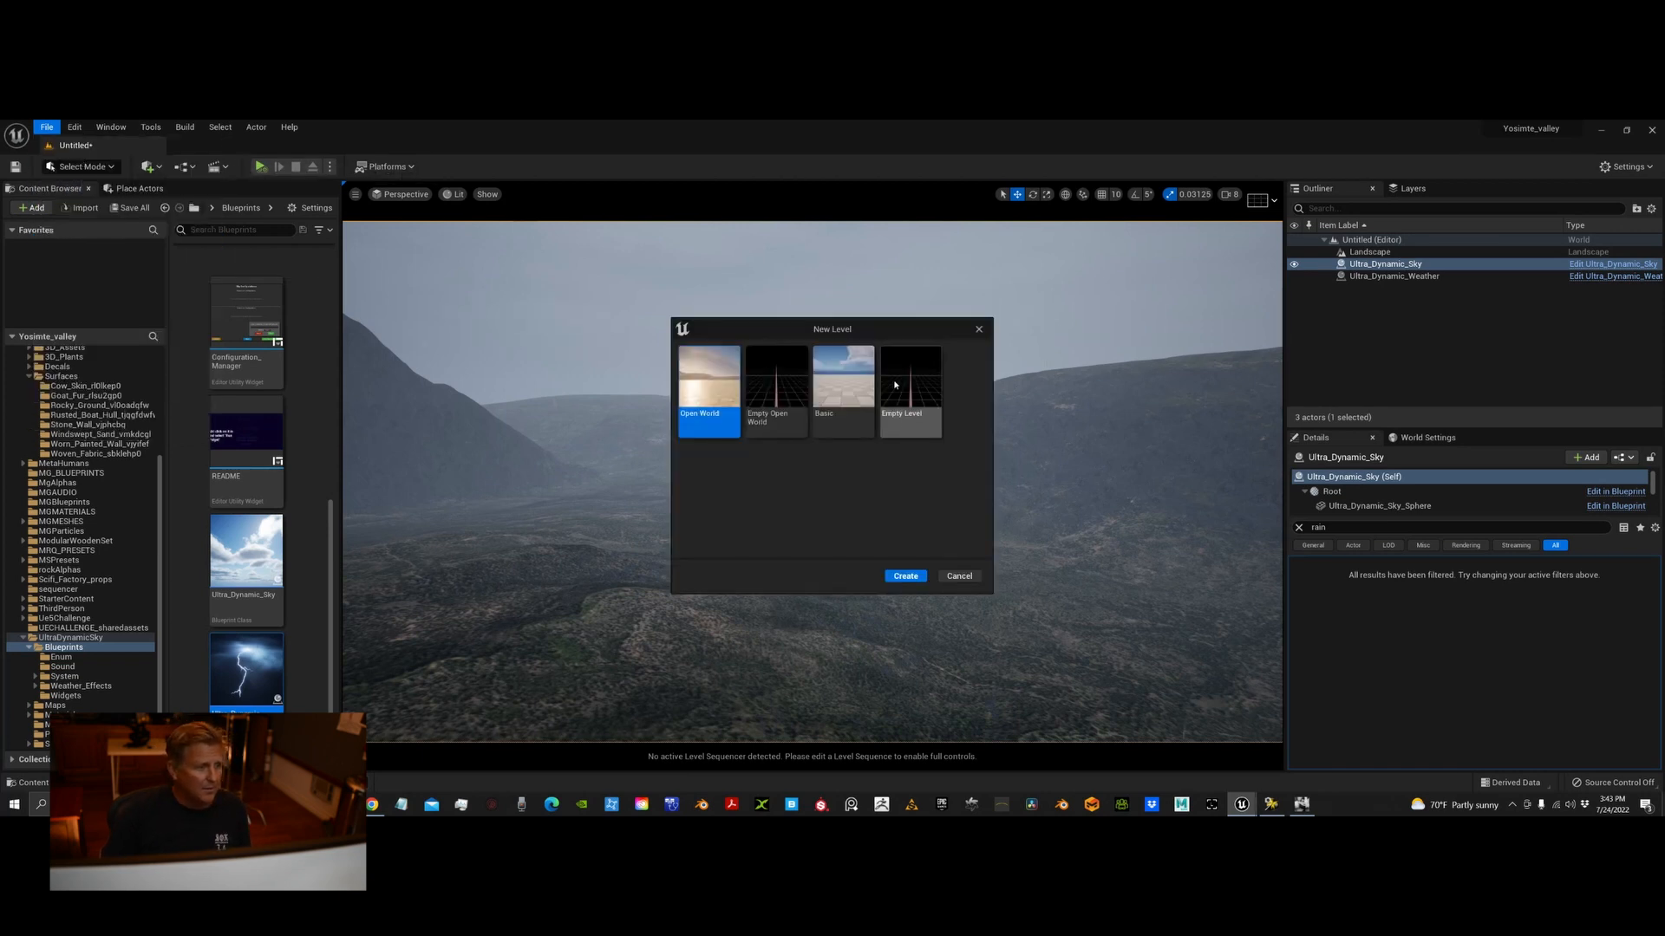
click(904, 575)
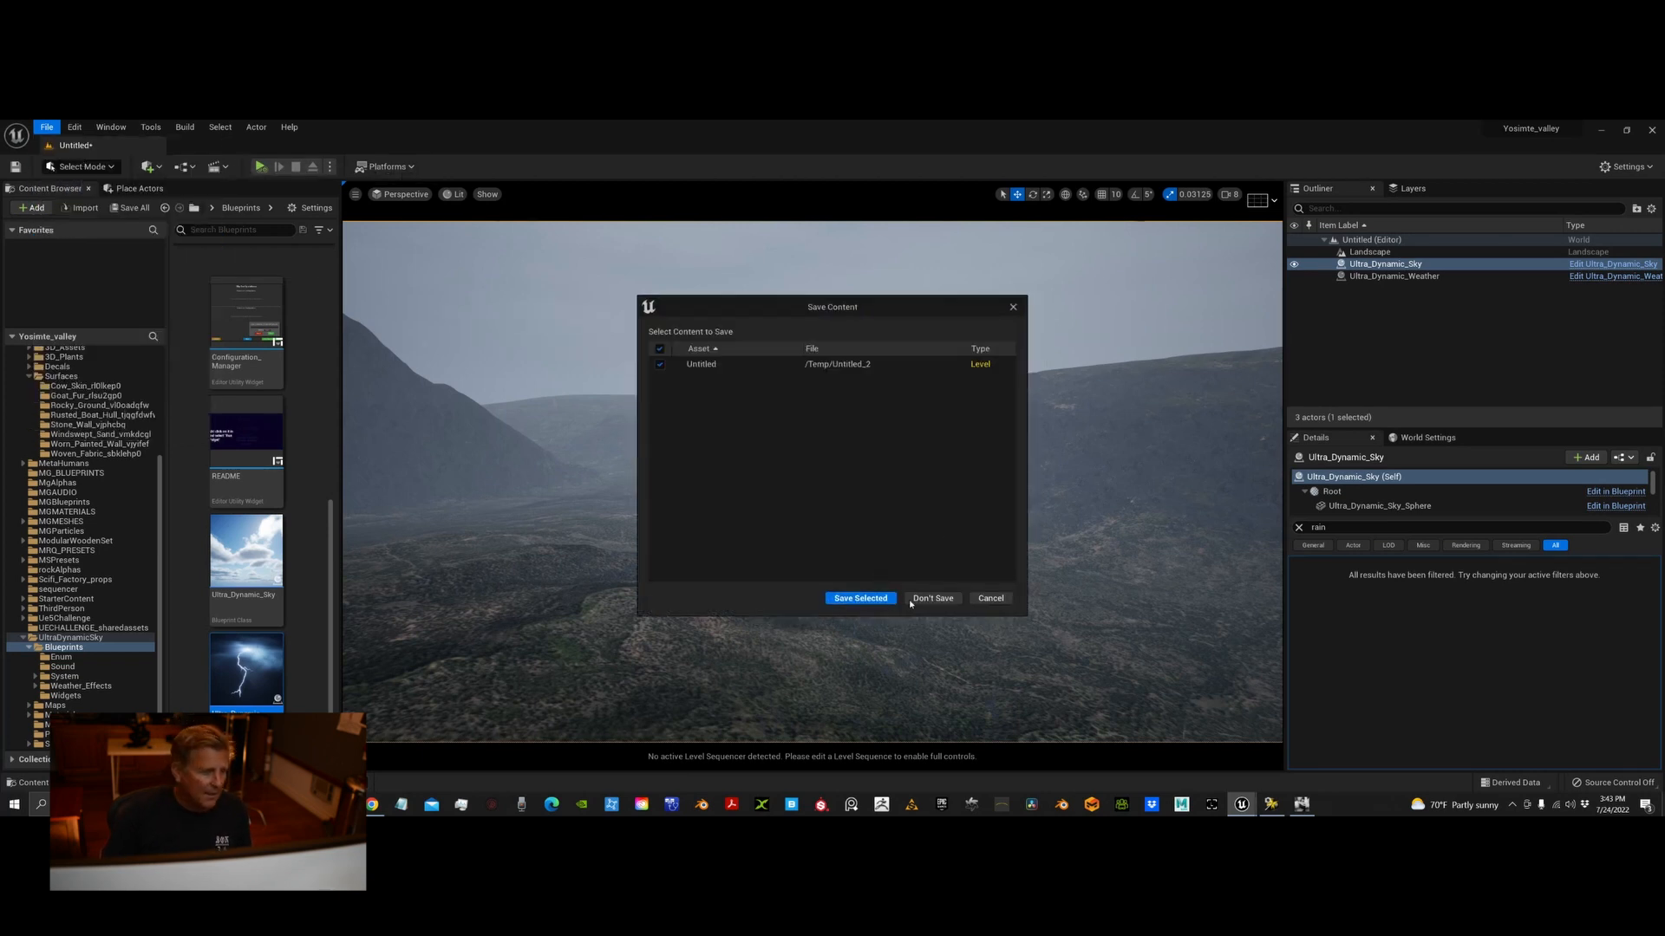
click(932, 597)
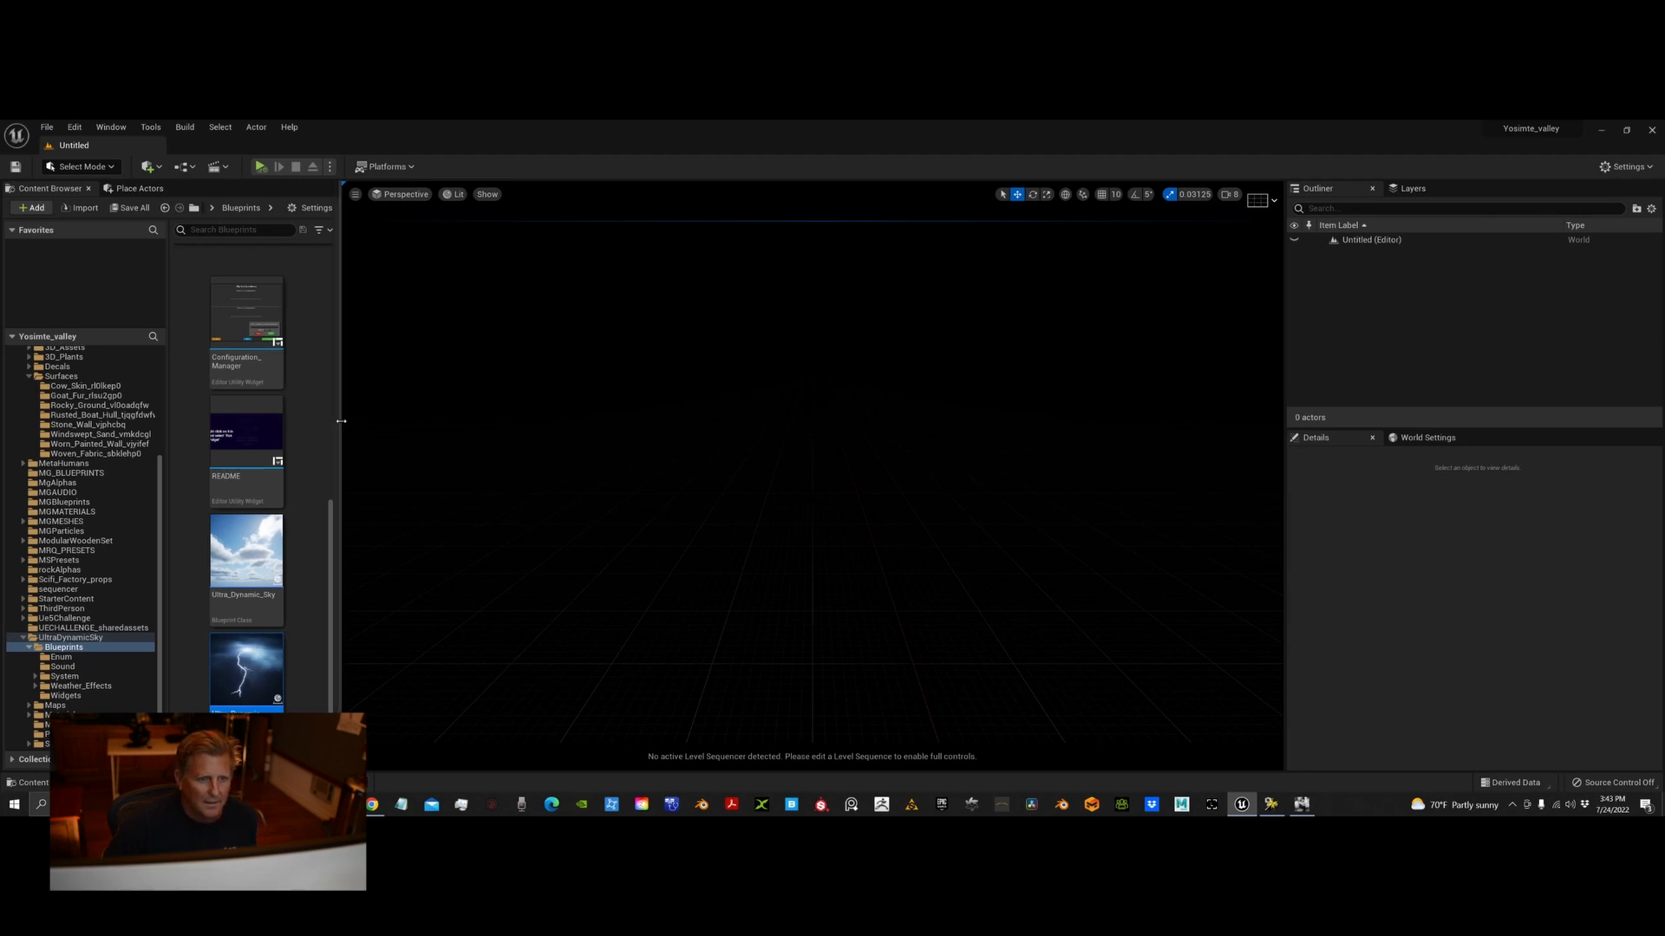
mouse_move(263, 558)
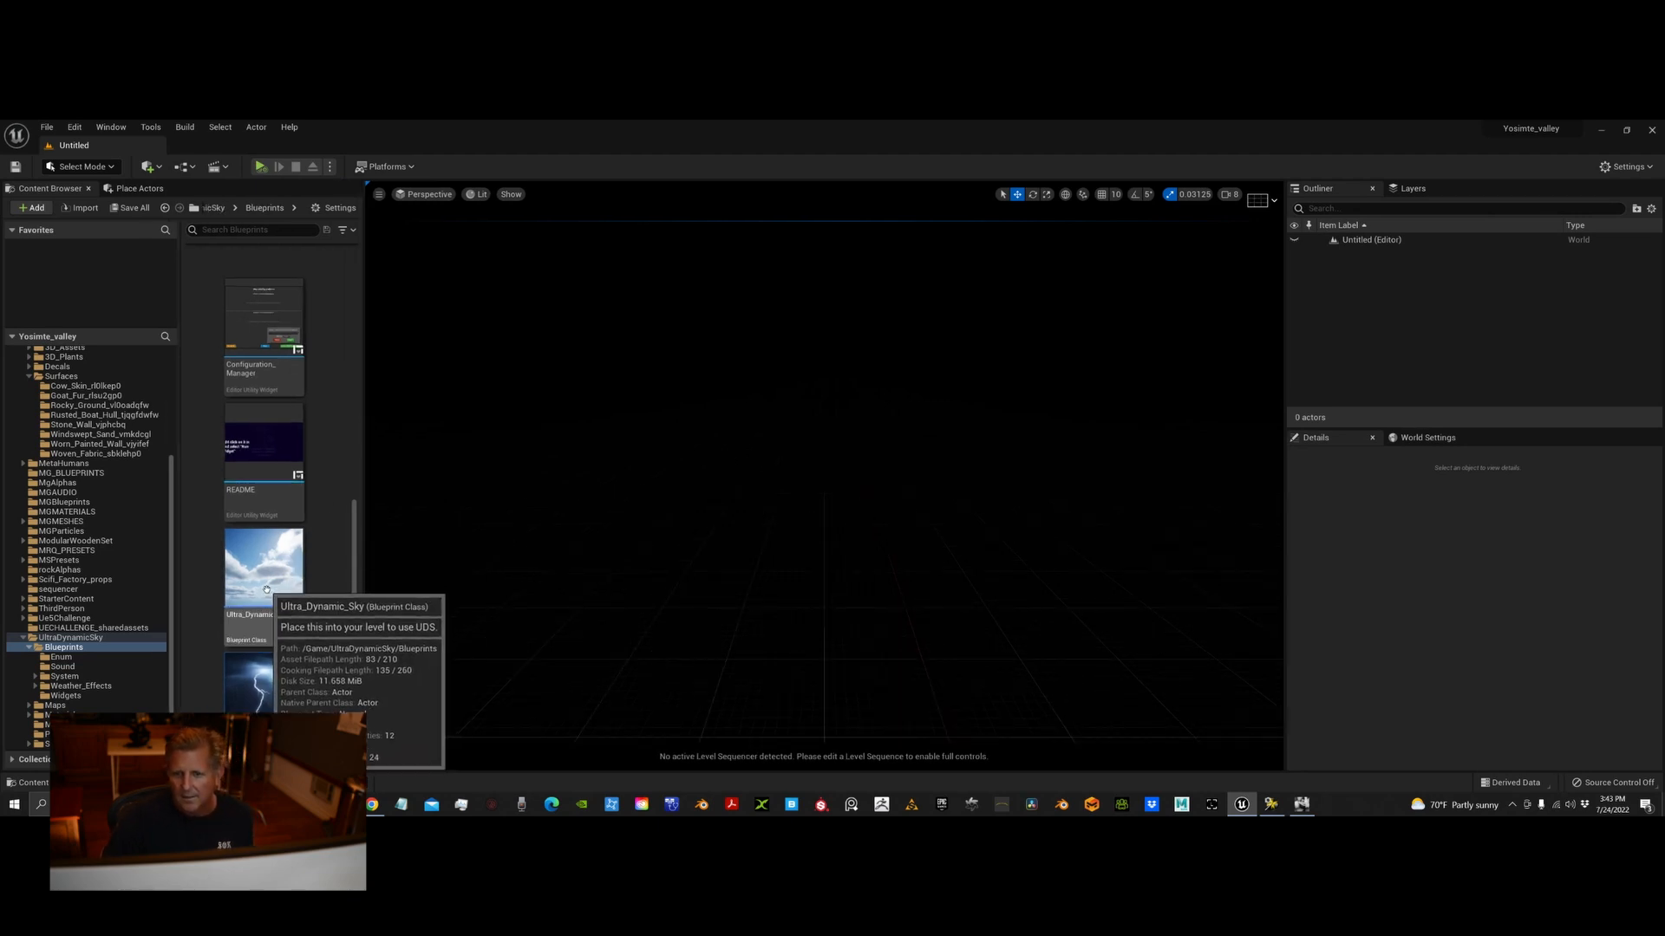
Drag the Ultra_Dynamic_Sky blueprint into the viewport and switch to Landscape Mode
drag(263, 563, 798, 515)
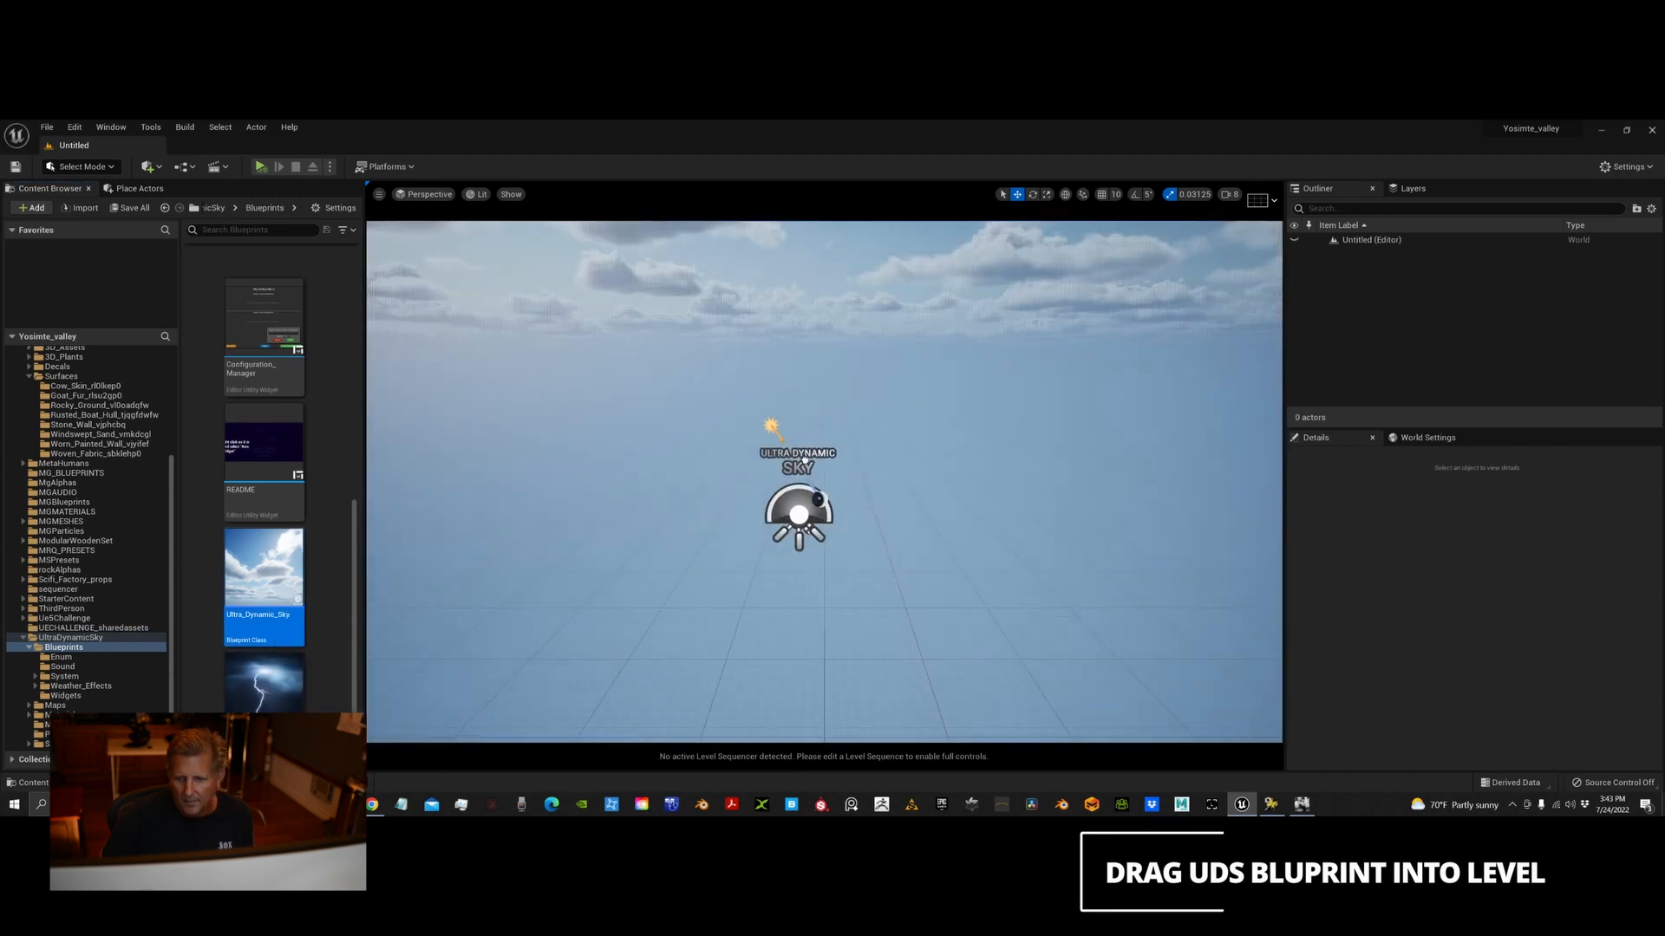
drag(263, 574, 808, 515)
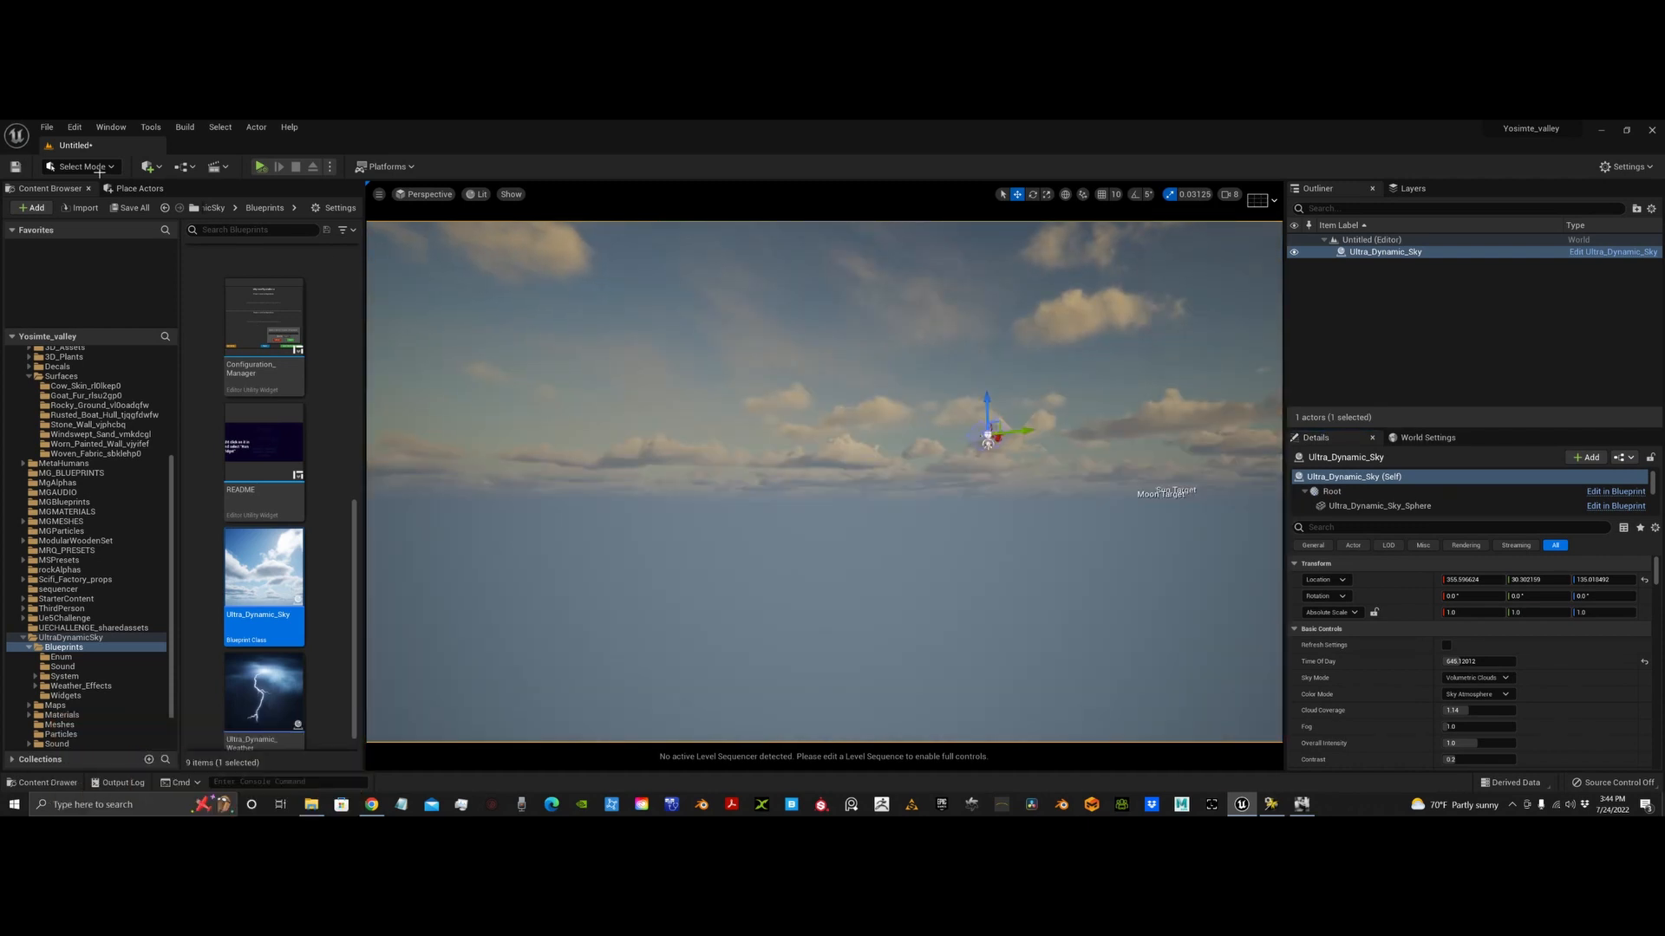
click(80, 166)
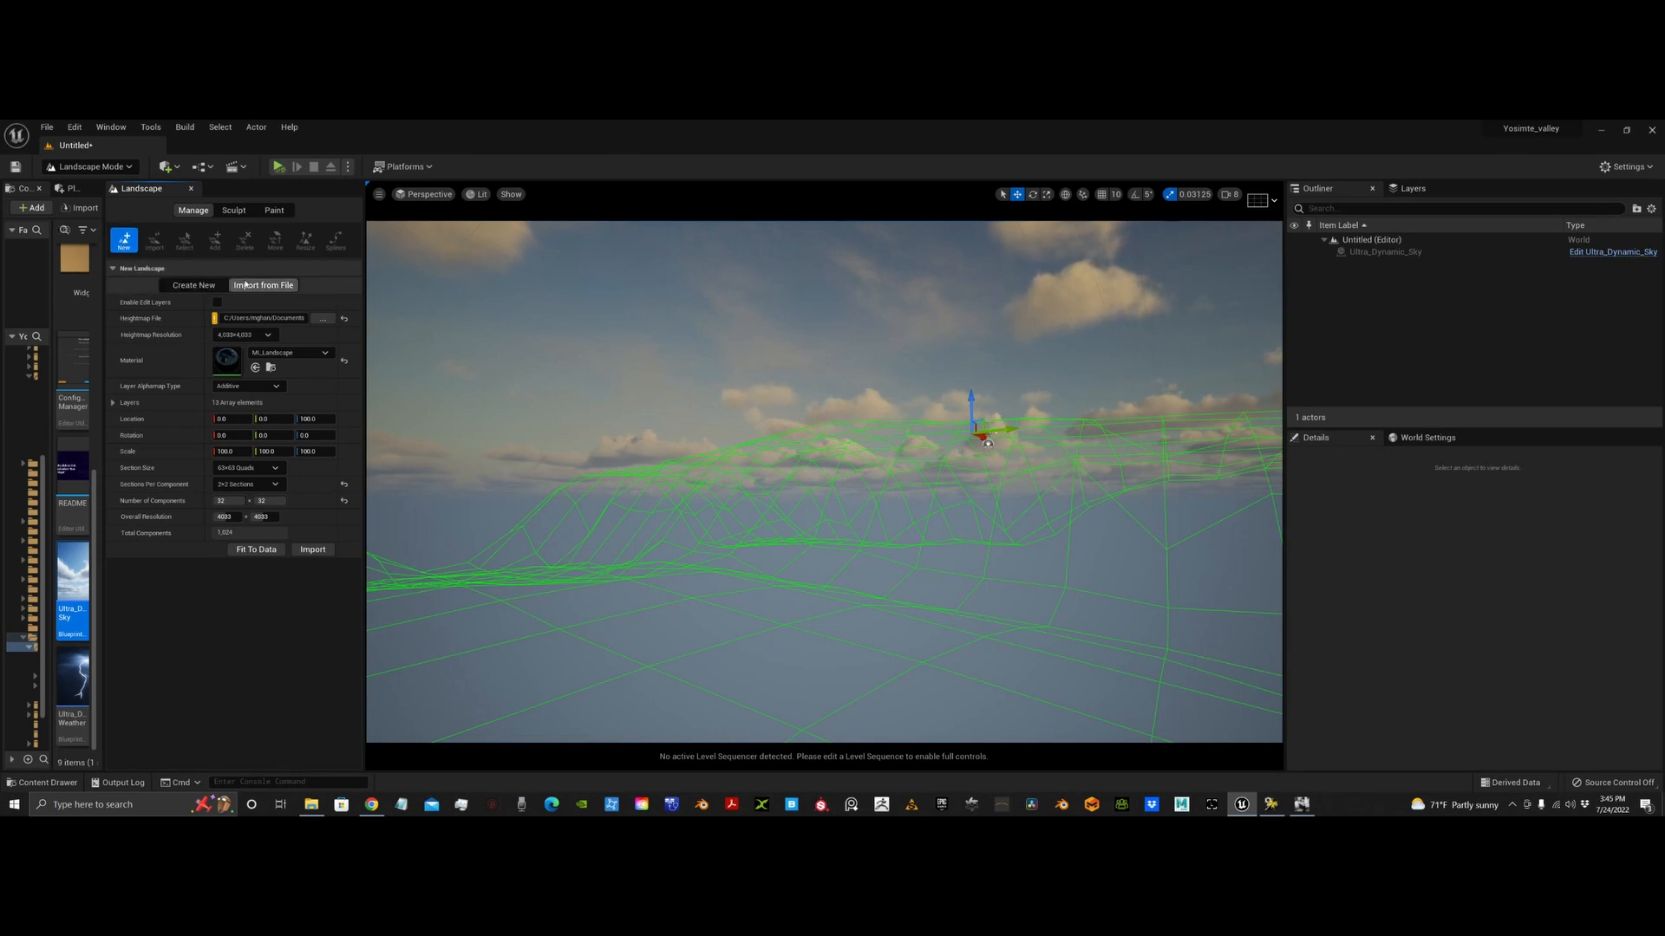
Switch Landscape Manage to Import from File and load the exported World Creator height map PNG
click(194, 285)
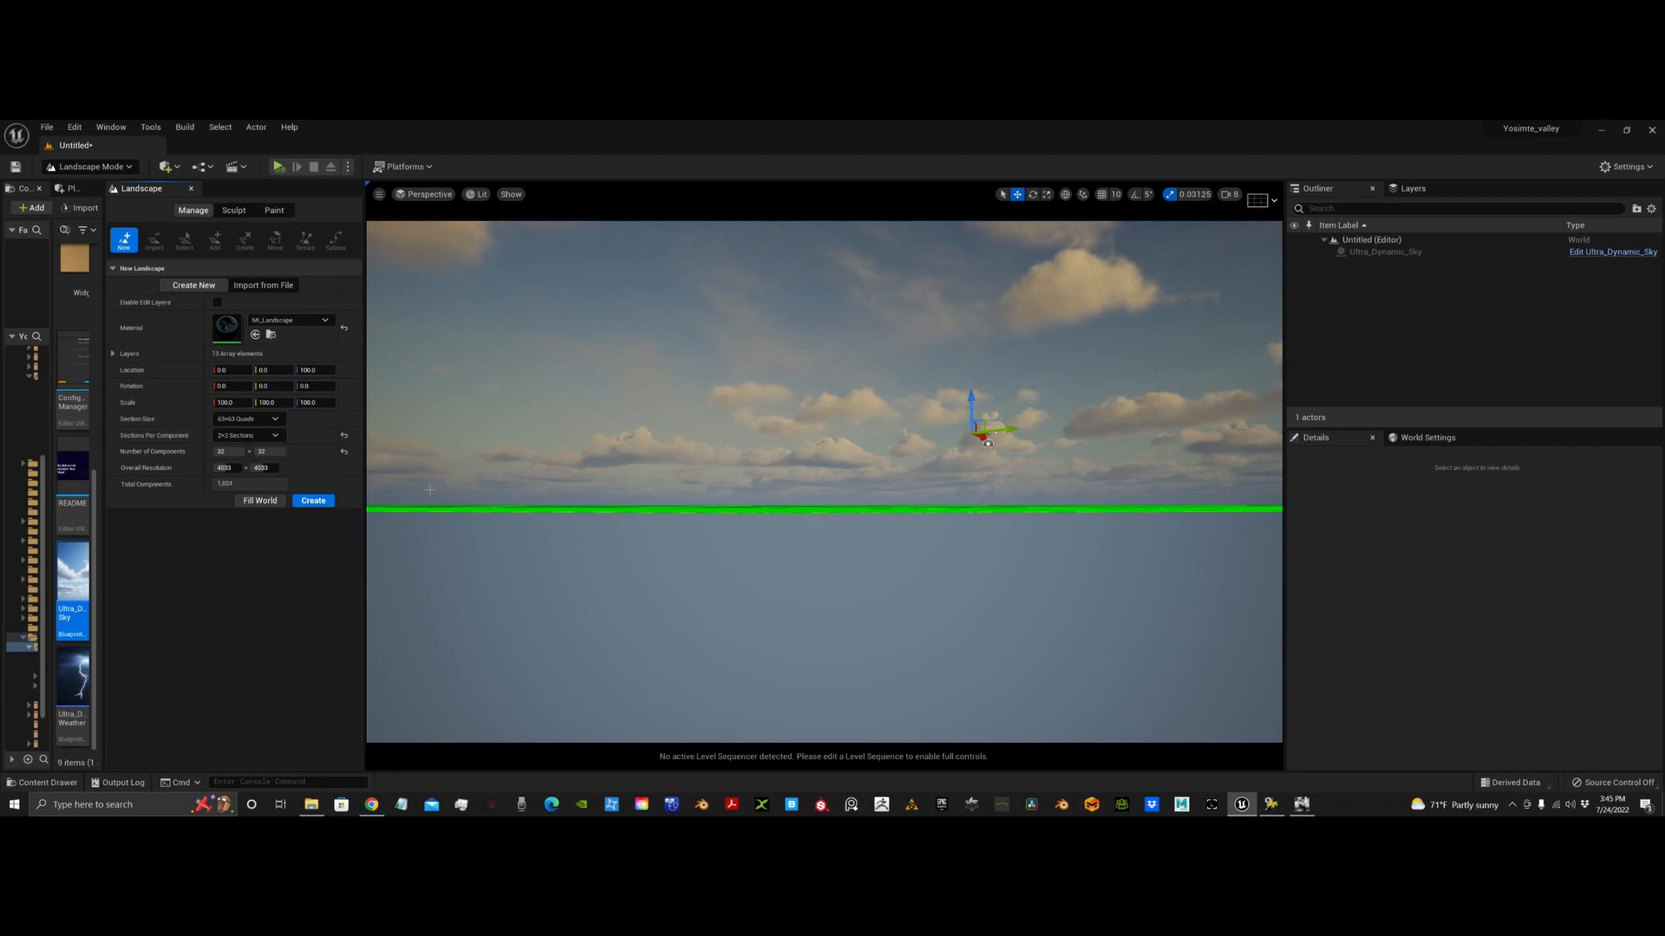
click(263, 285)
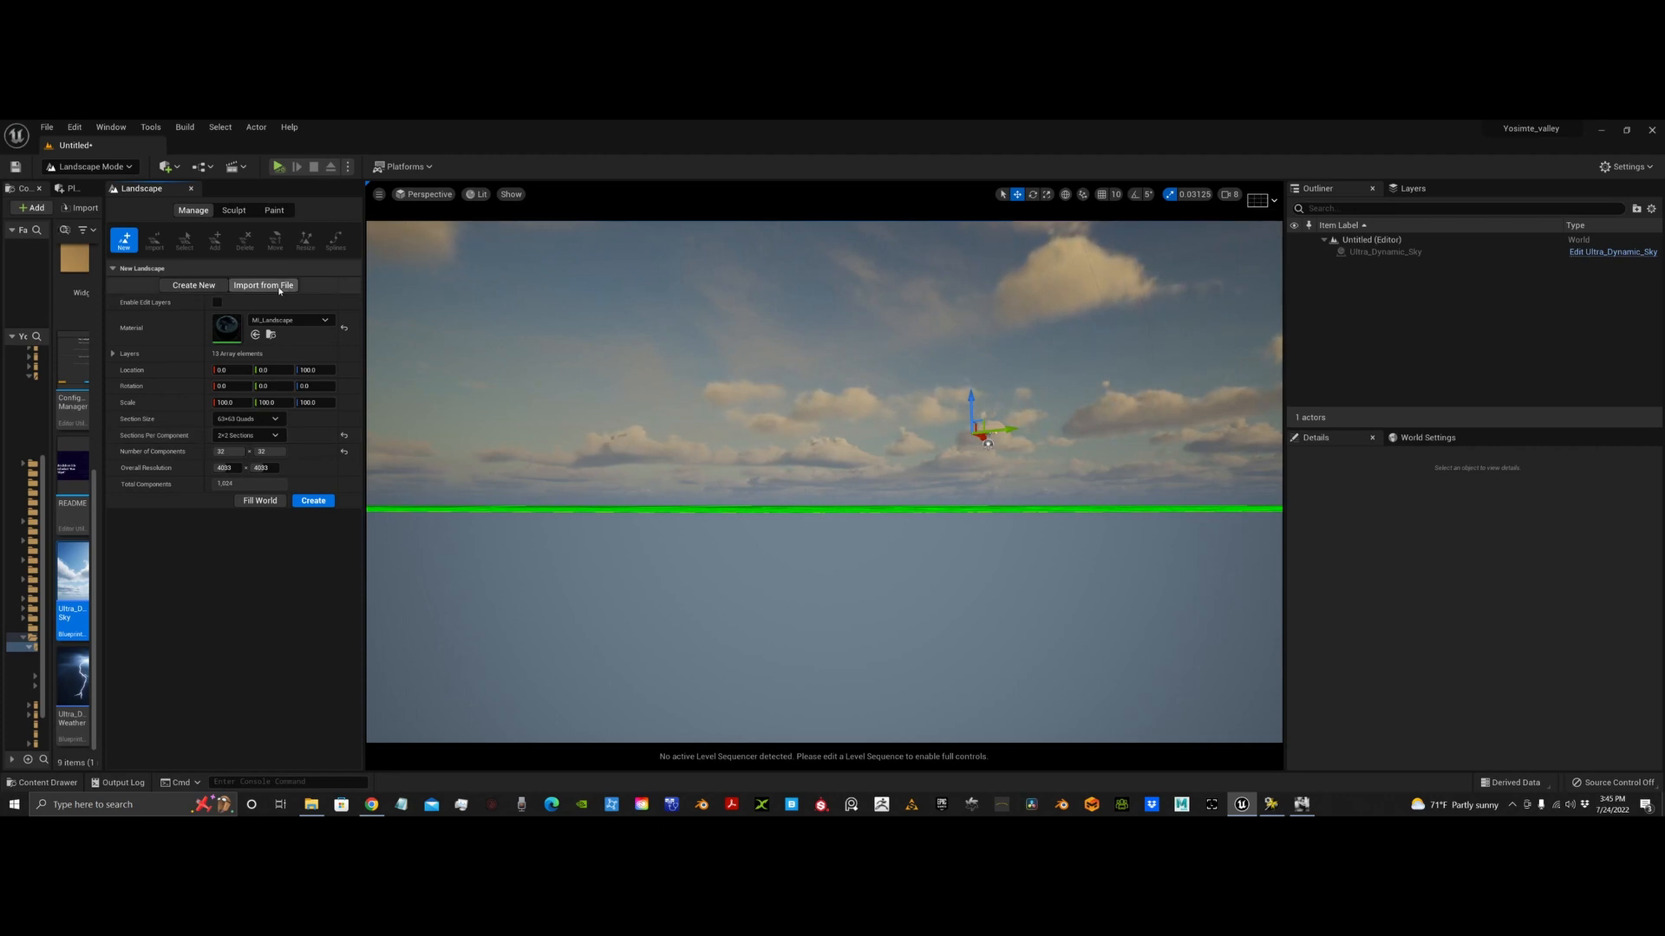
click(262, 284)
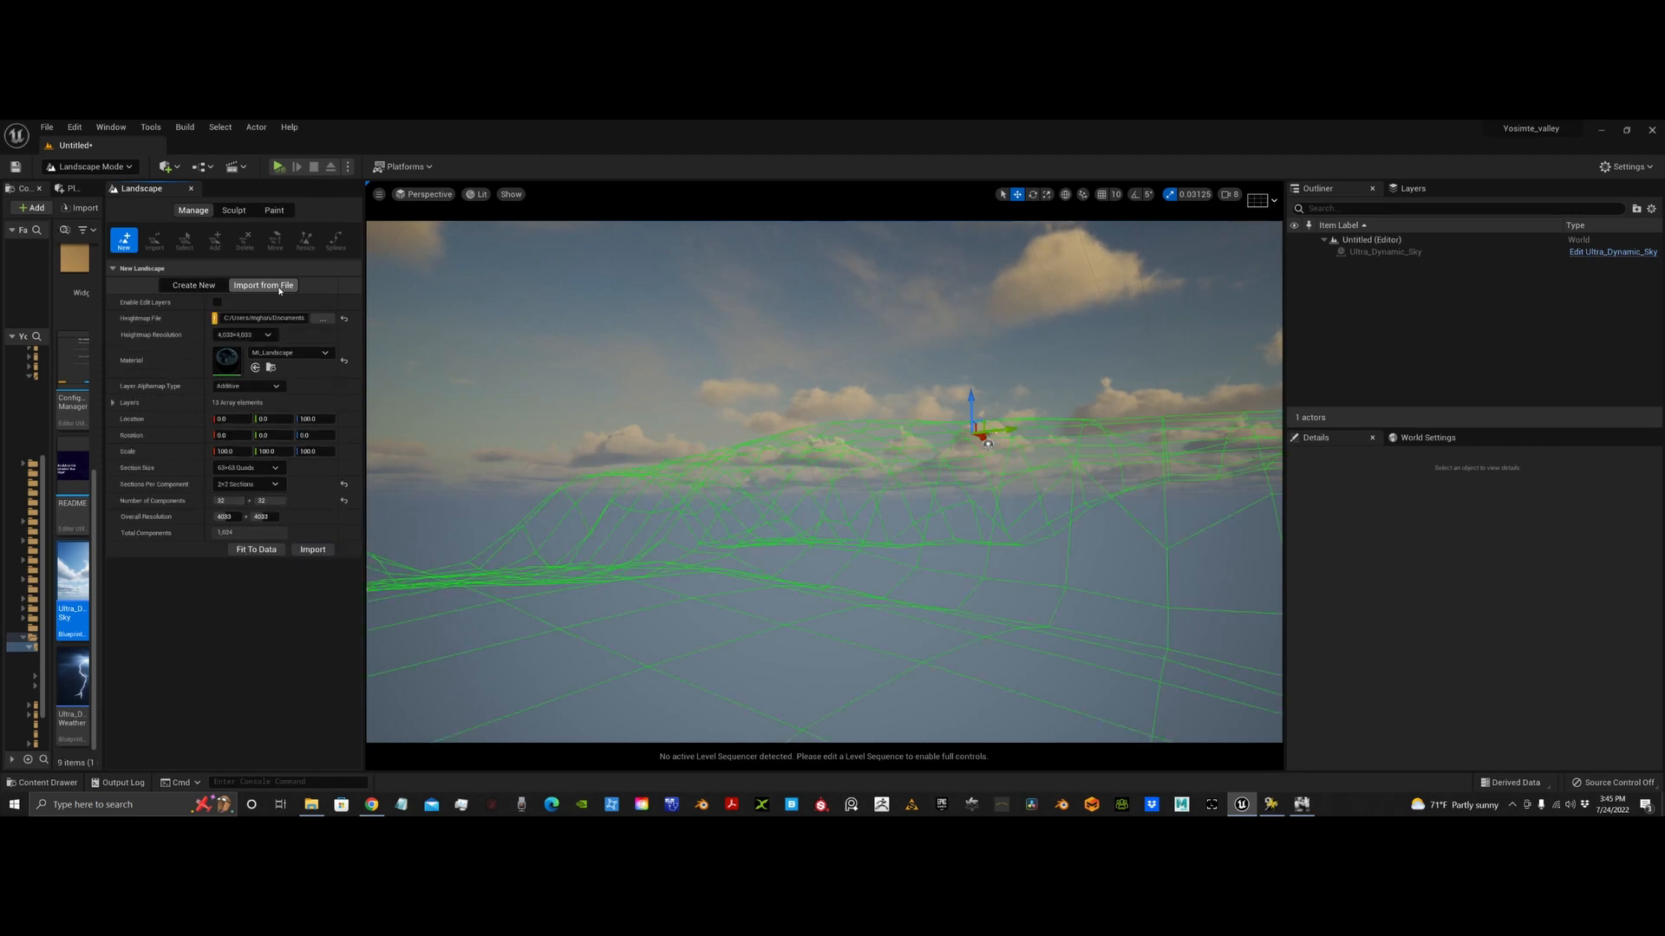
click(322, 317)
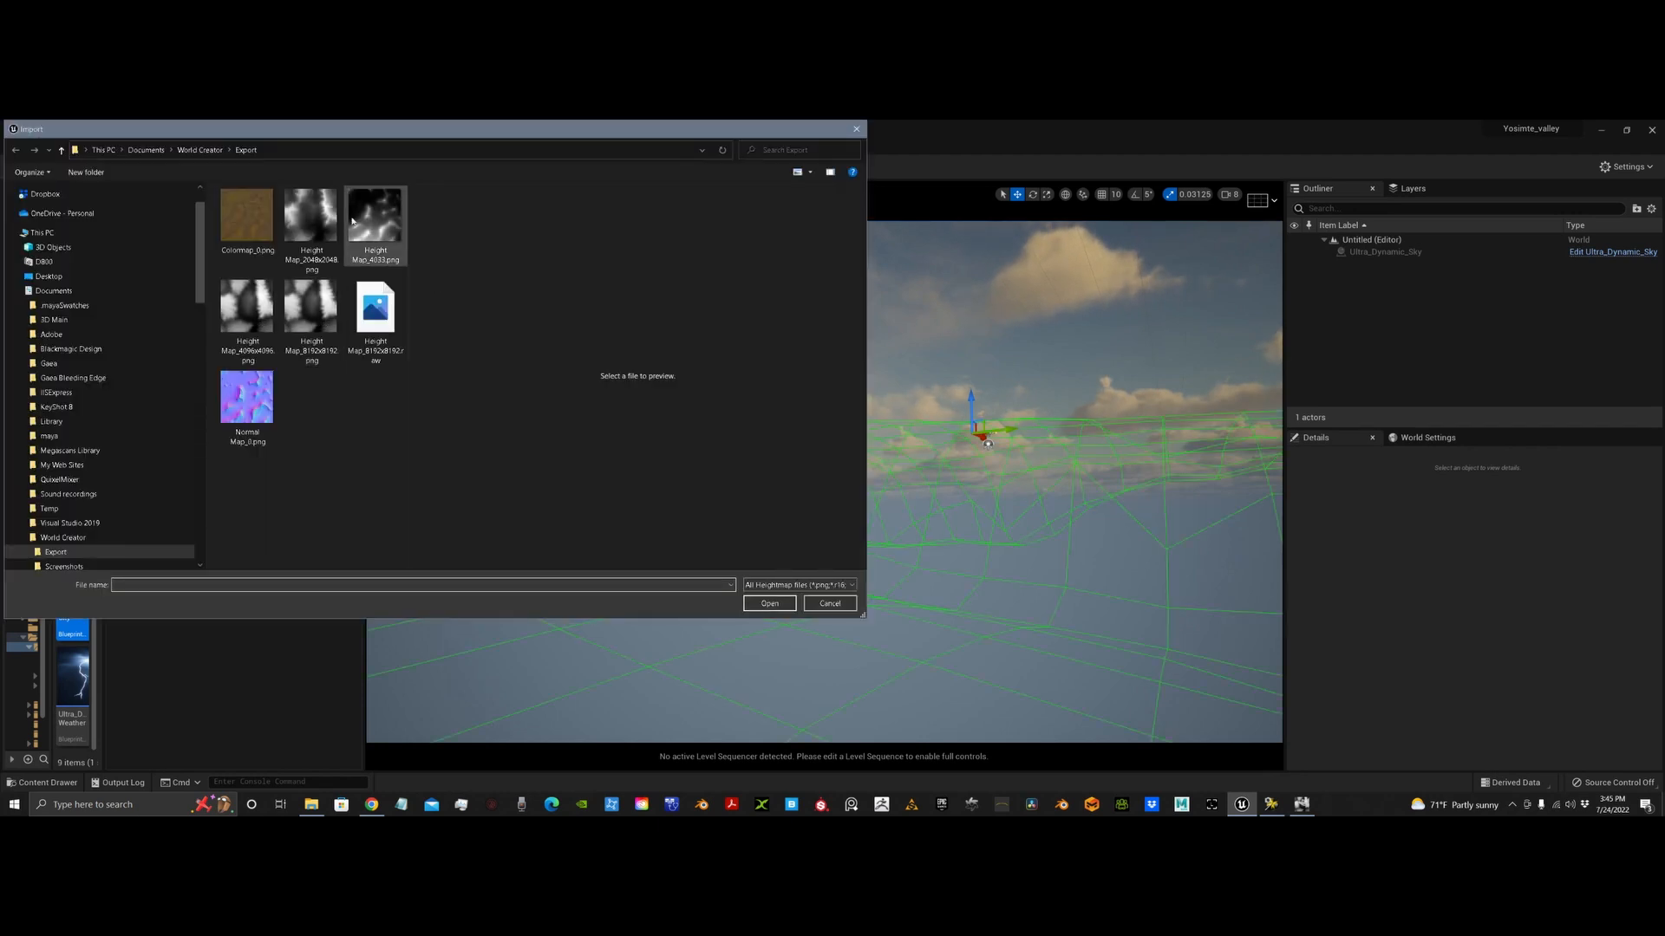
click(312, 308)
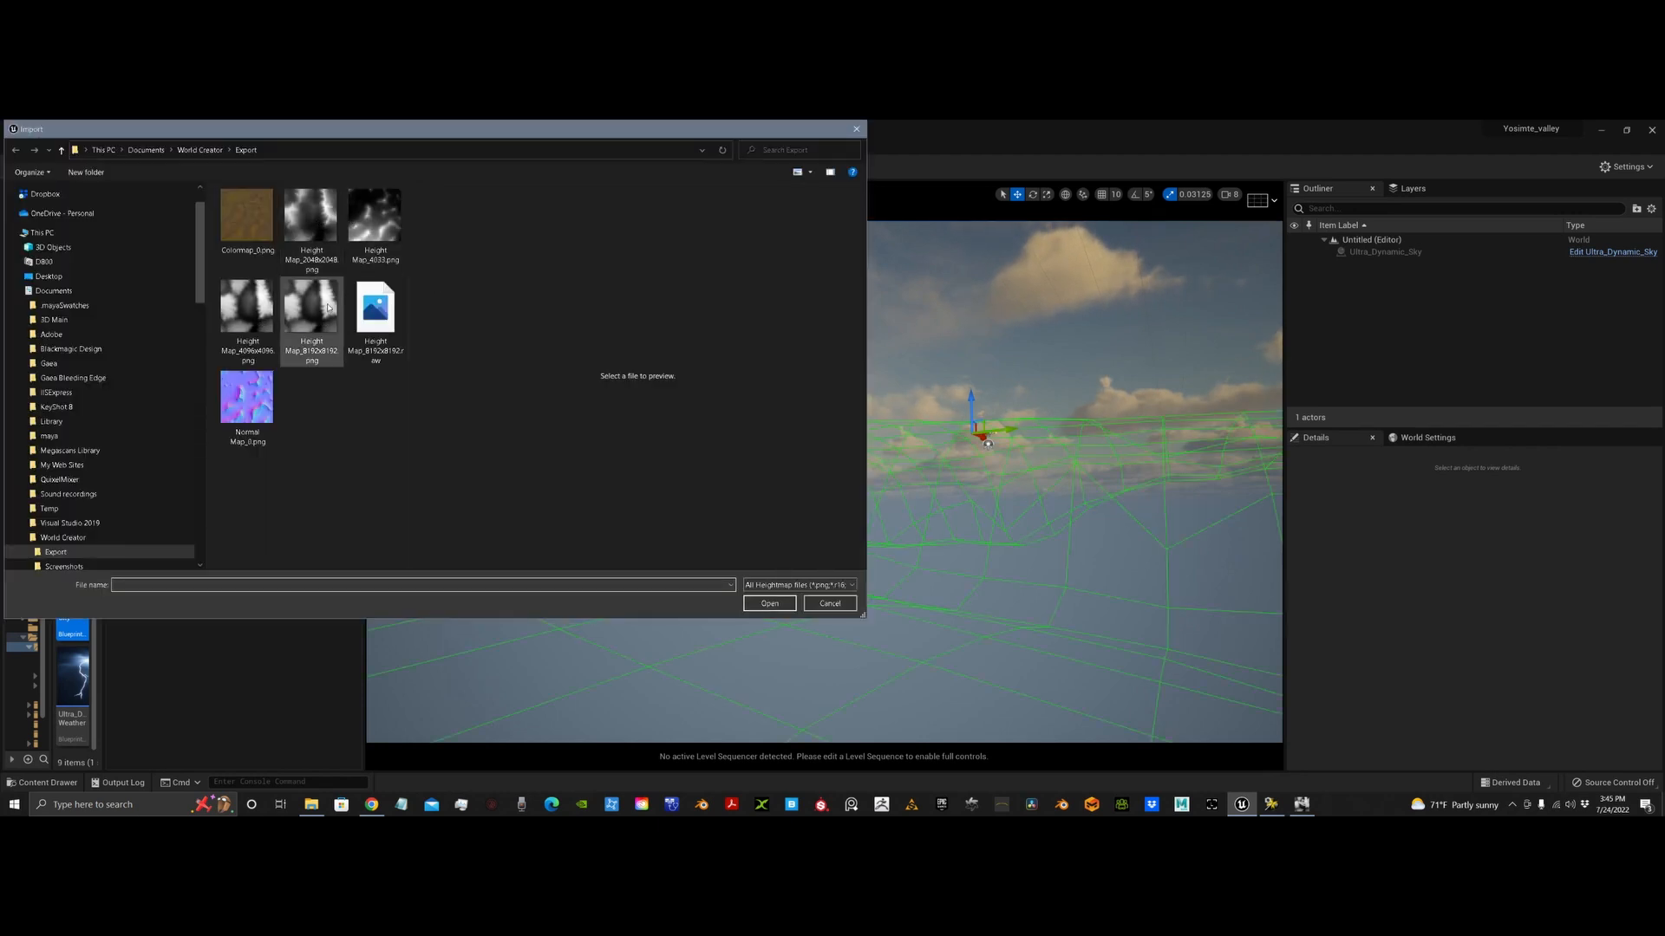
click(246, 304)
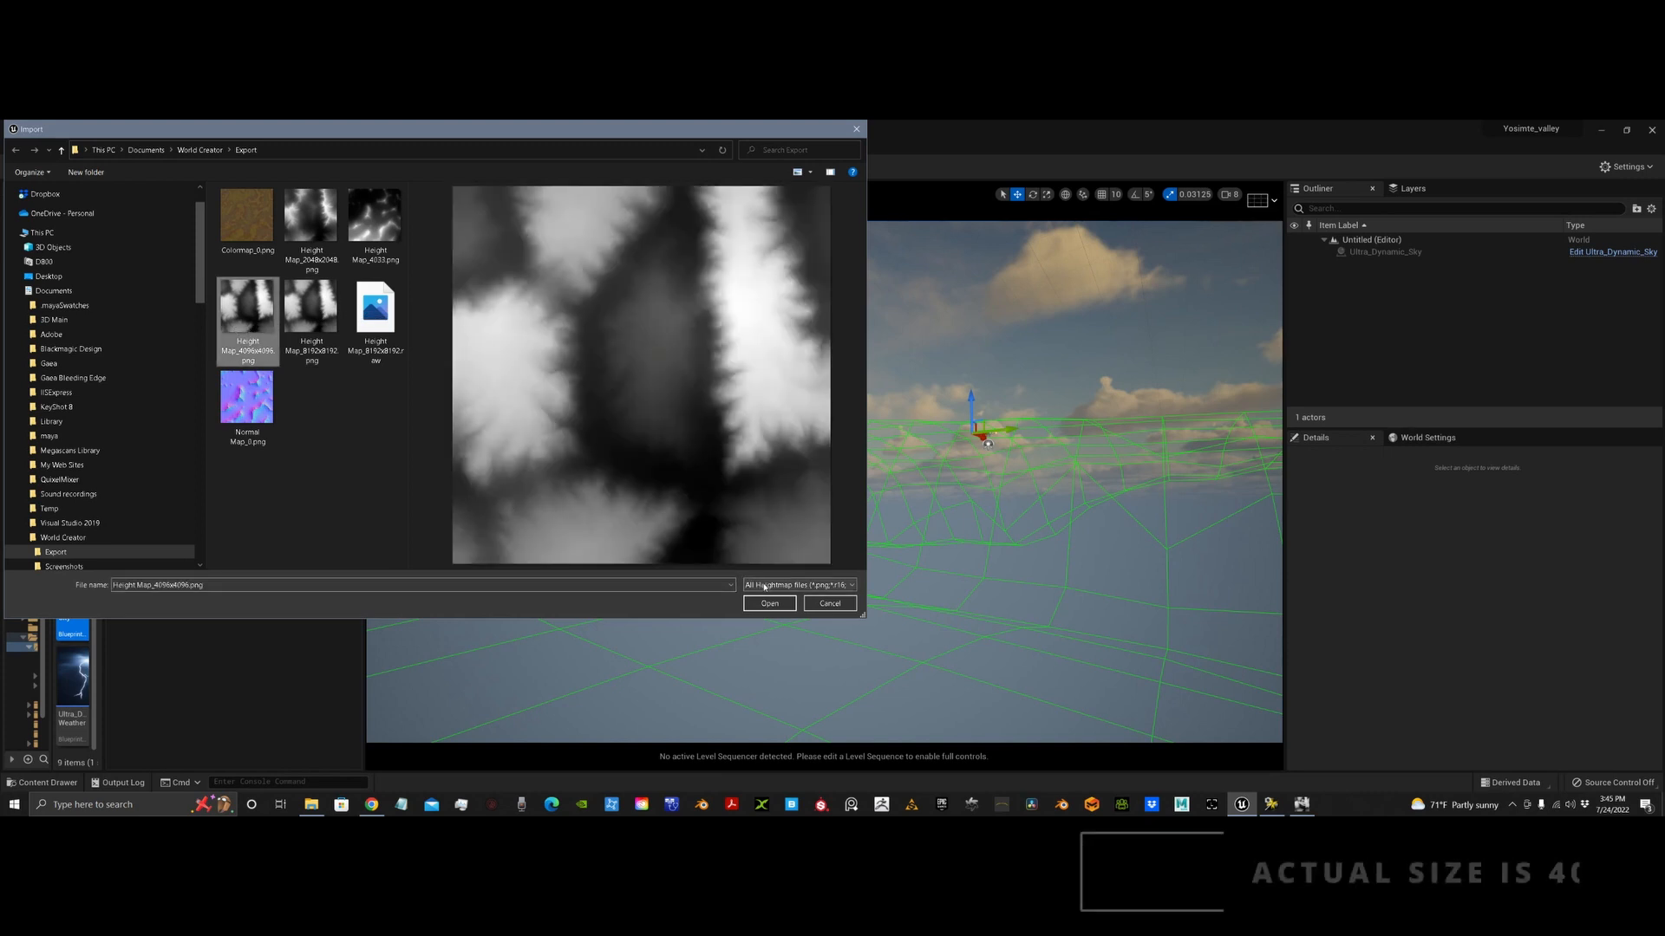
click(769, 604)
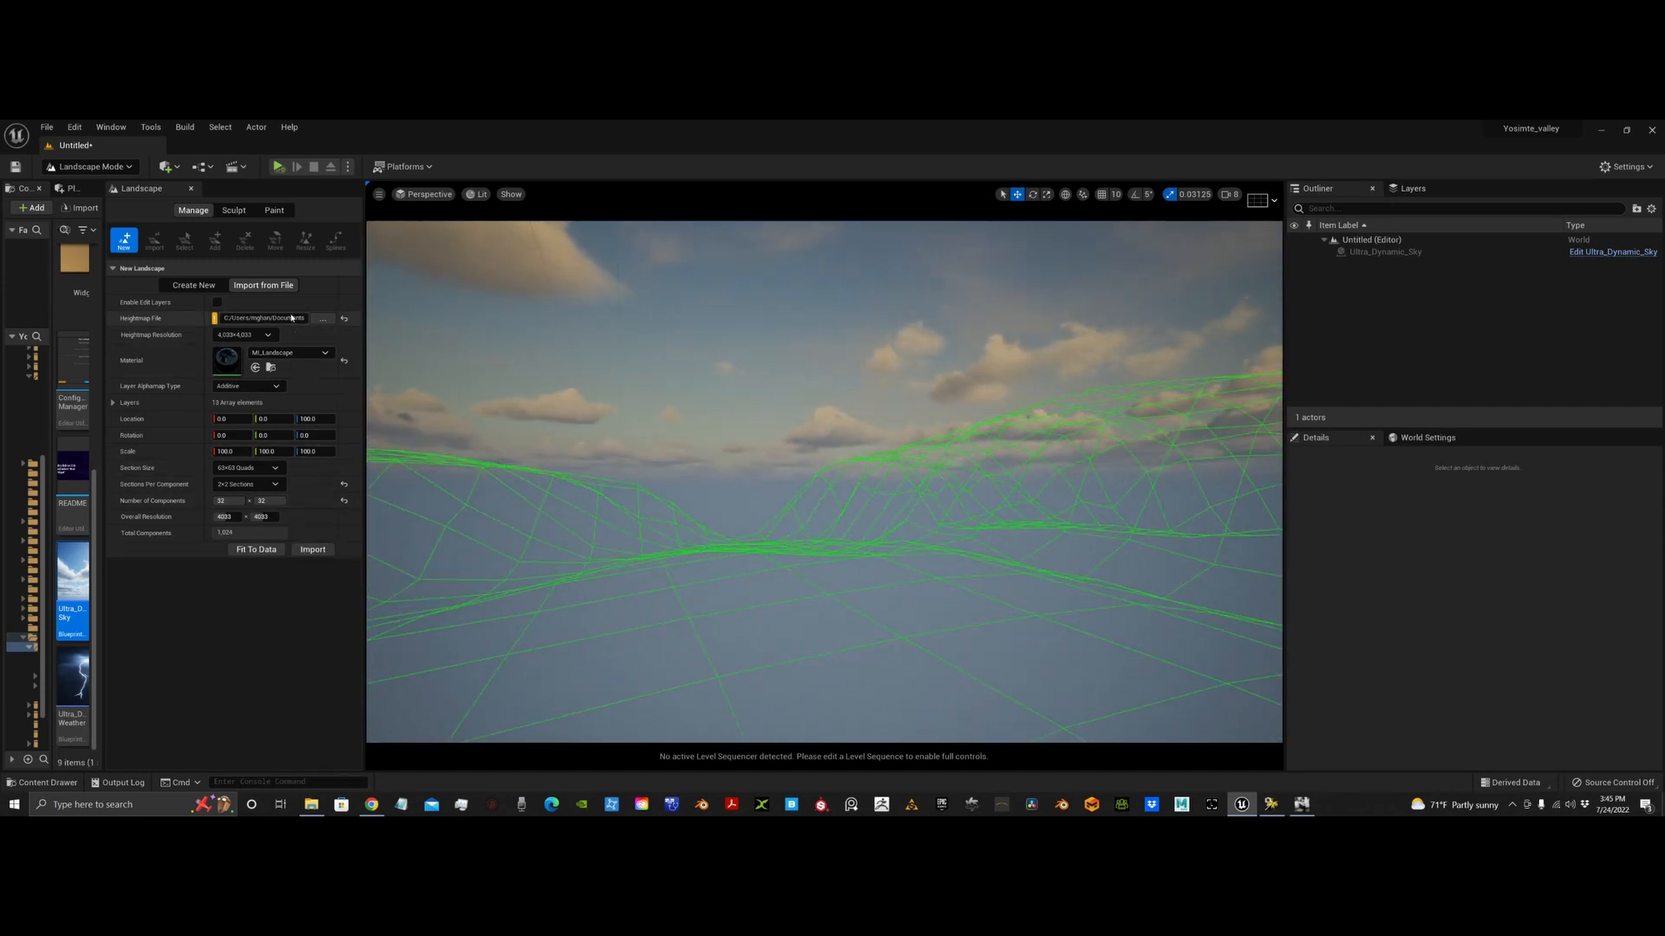
Import the landscape into the level from the selected height map
click(313, 549)
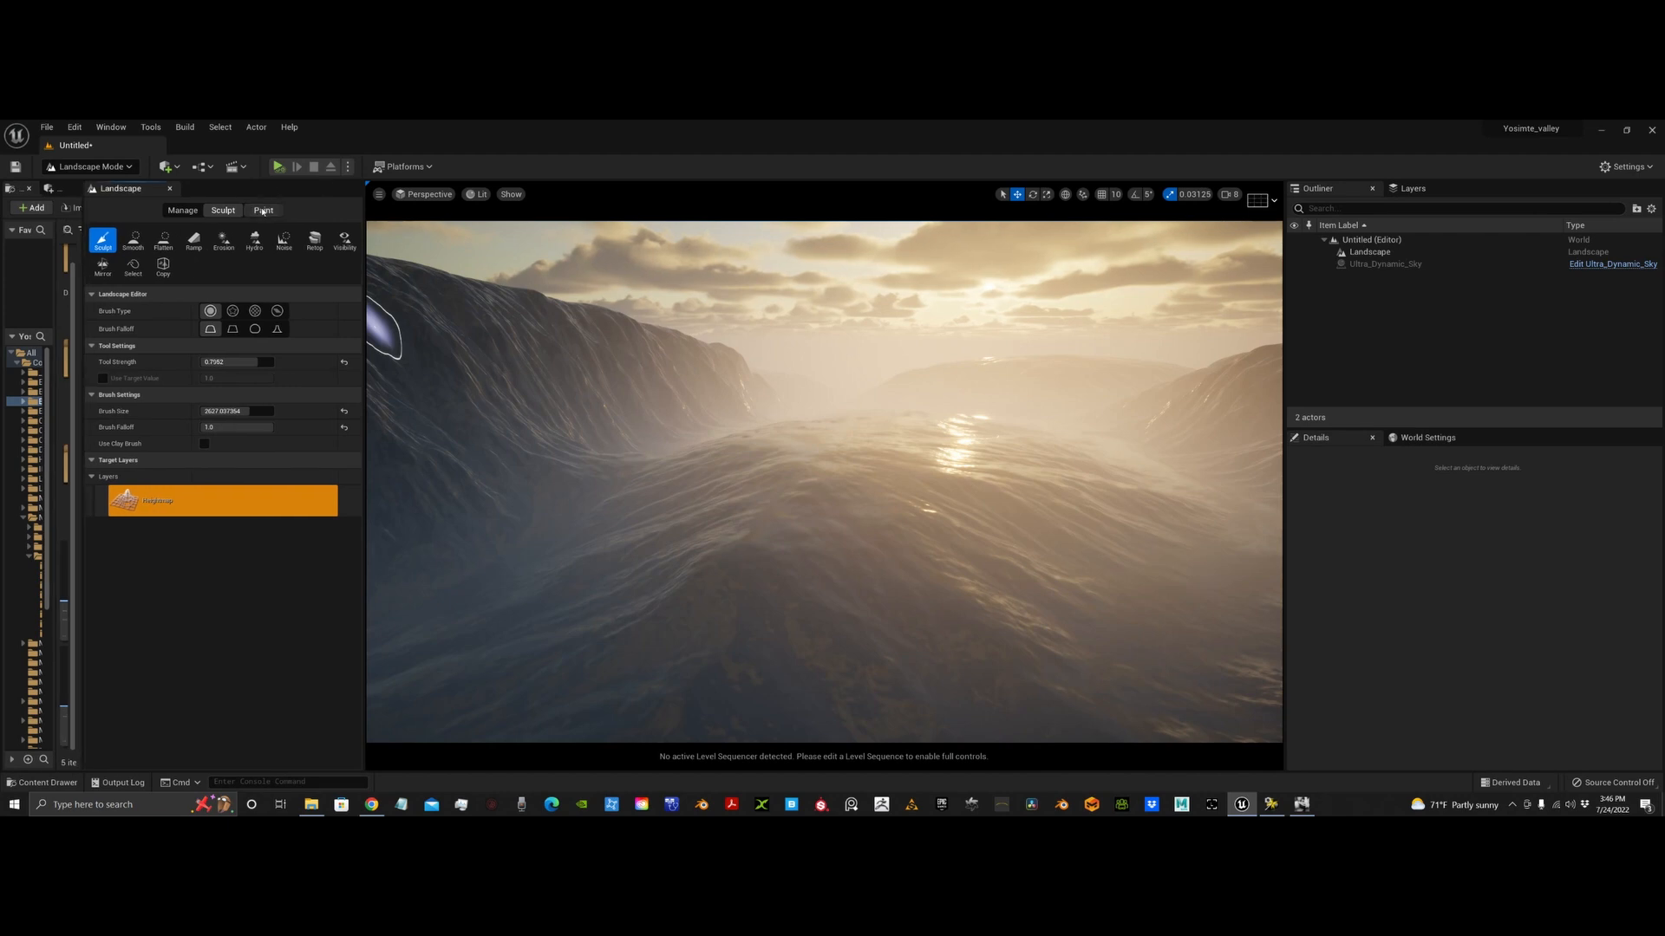
In the Paint tab, give the second layer GrassDry_LayerInfo to cover the hills in dry grass
click(262, 209)
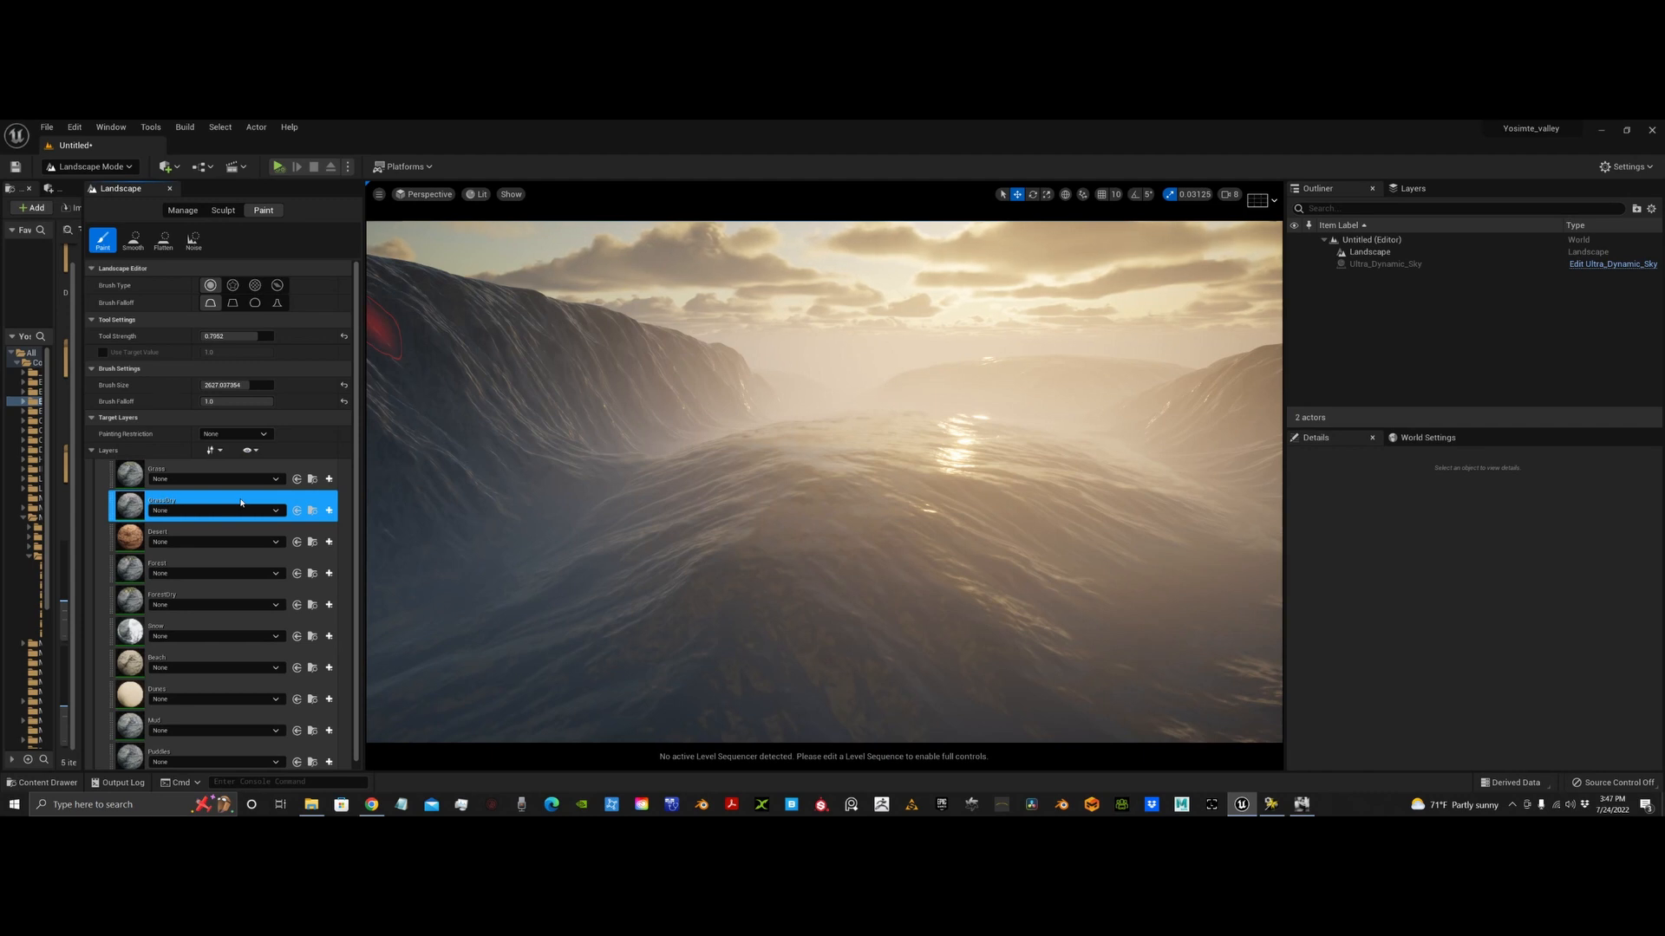
click(214, 511)
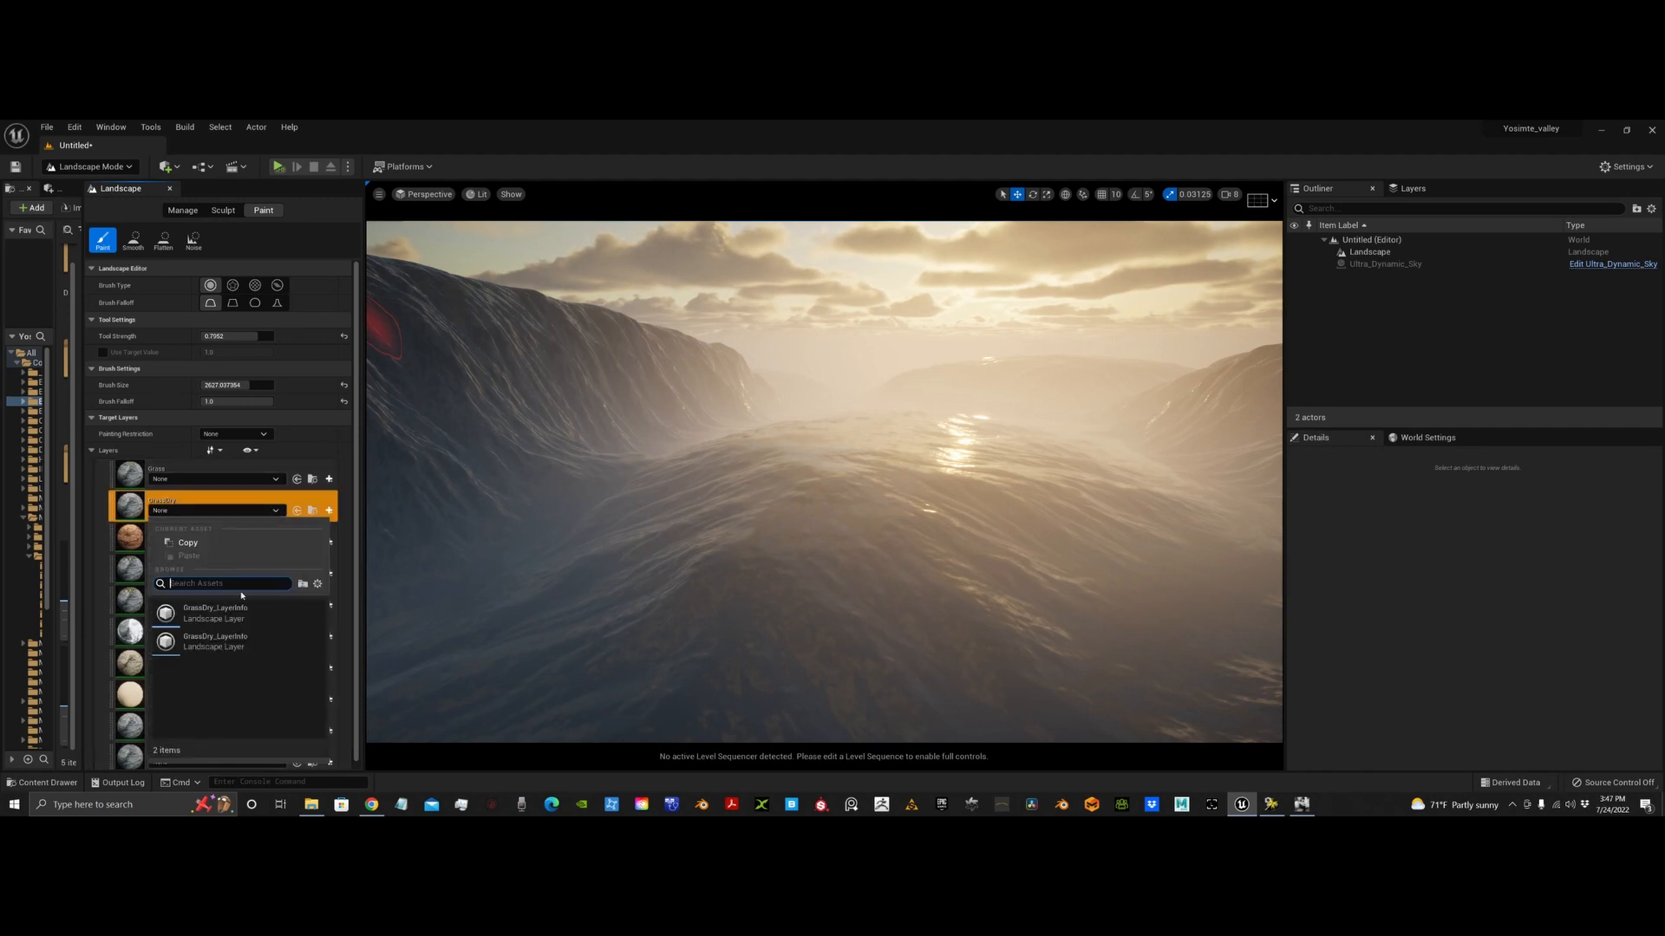
mouse_move(202, 614)
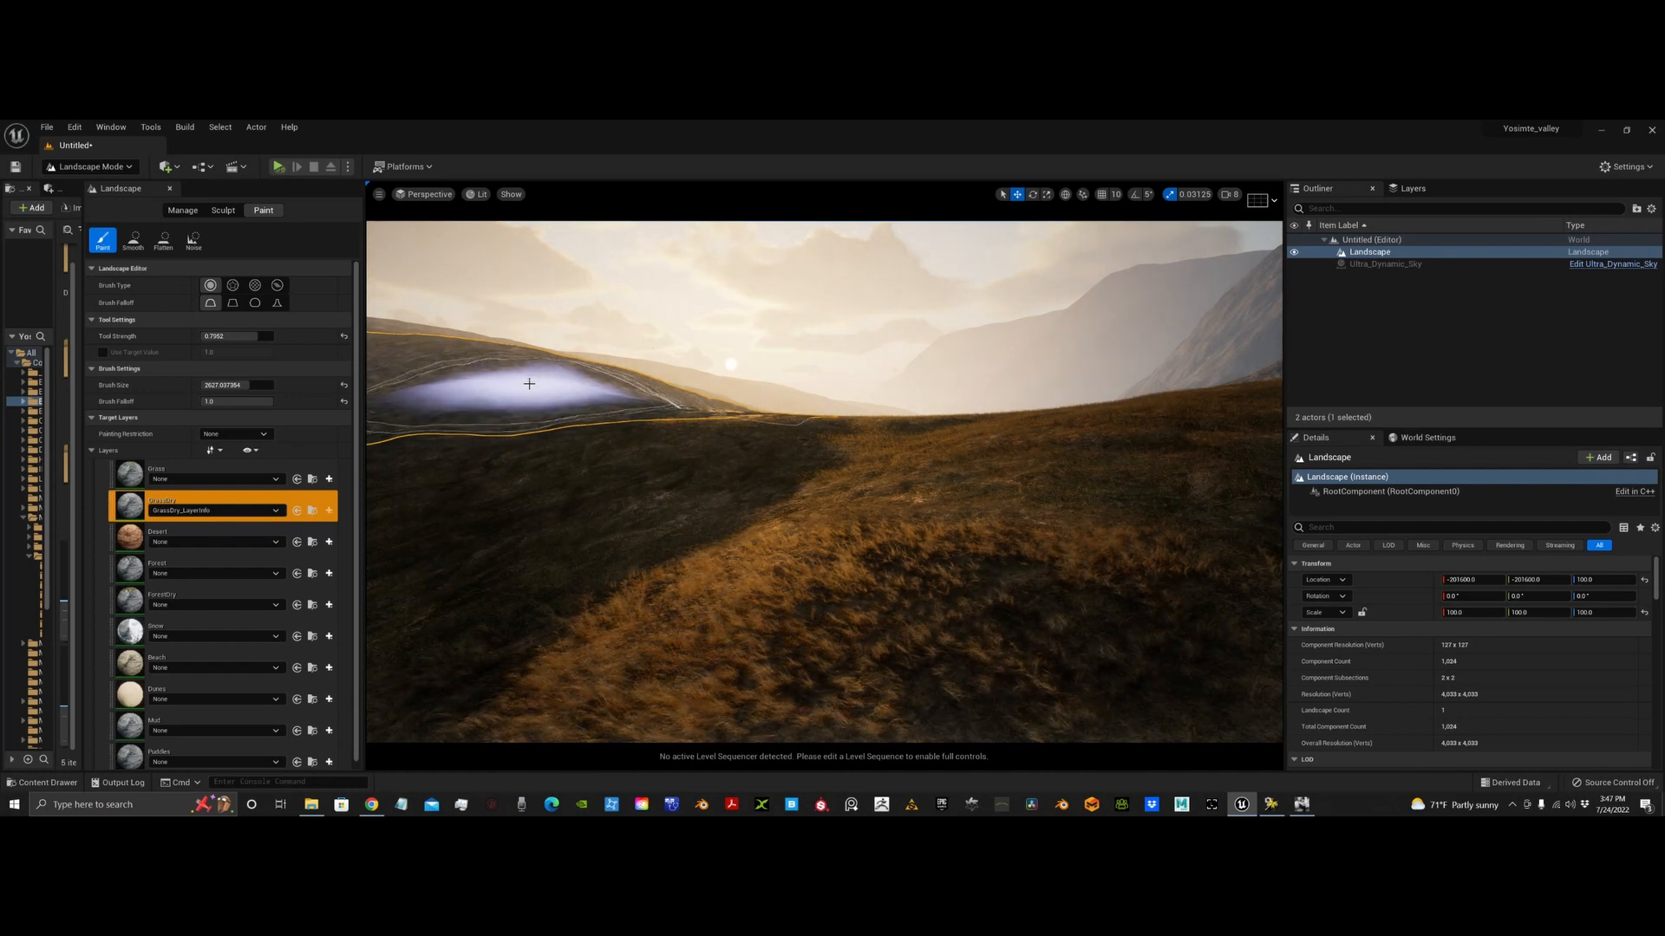
drag(529, 384, 831, 469)
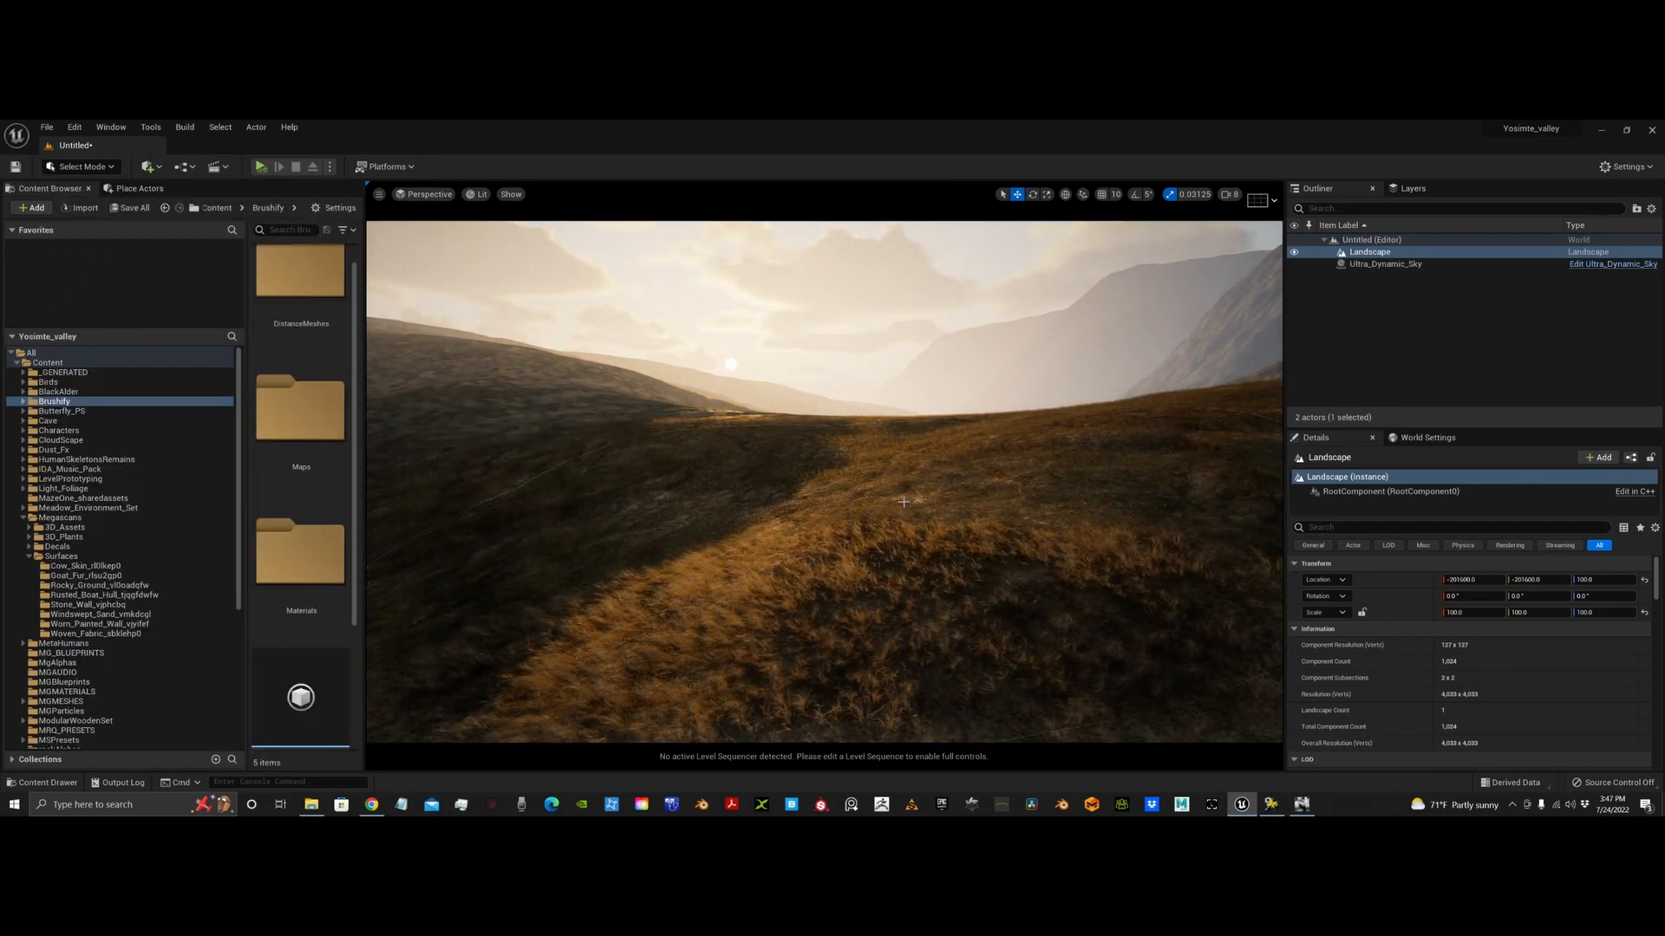
right_click(903, 502)
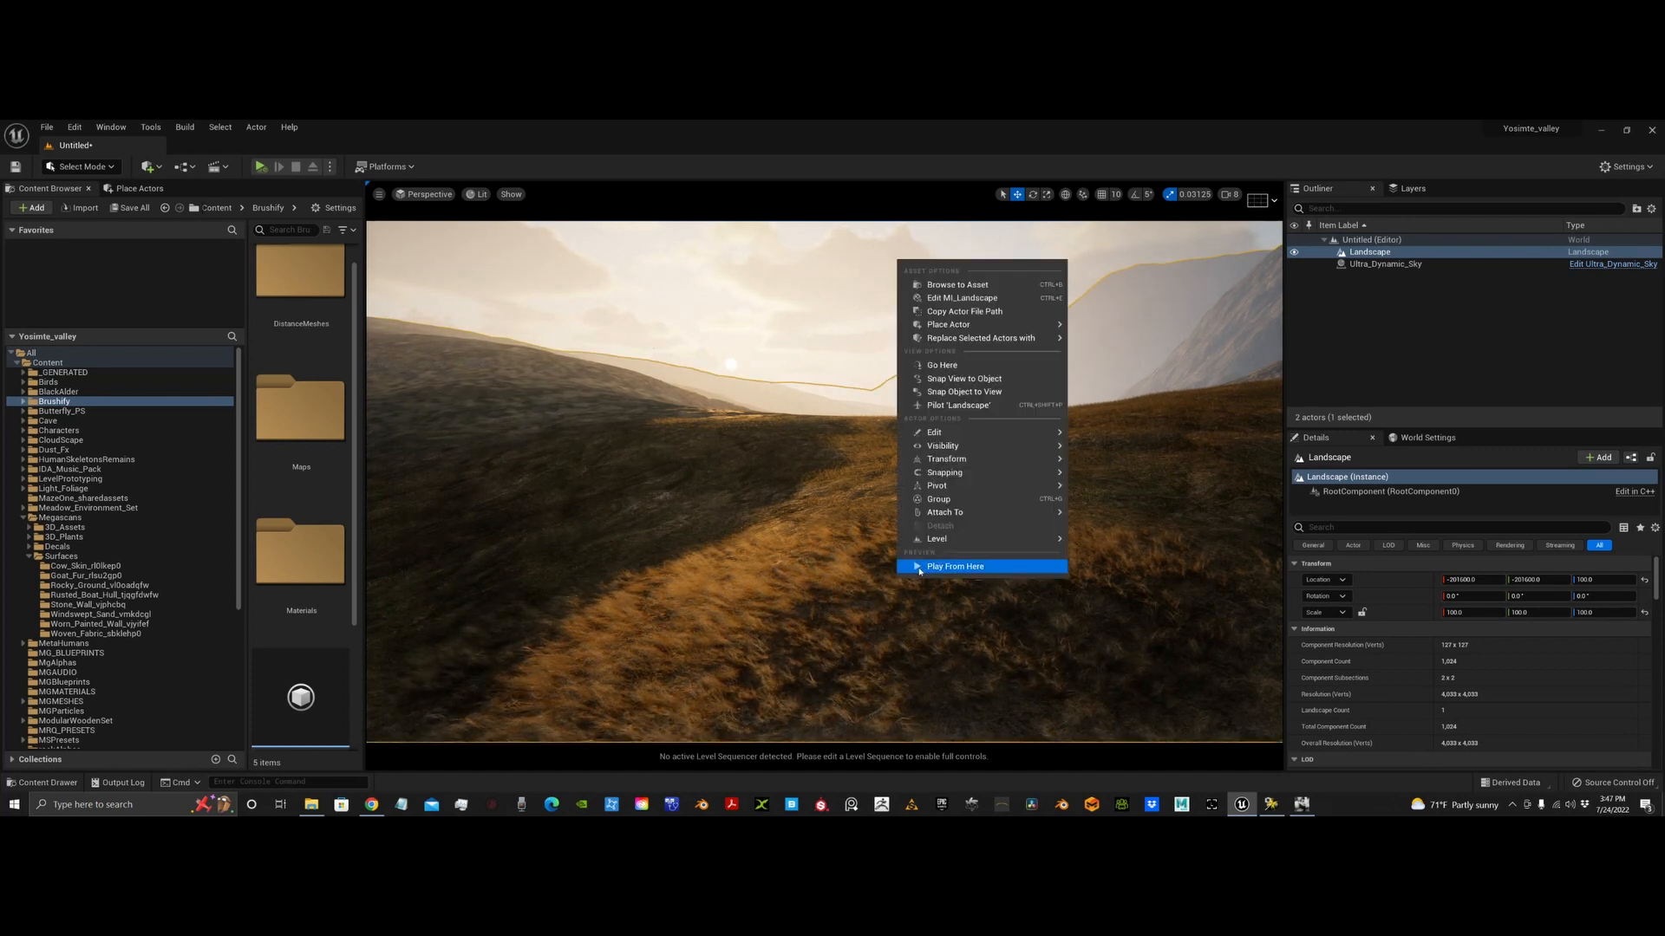
click(955, 566)
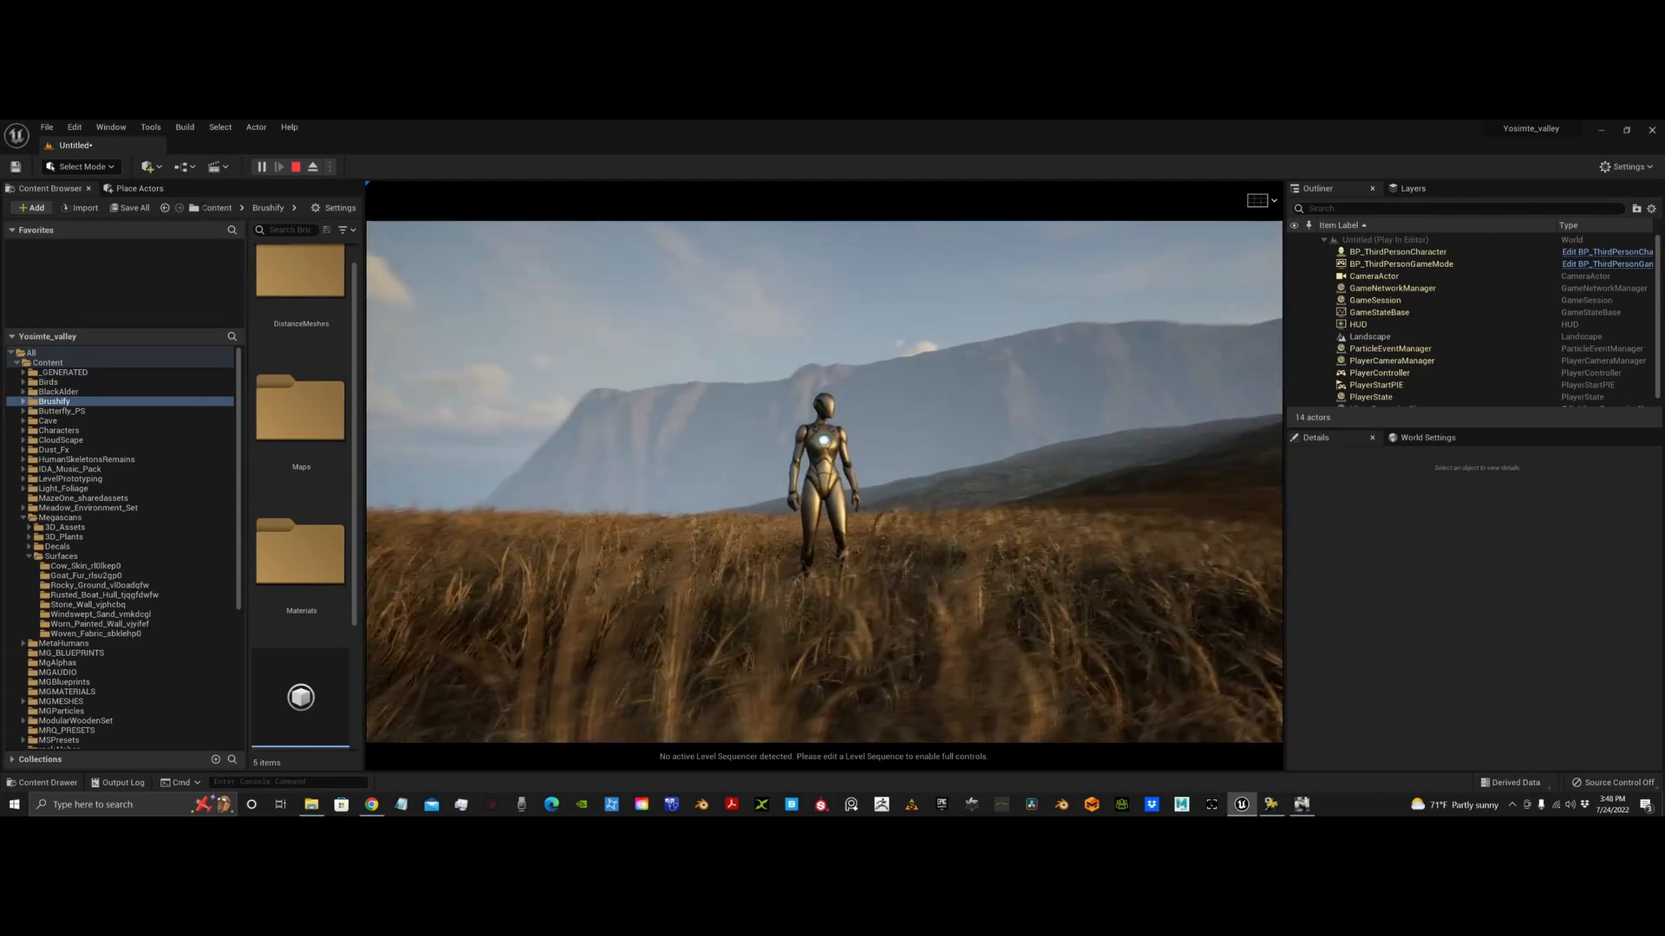
click(312, 167)
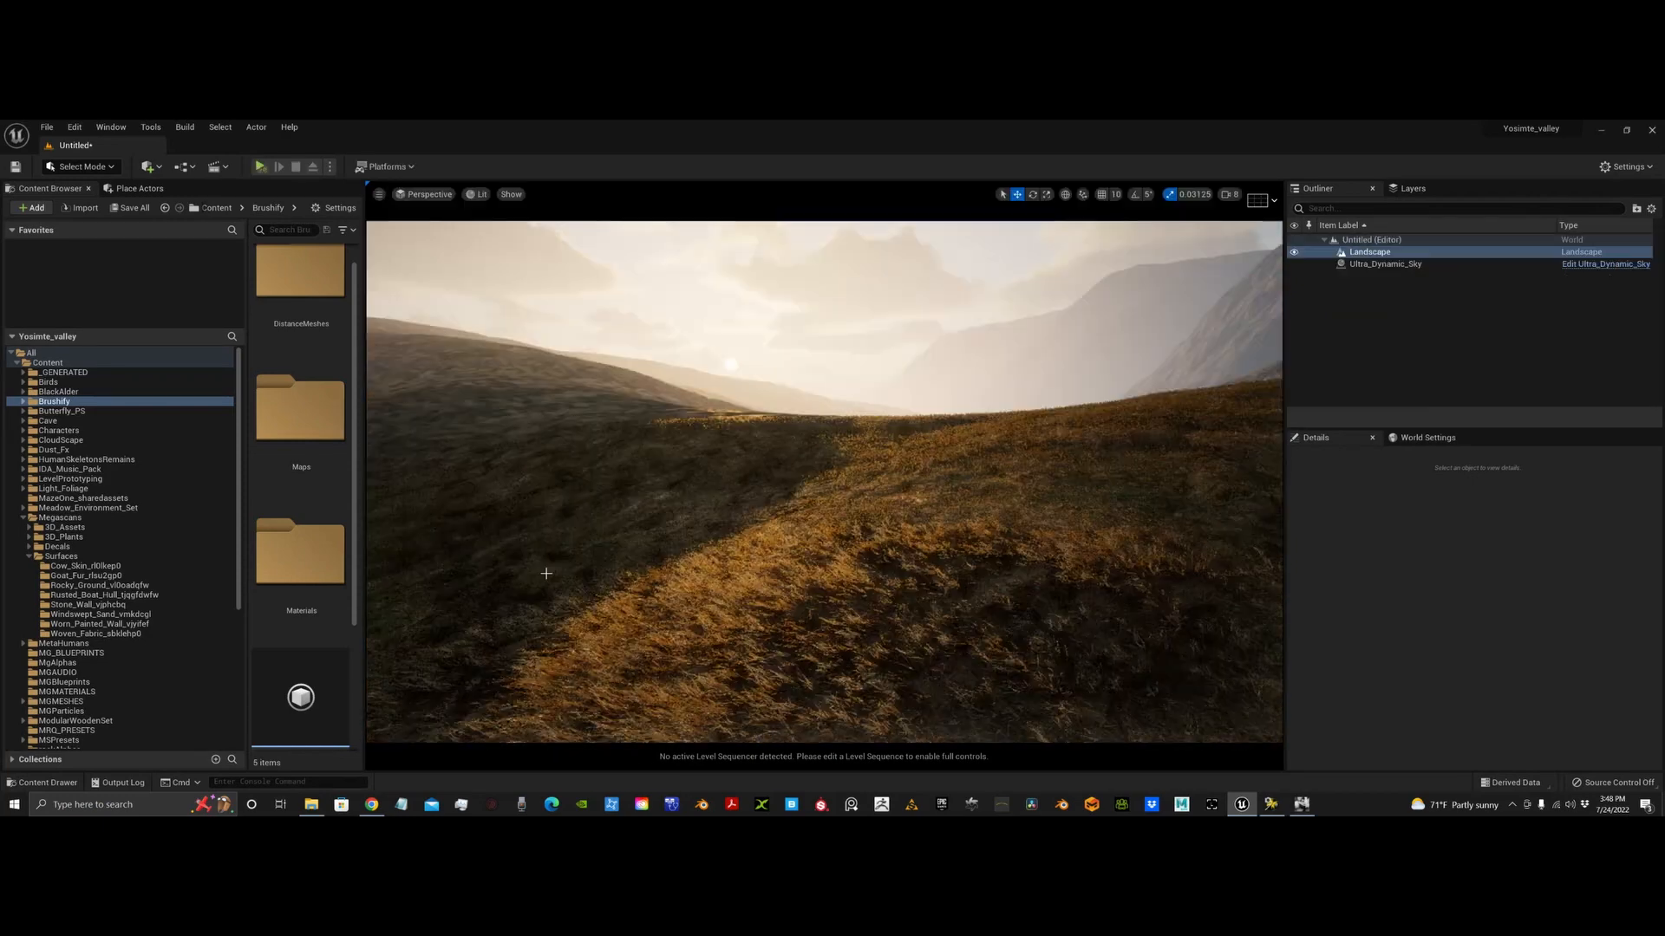
Select the landscape, switch Ultra Dynamic Sky to night, and Play From Here
click(1370, 252)
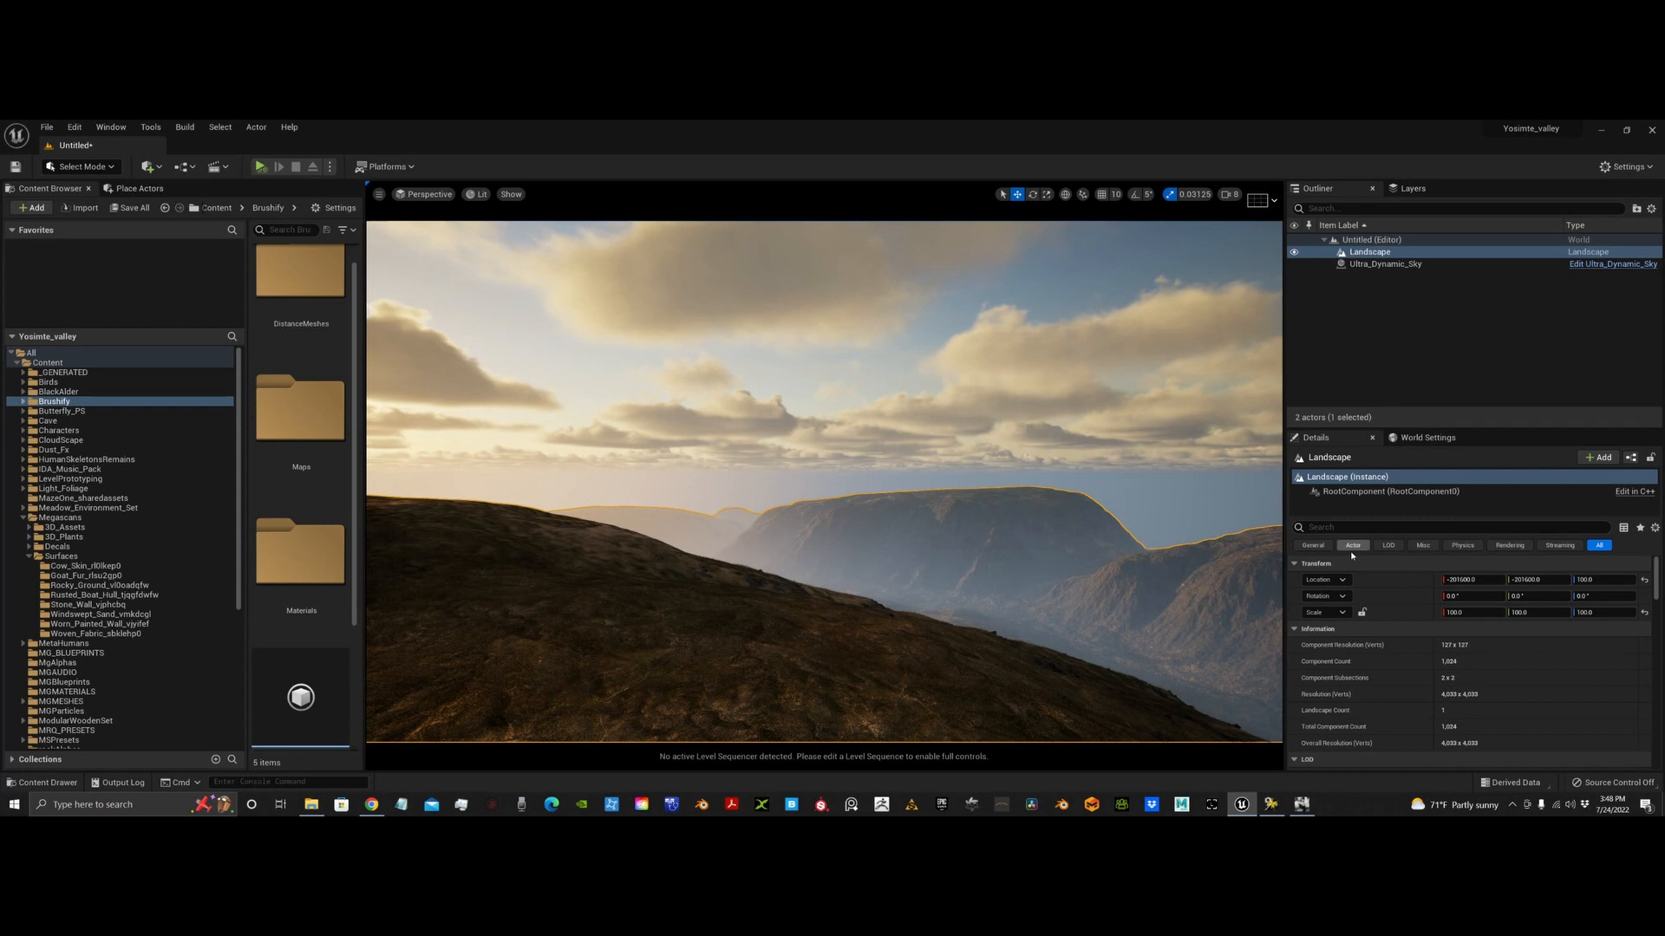
click(1385, 264)
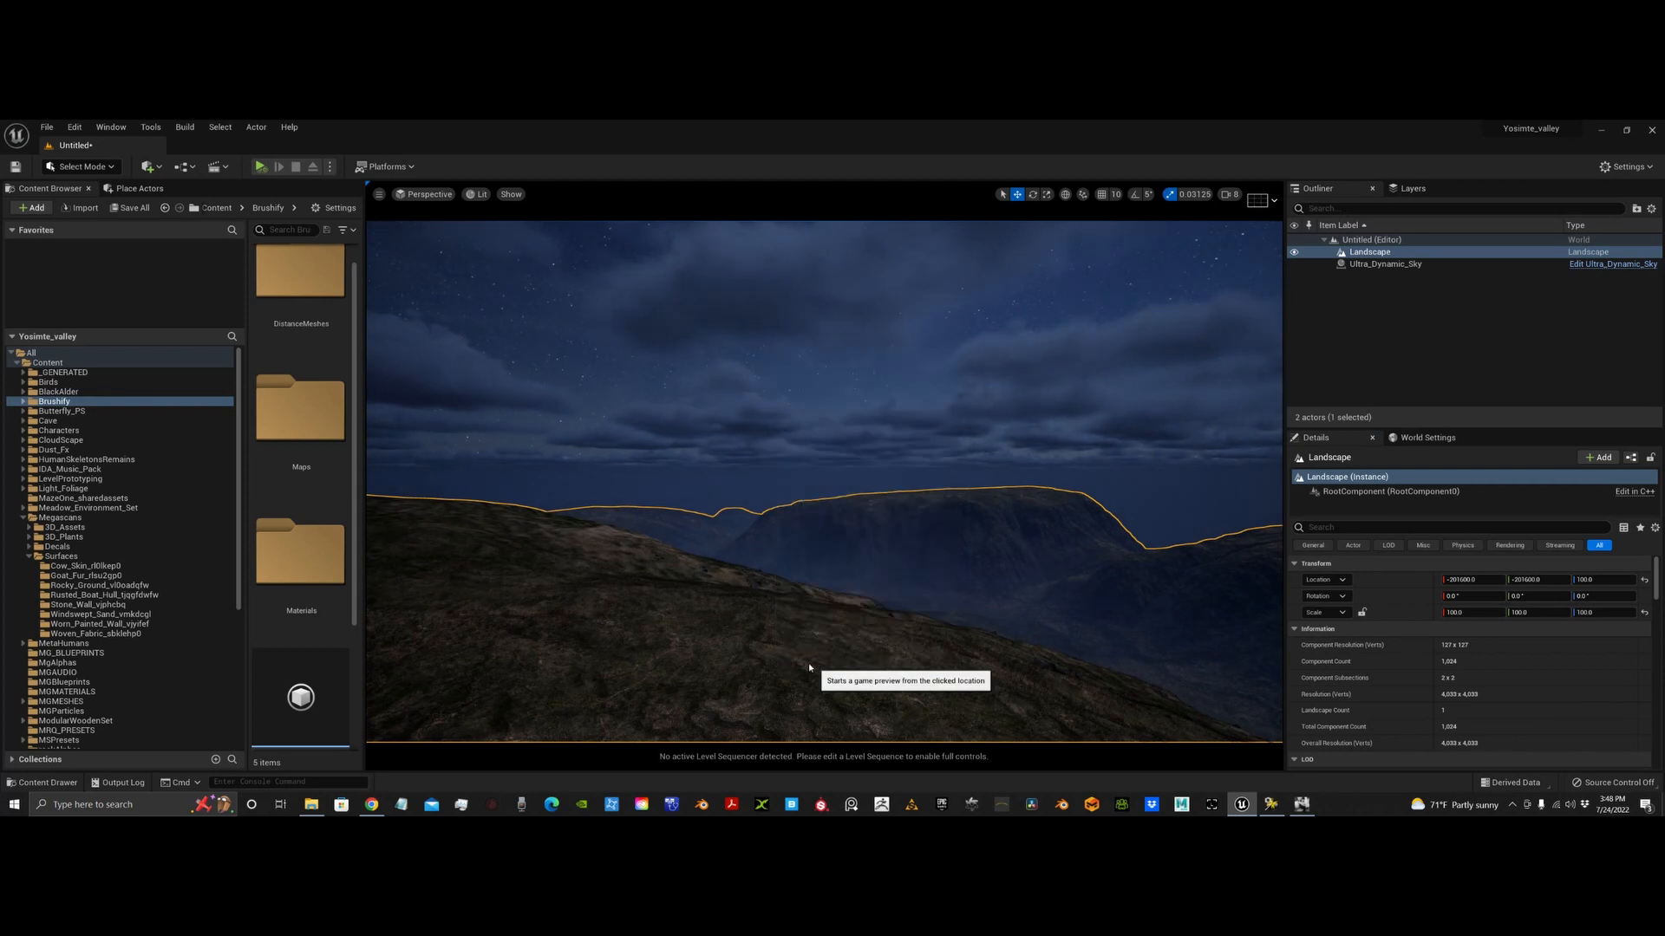
click(259, 166)
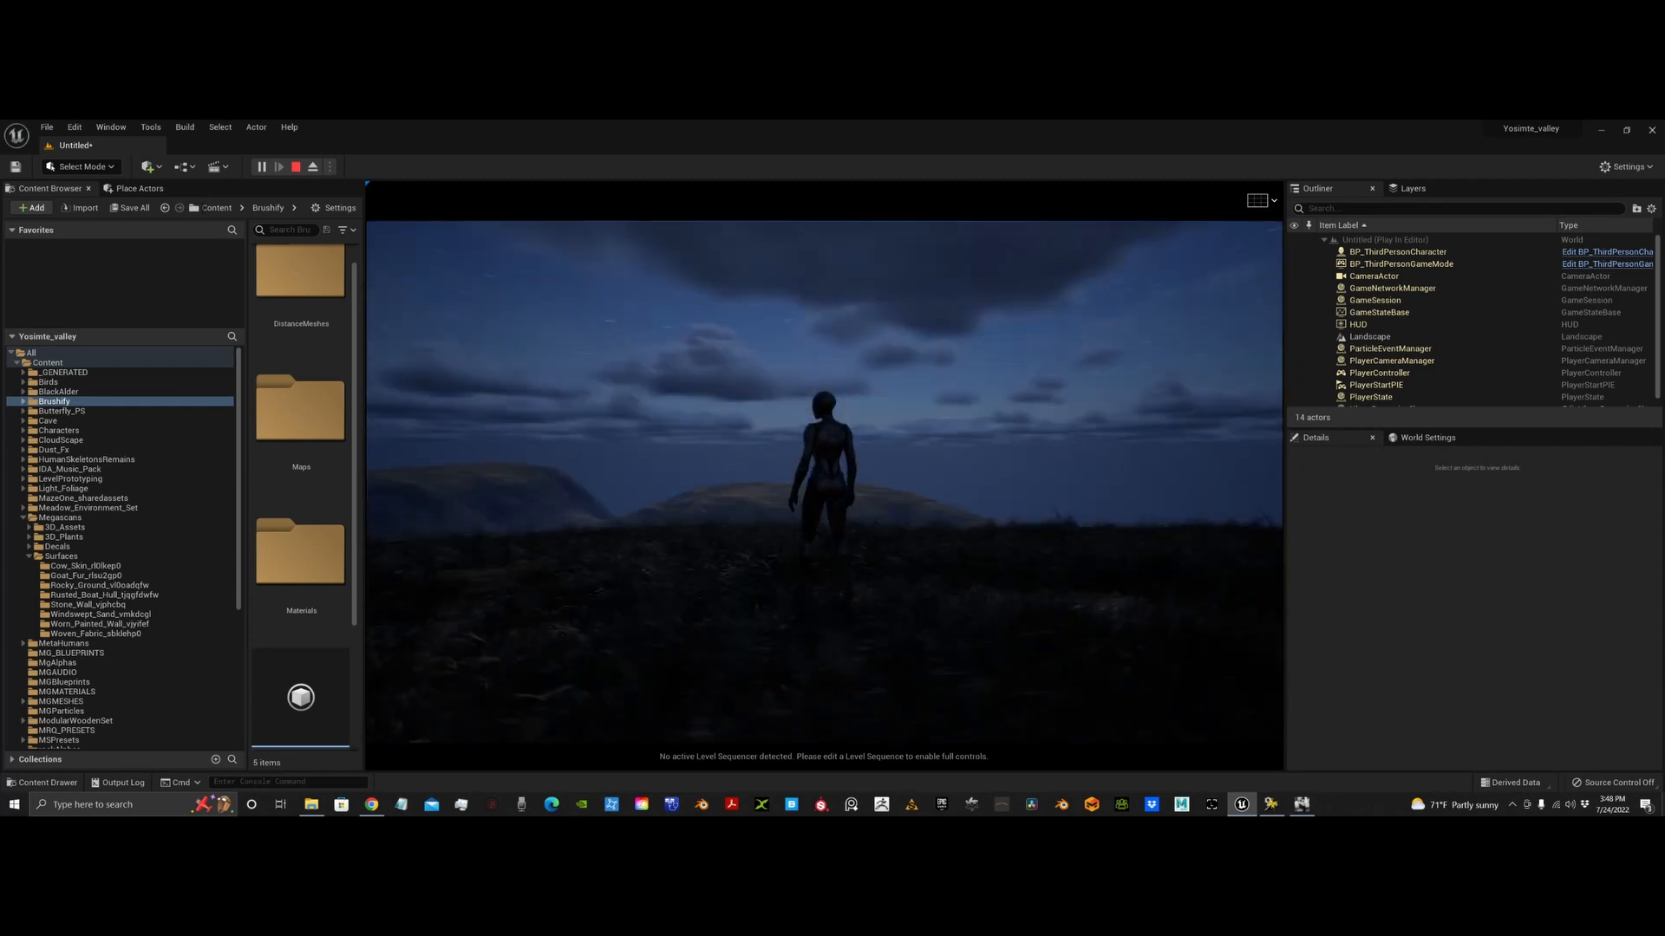
Stop the play session and fly the camera over the rocky mountain slopes
click(294, 166)
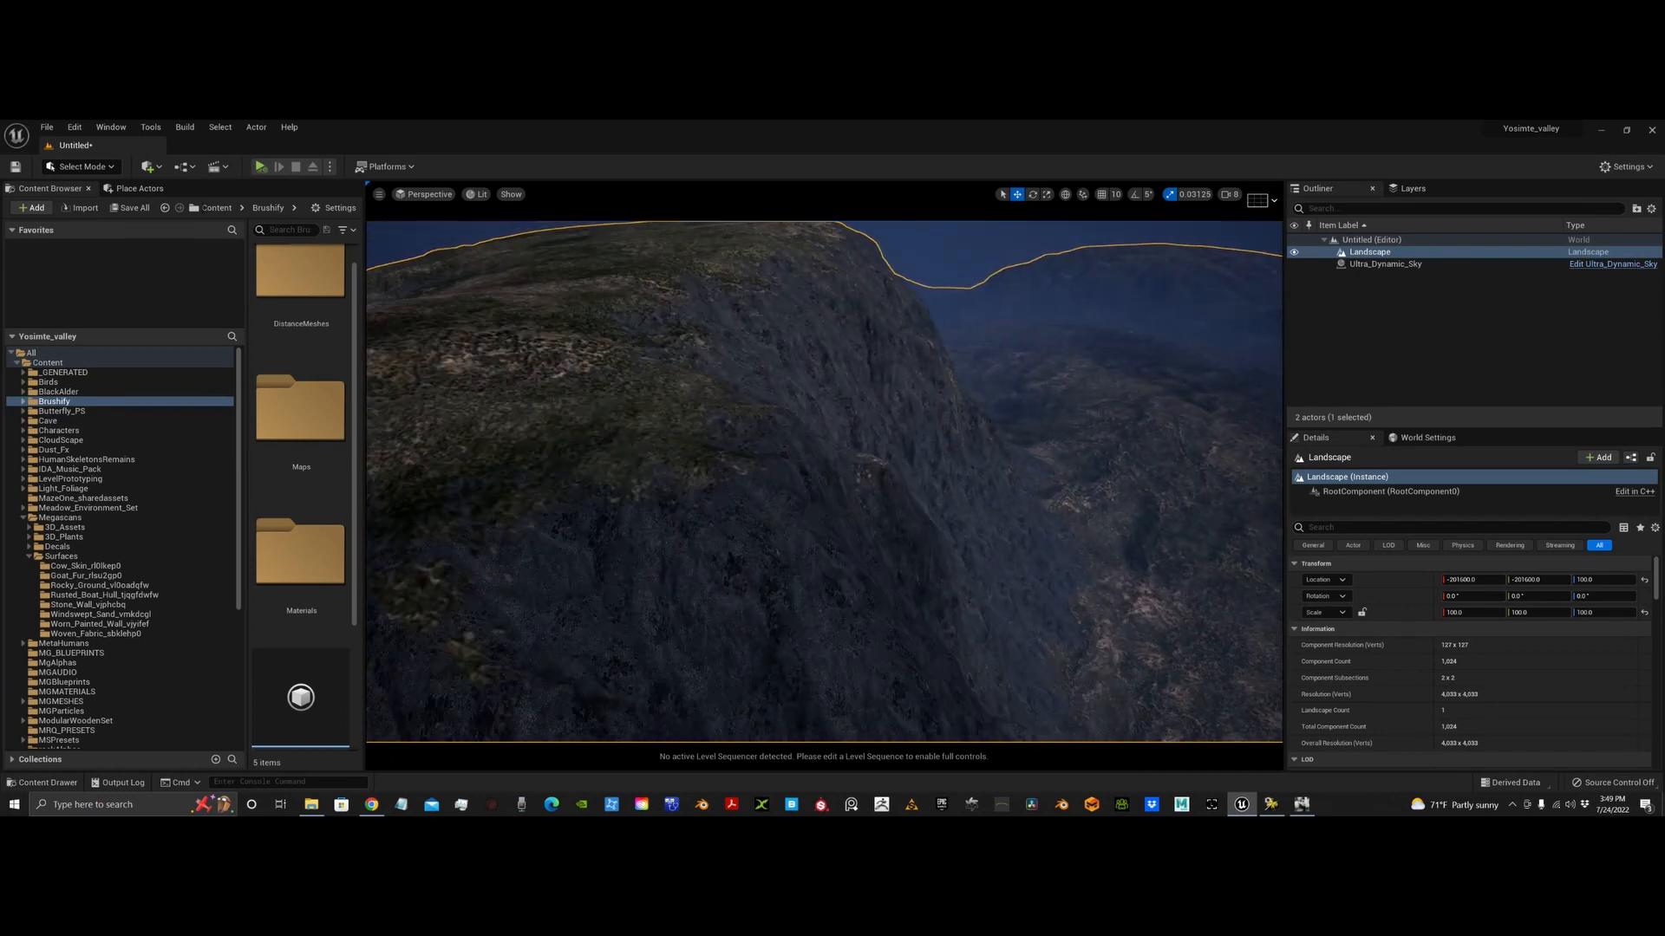
drag(828, 478, 1097, 626)
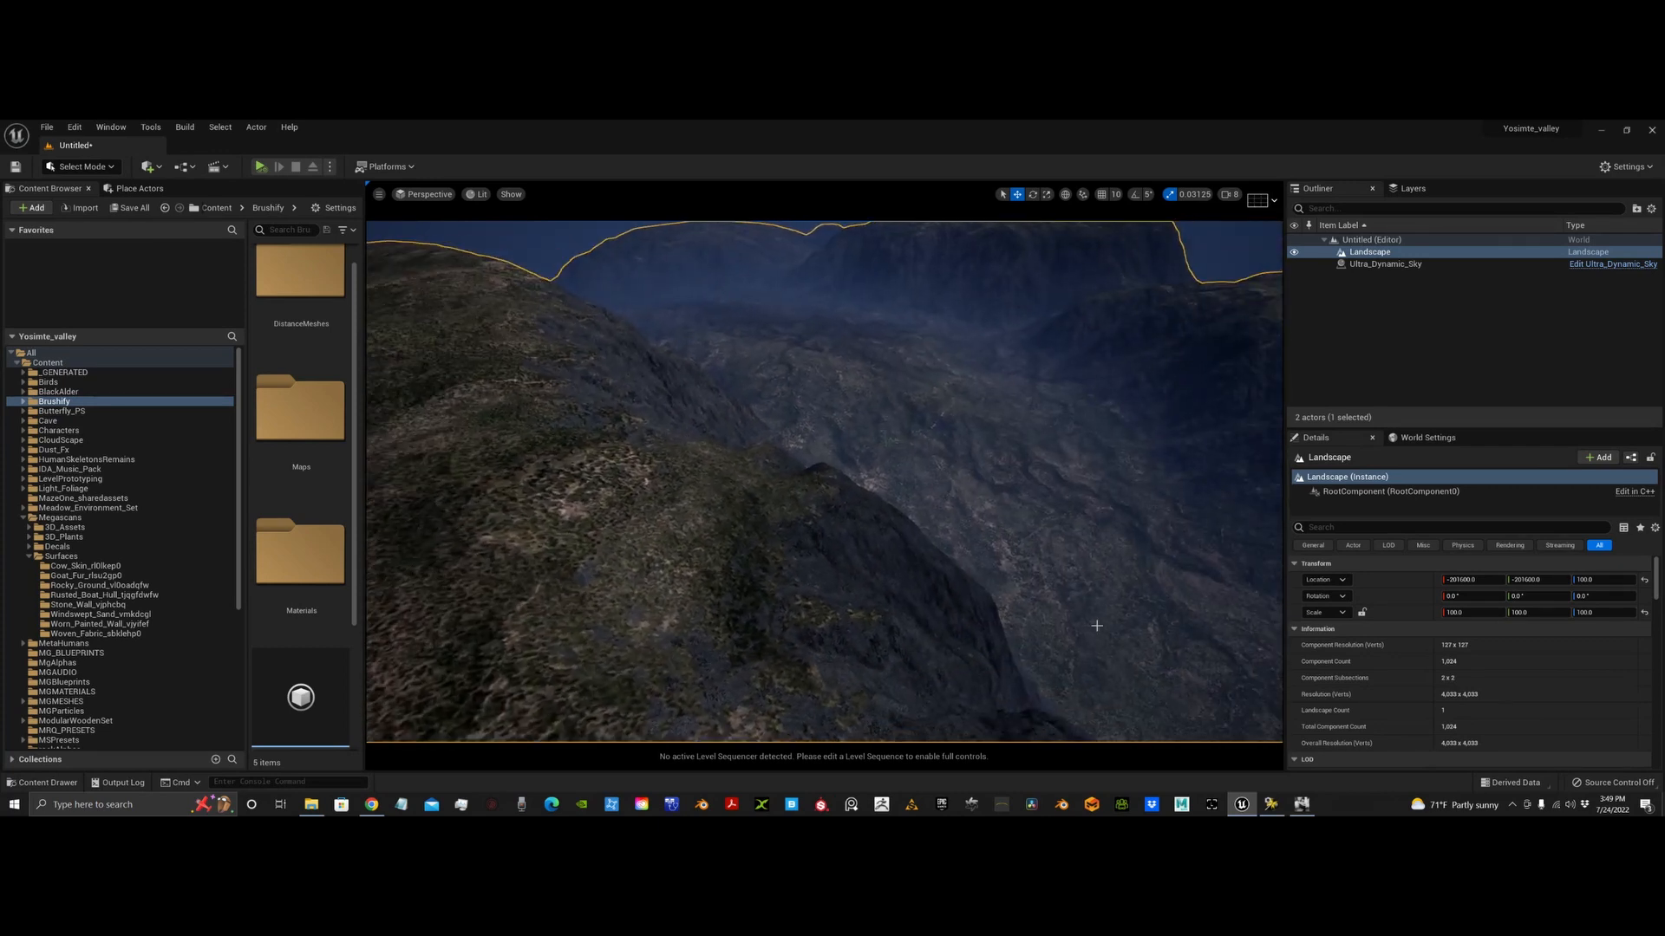